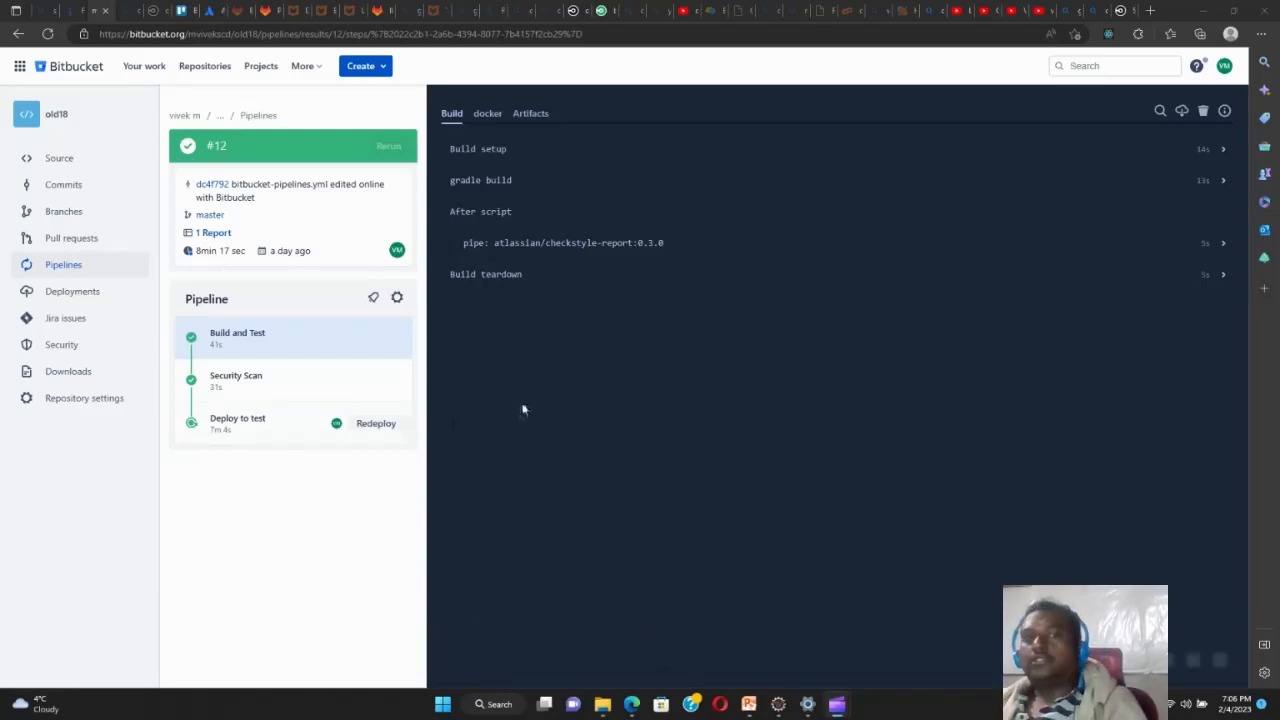
mouse_move(558, 412)
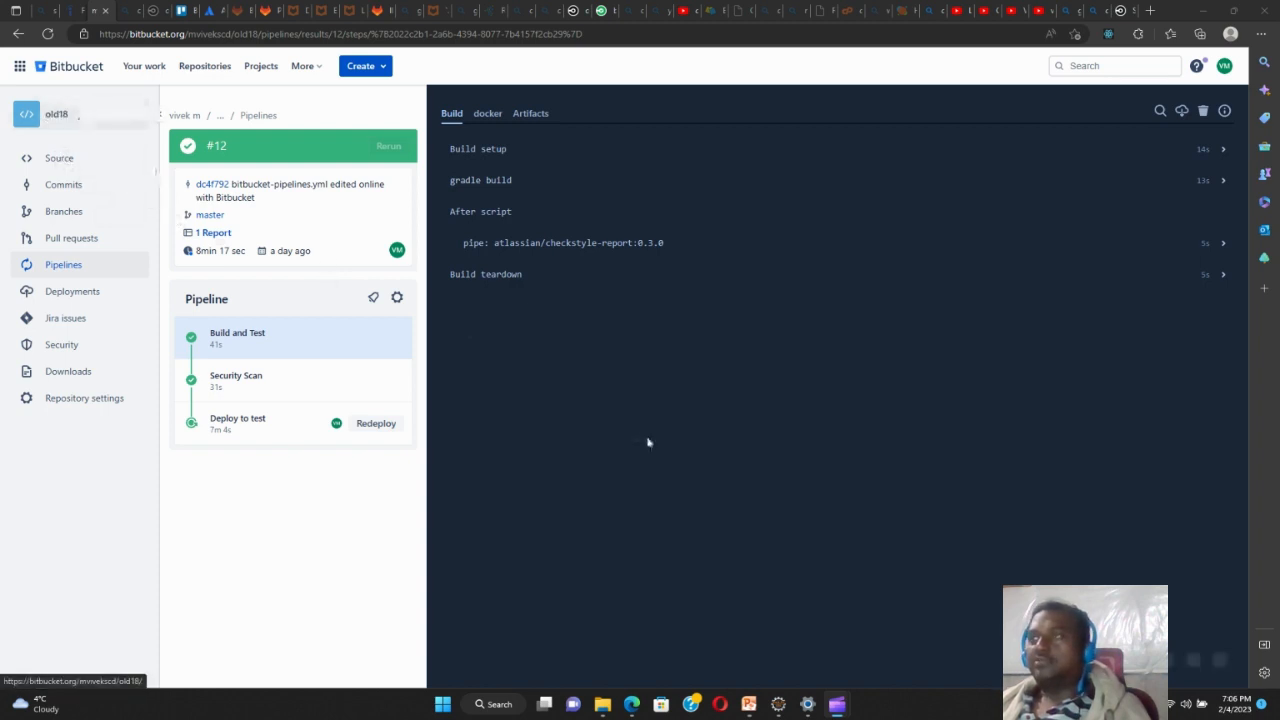
mouse_move(652, 444)
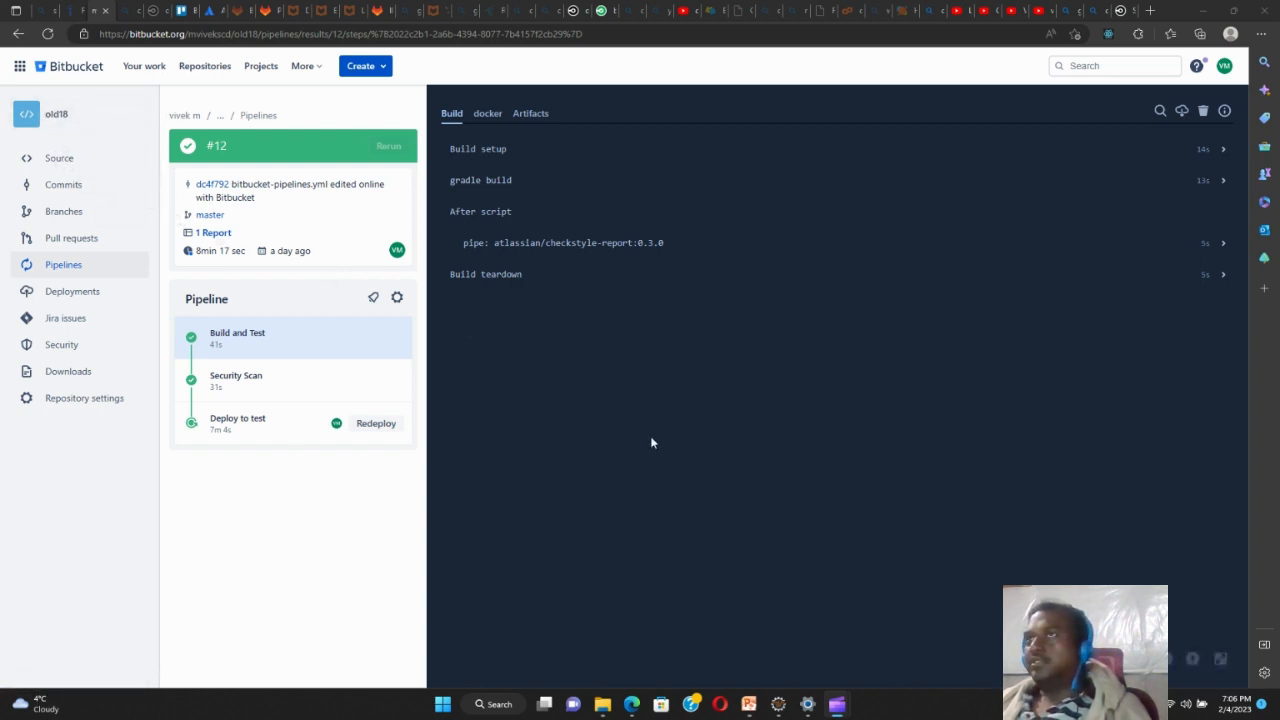
mouse_move(644, 442)
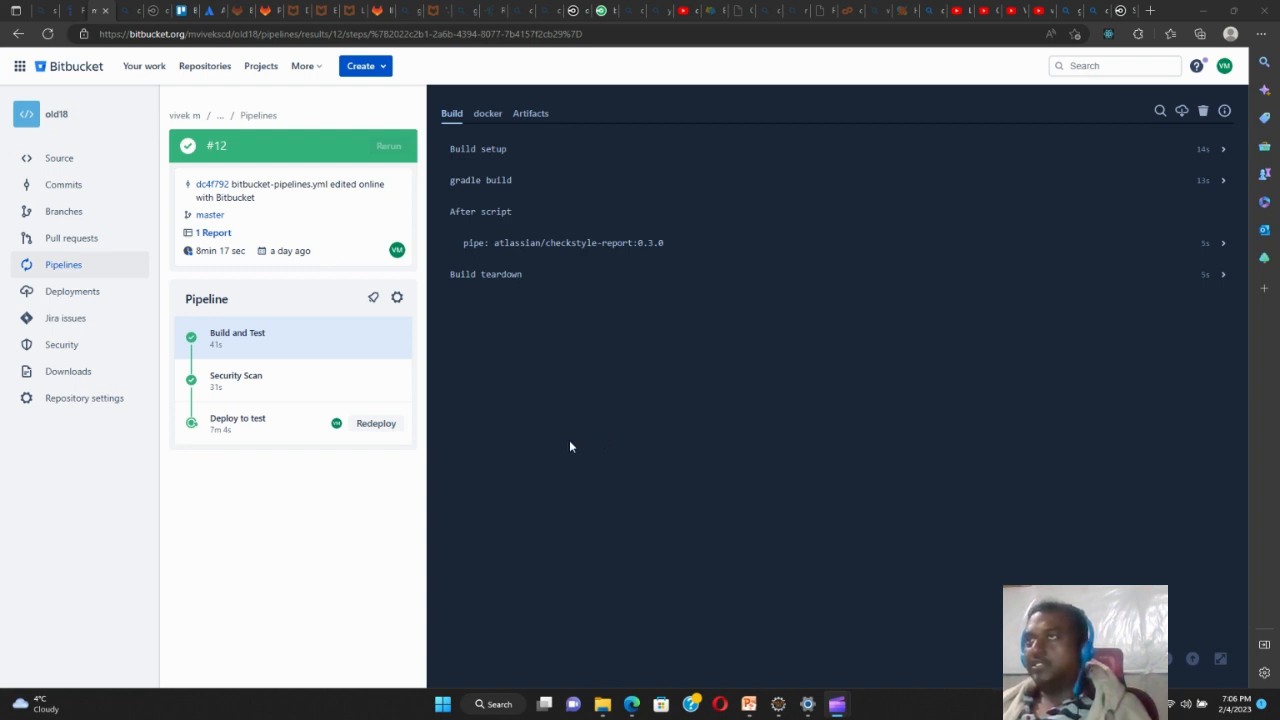
mouse_move(616, 408)
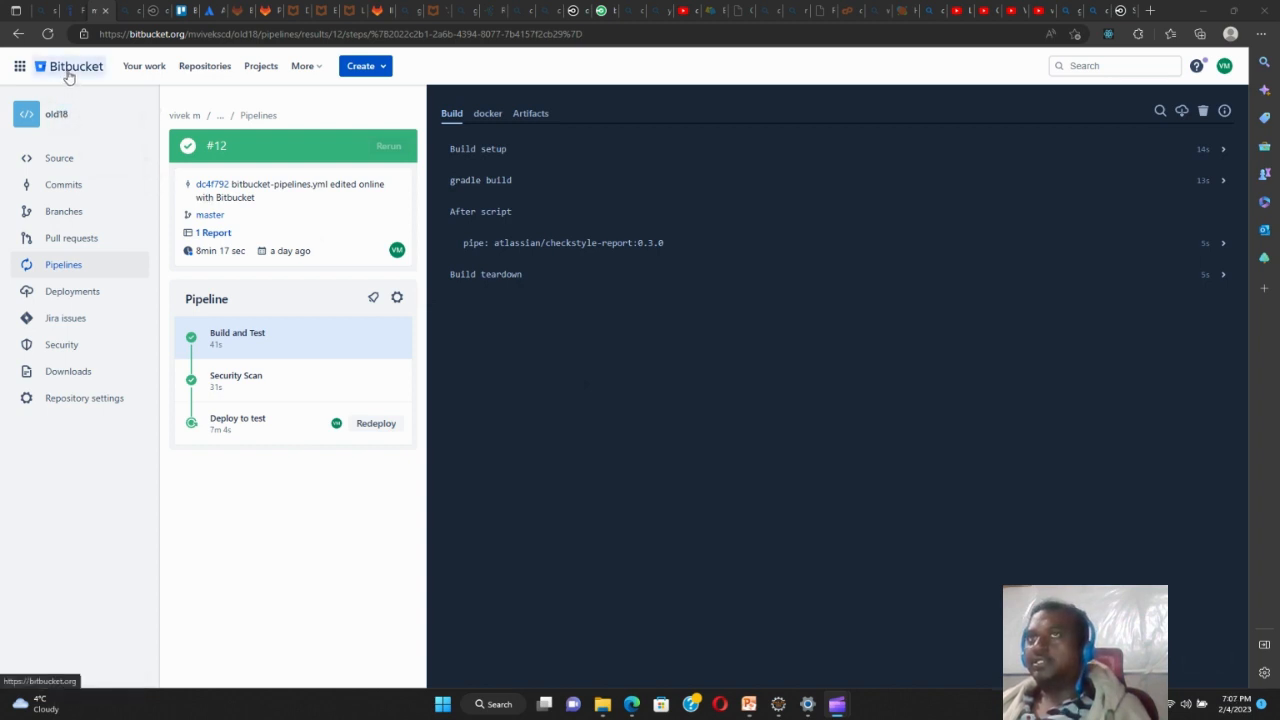
mouse_move(660, 428)
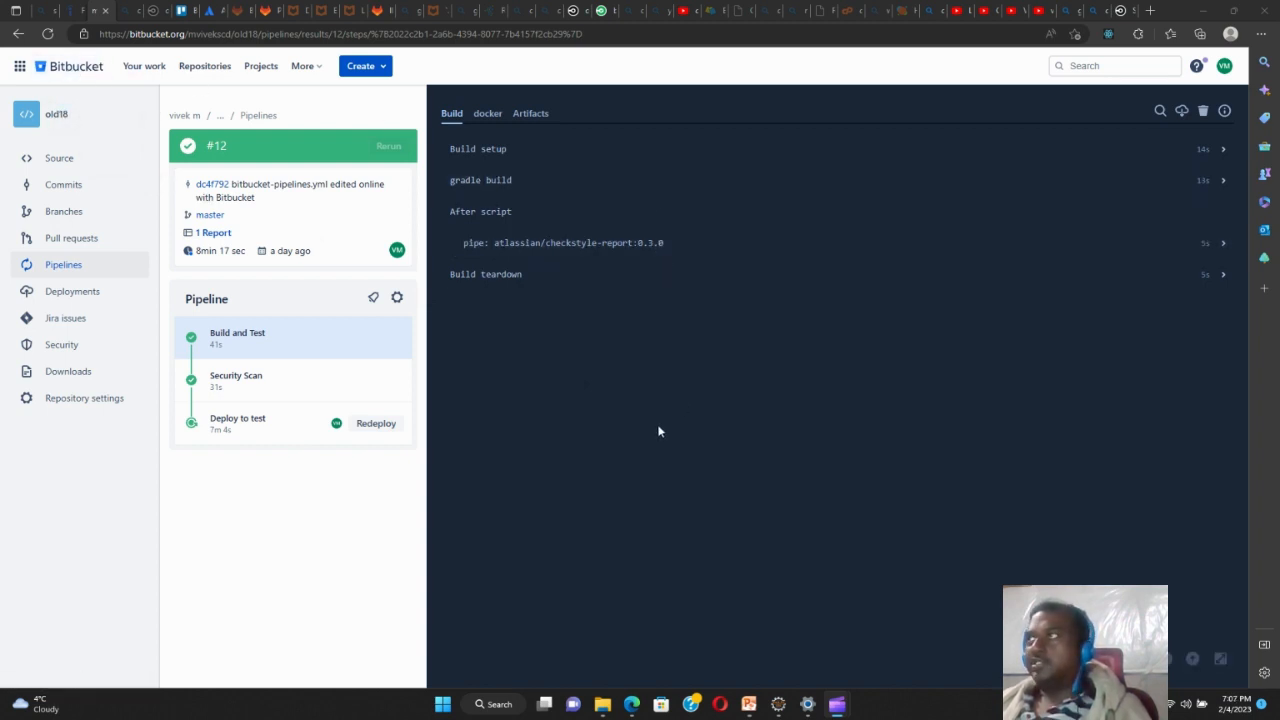
mouse_move(714, 132)
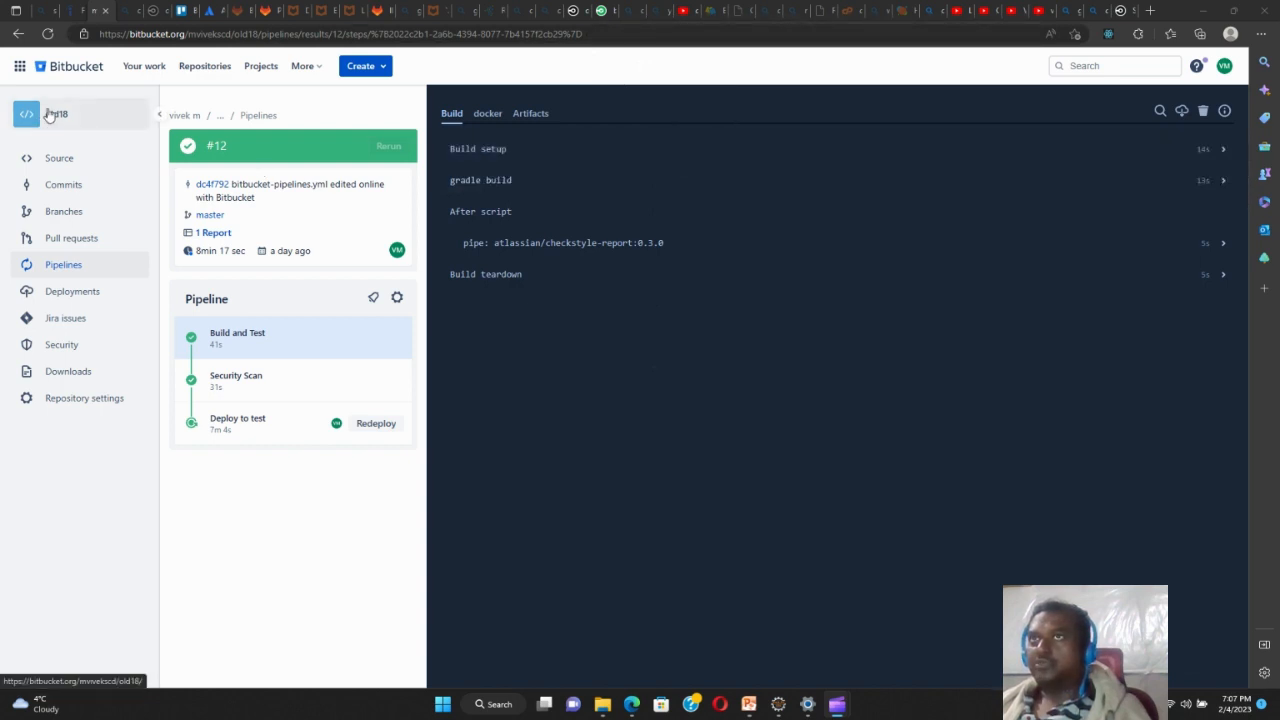
Go to the old18 repository's source overview showing its files on master
click(60, 158)
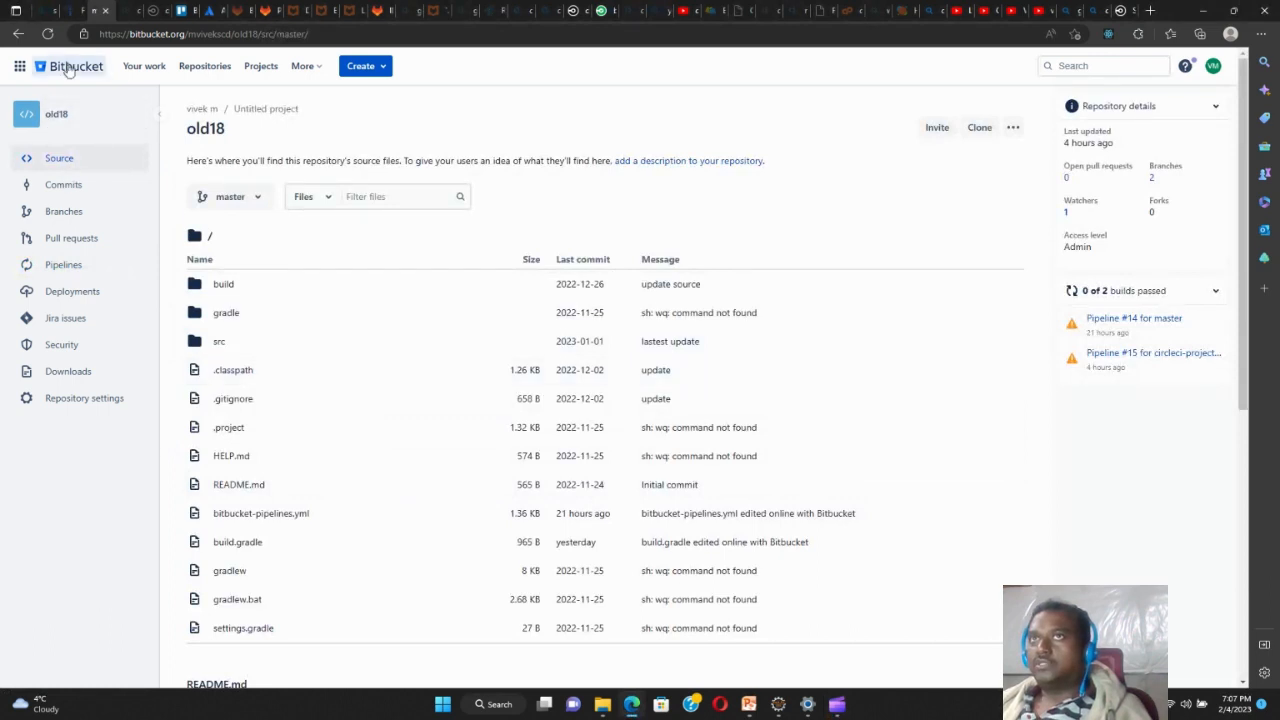
mouse_move(40, 264)
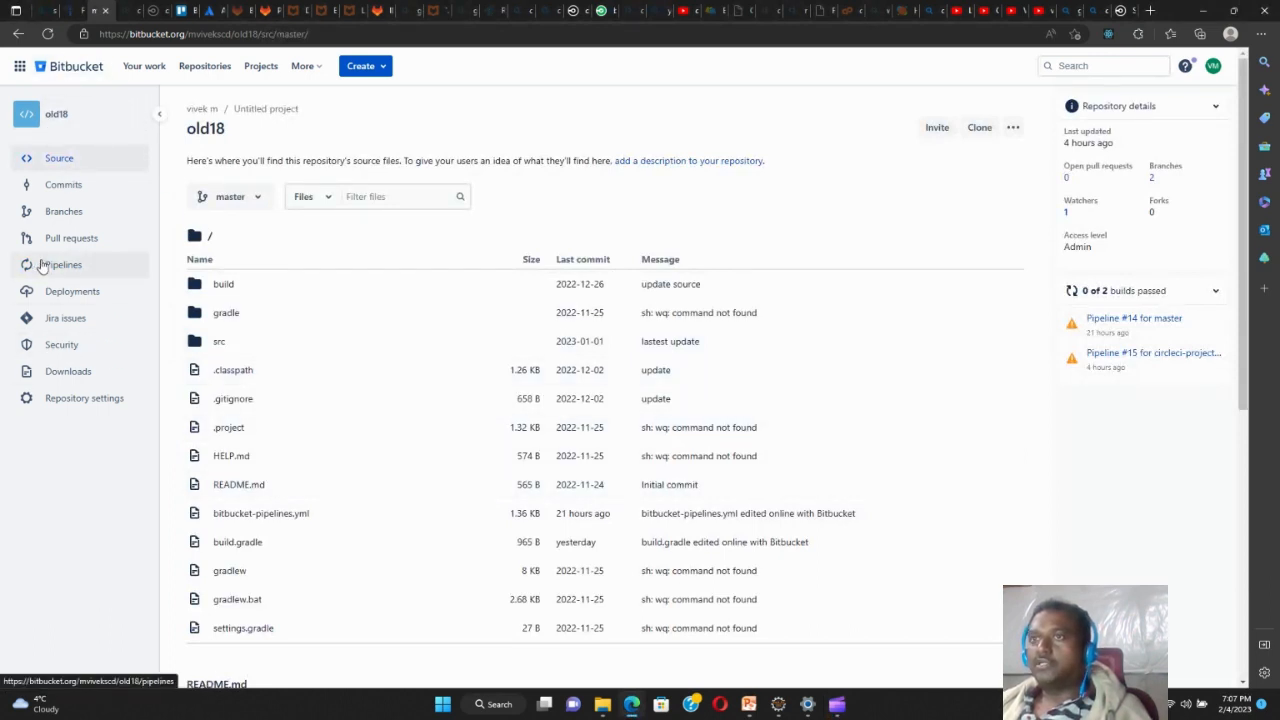
mouse_move(284, 518)
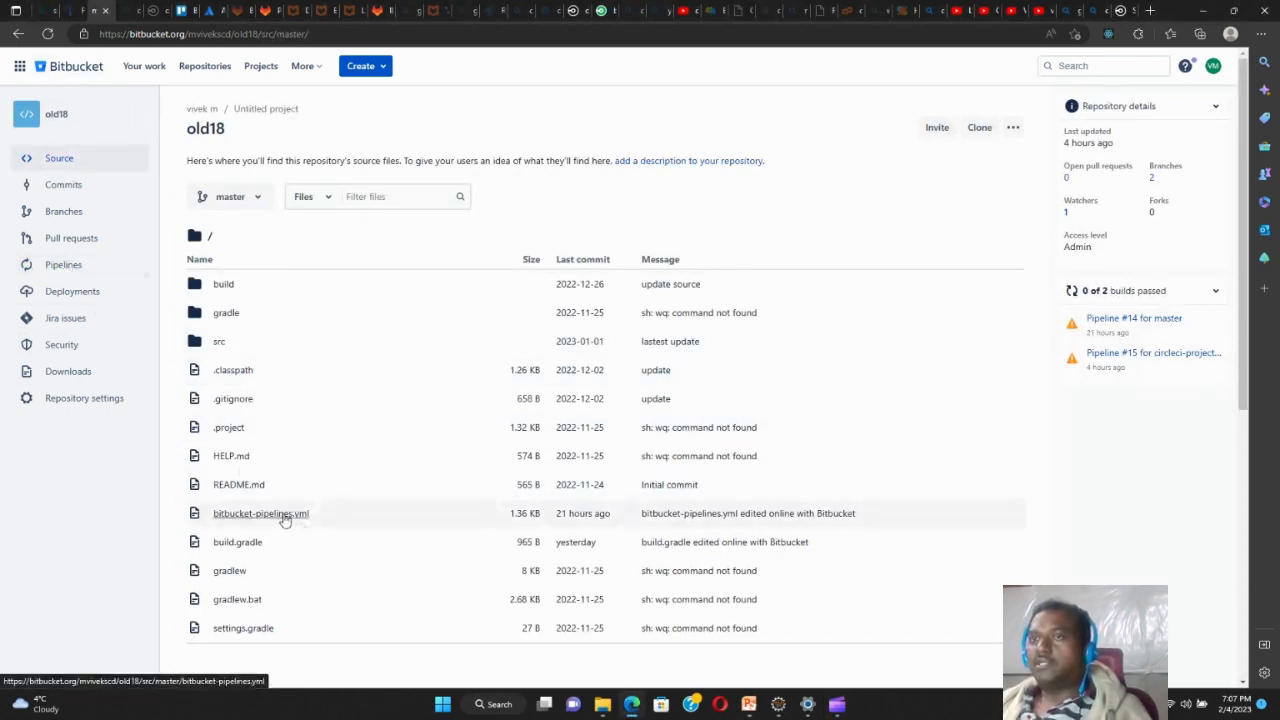
Read bitbucket-pipelines.yml and highlight its artifacts lines listing the built WAR file
click(260, 512)
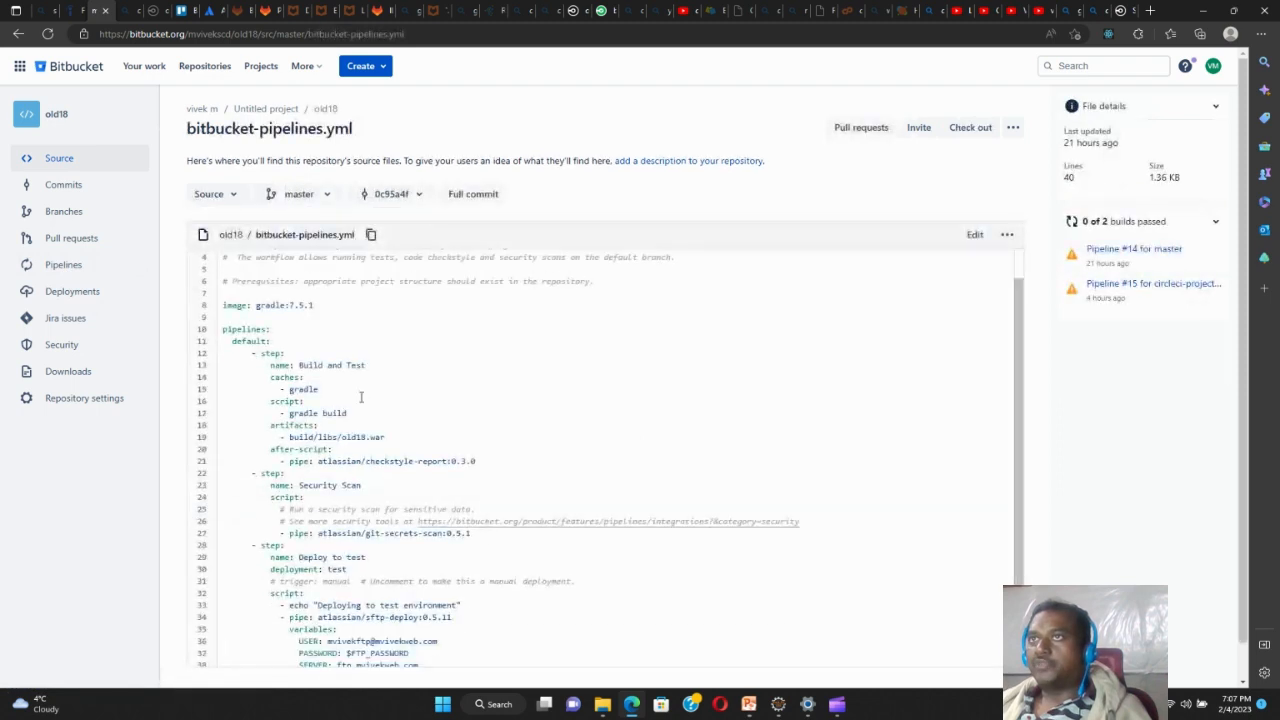
scroll(down, 3)
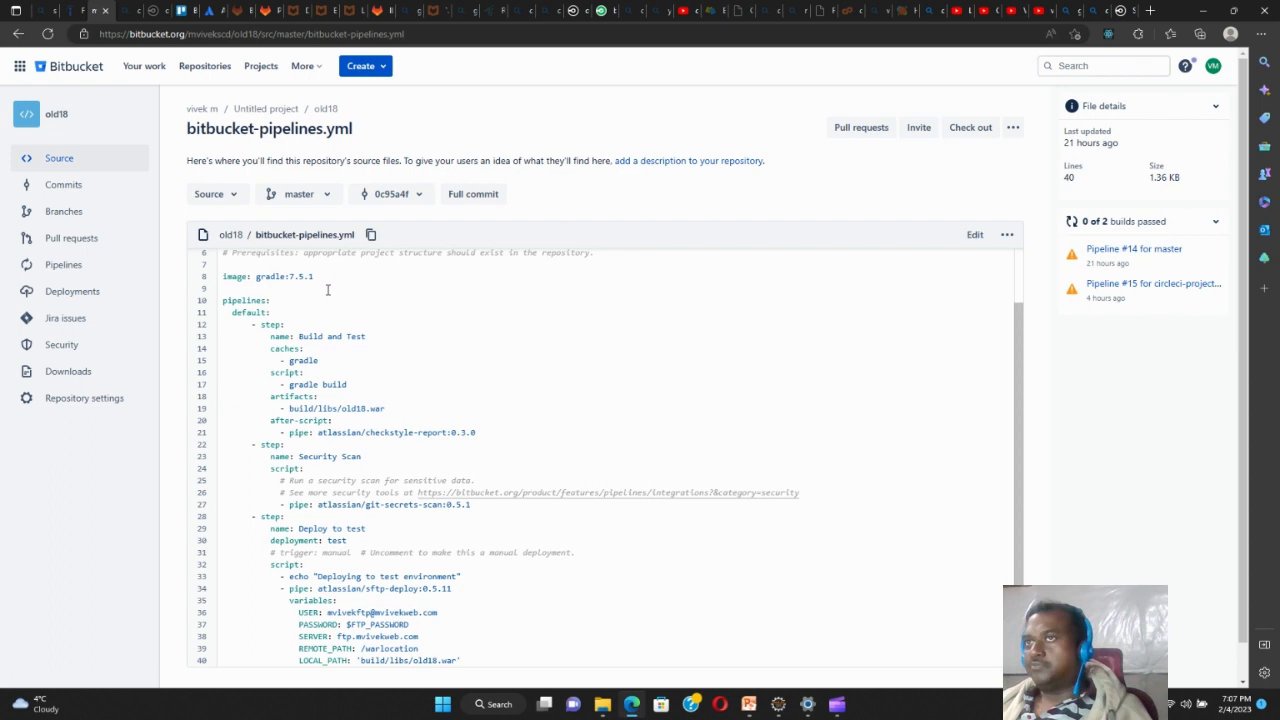
mouse_move(320, 276)
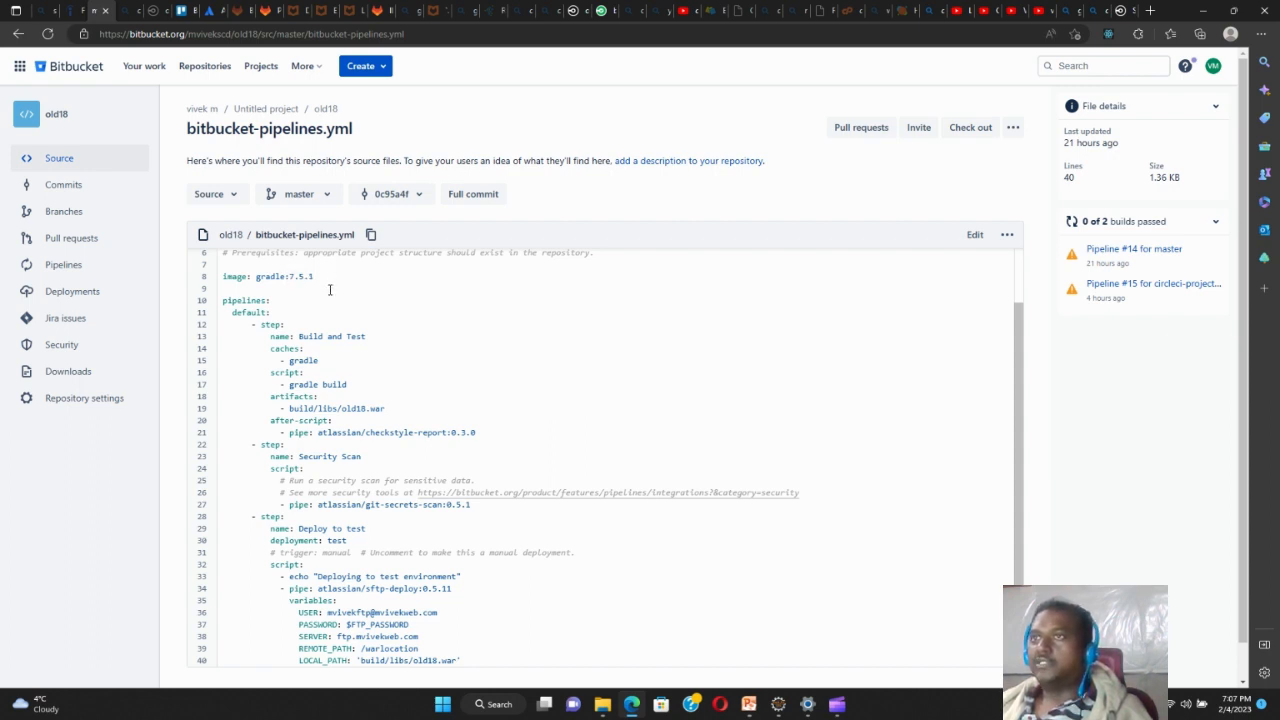
scroll(down, 3)
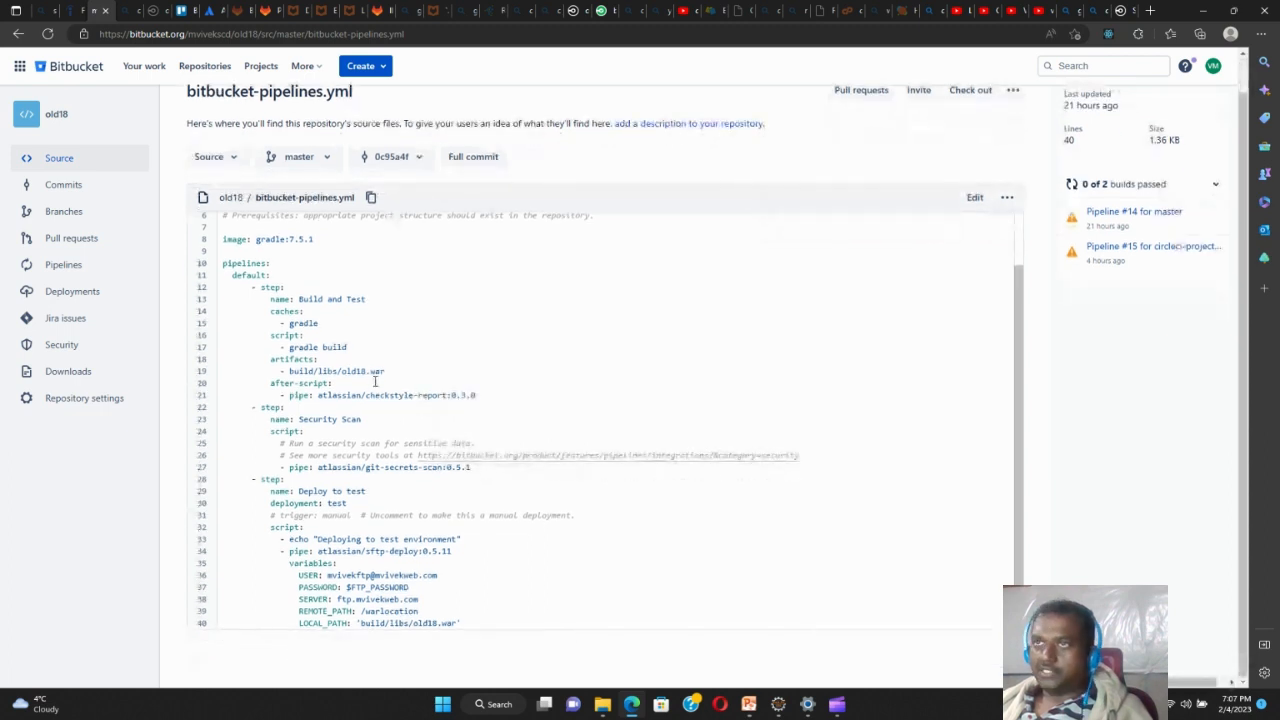
drag(268, 360, 384, 370)
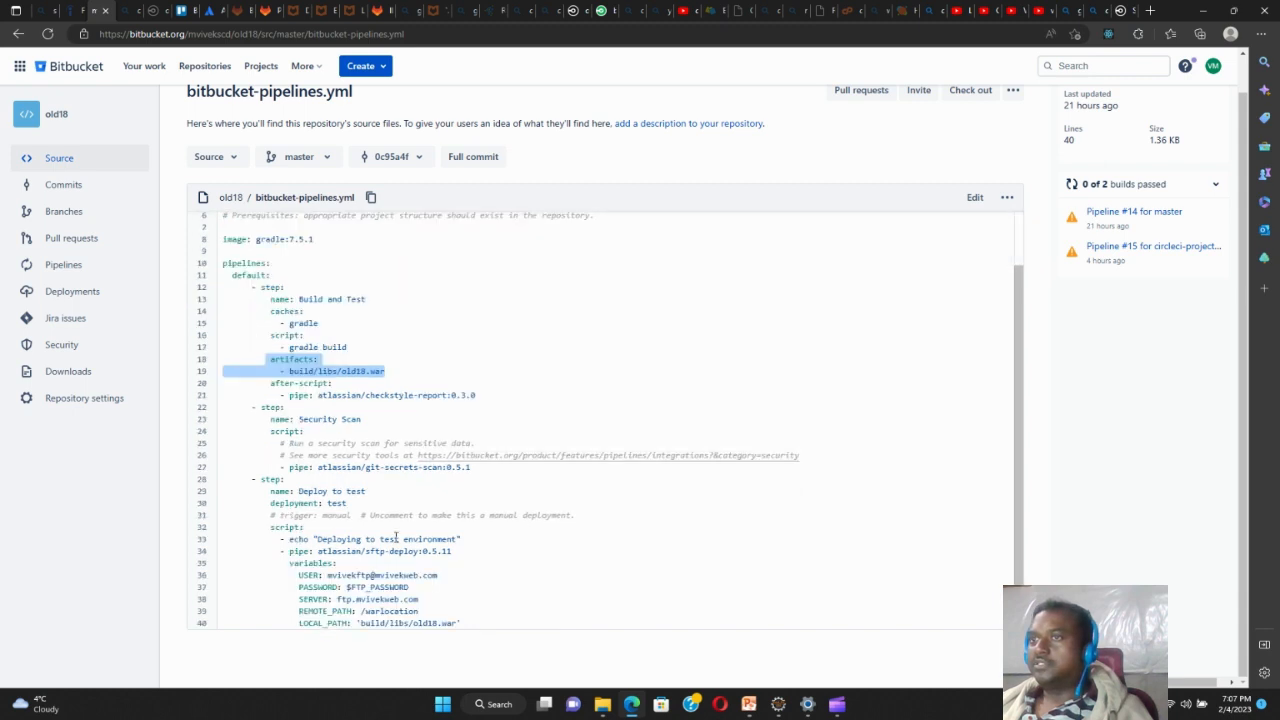
mouse_move(436, 516)
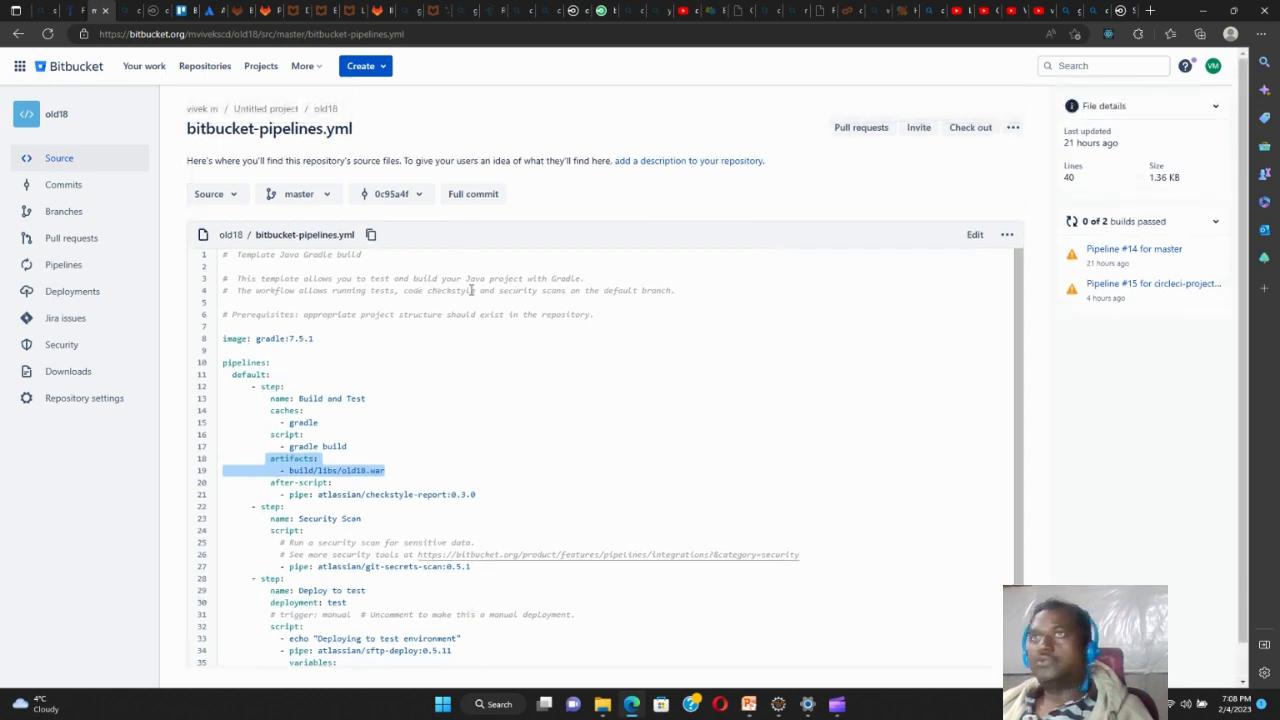
mouse_move(544, 364)
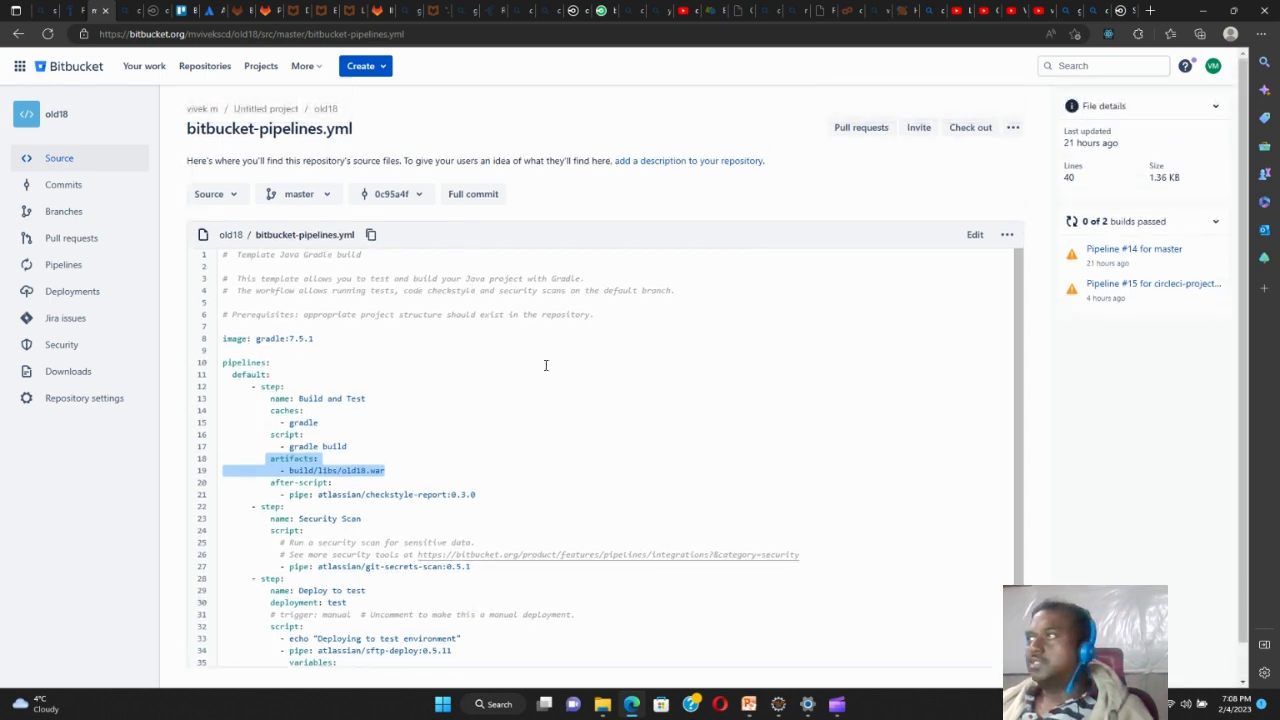
scroll(down, 3)
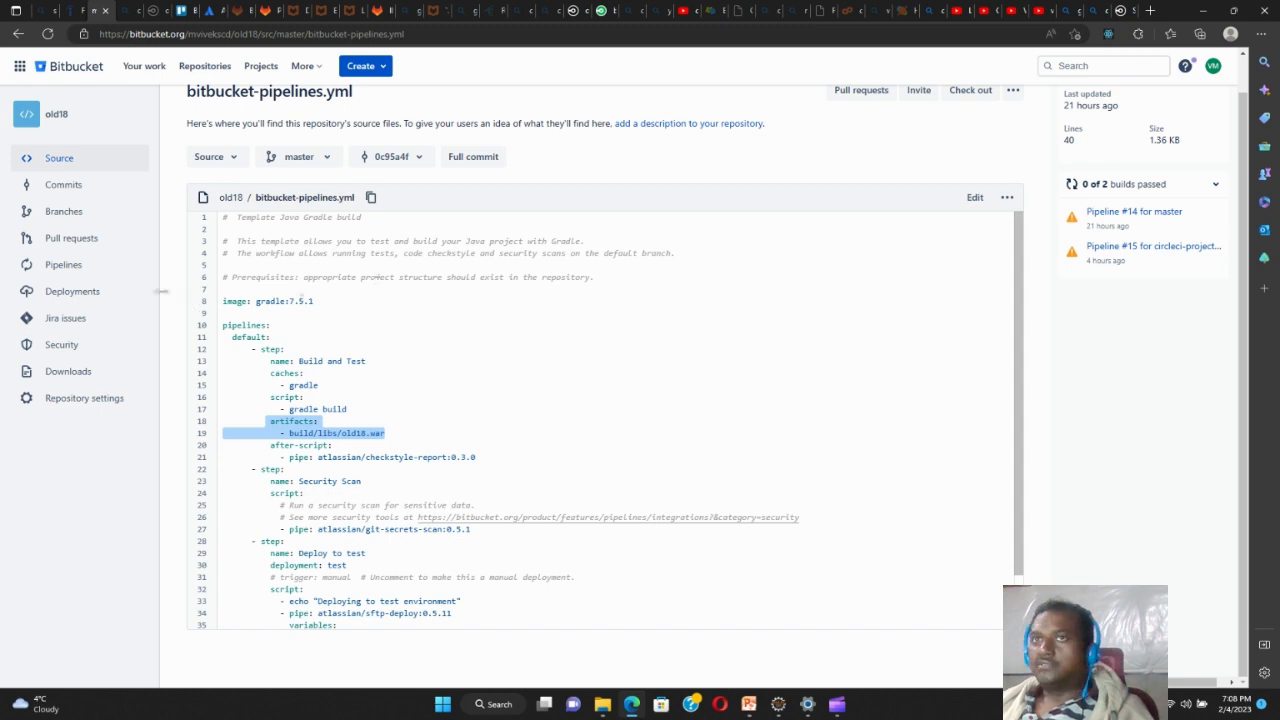
Show old18's Pipelines list with its recent paused, successful and failed runs
click(62, 264)
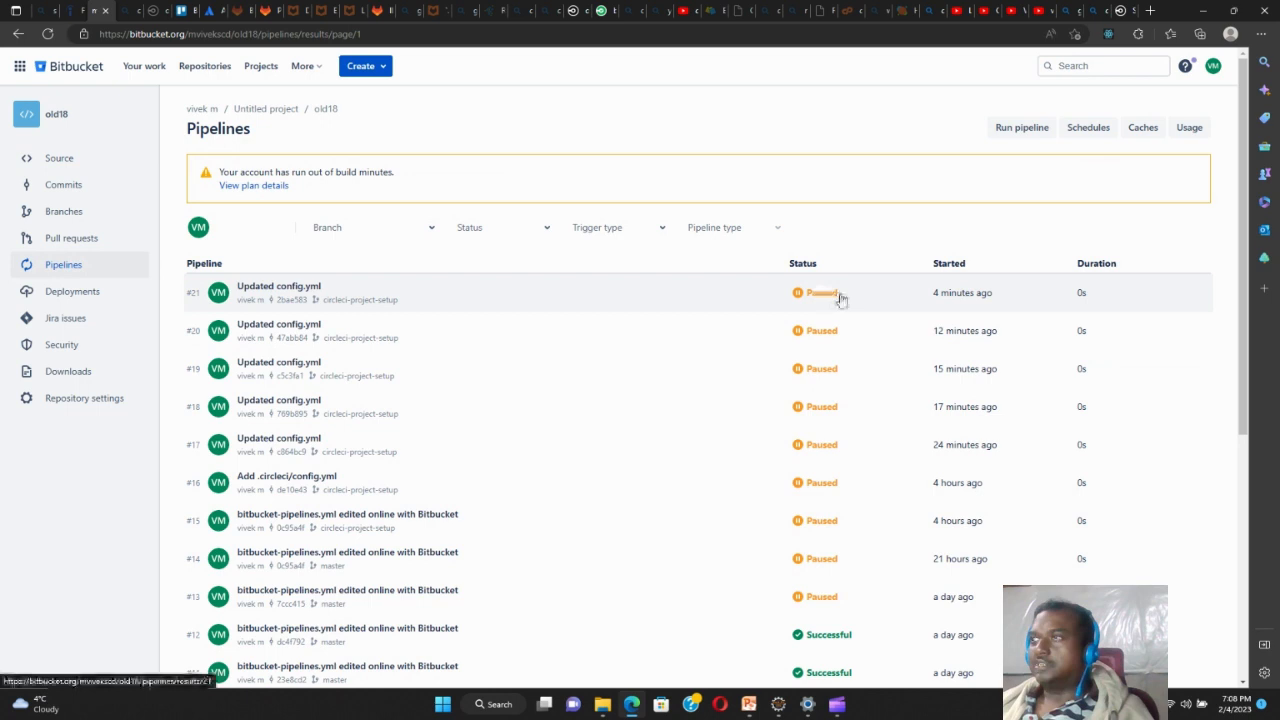
scroll(down, 3)
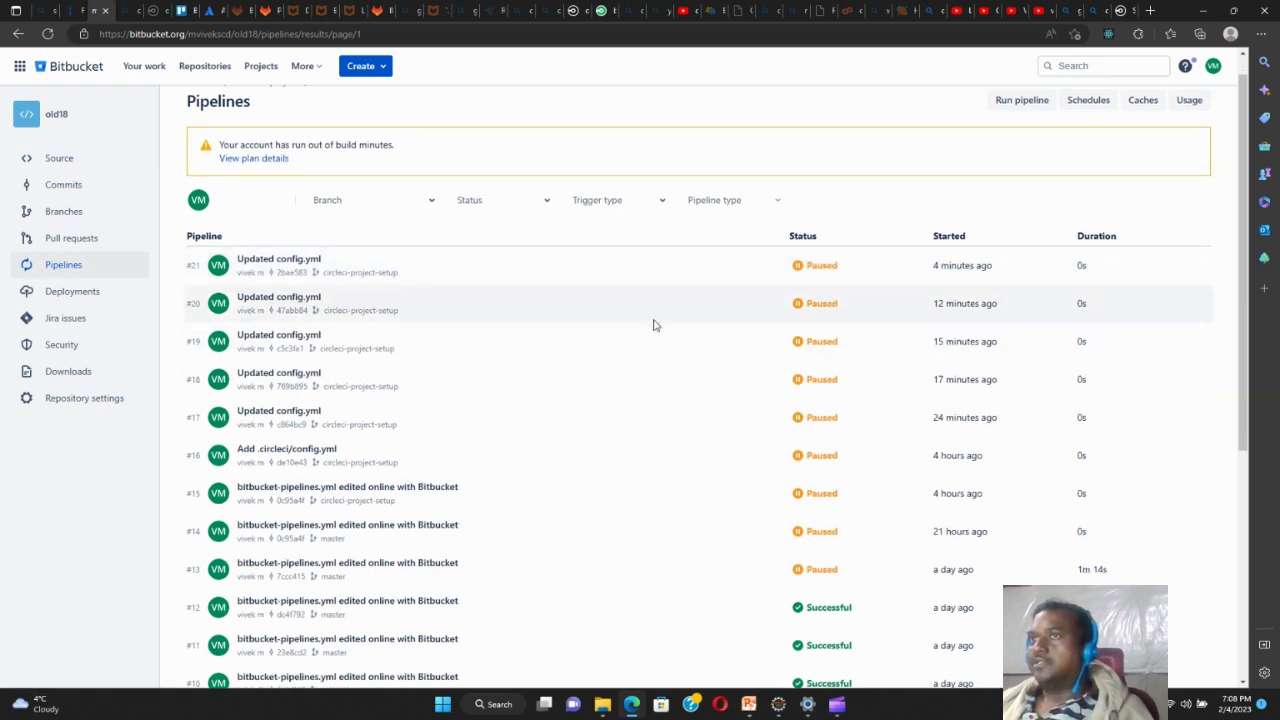
scroll(down, 3)
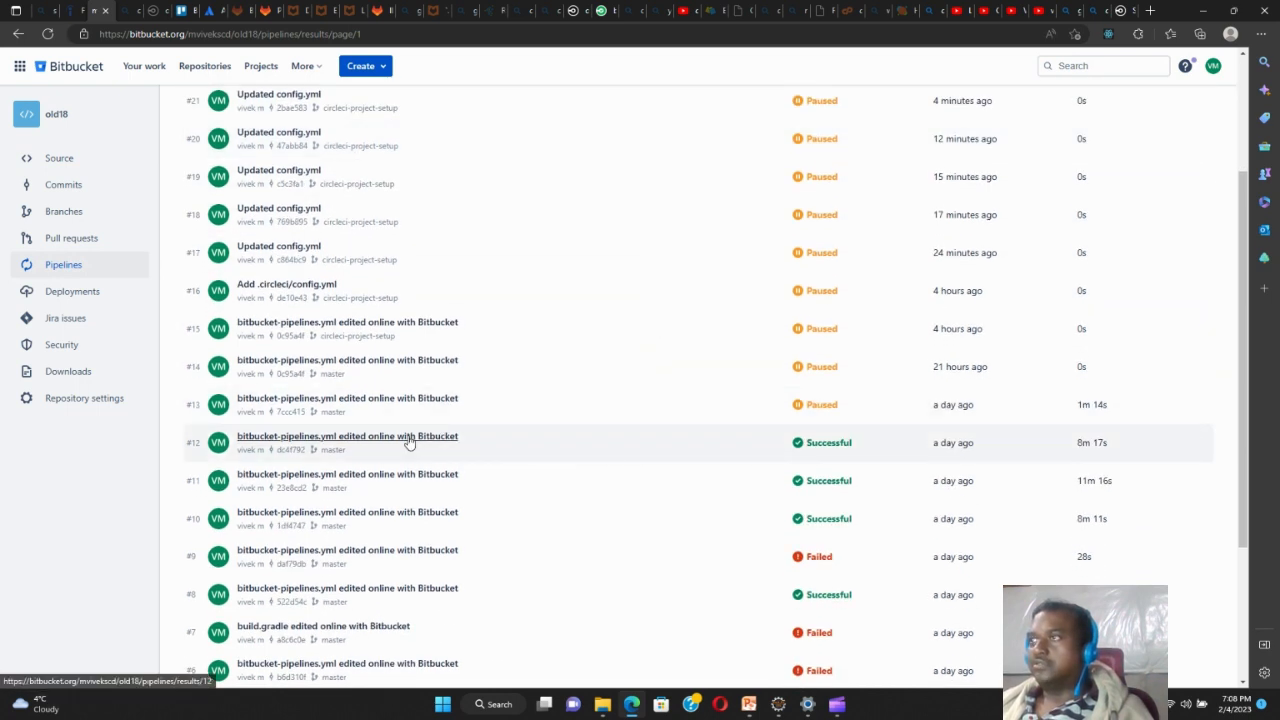
In pipeline #12, view the gradle build step log and the Security Scan output
click(348, 436)
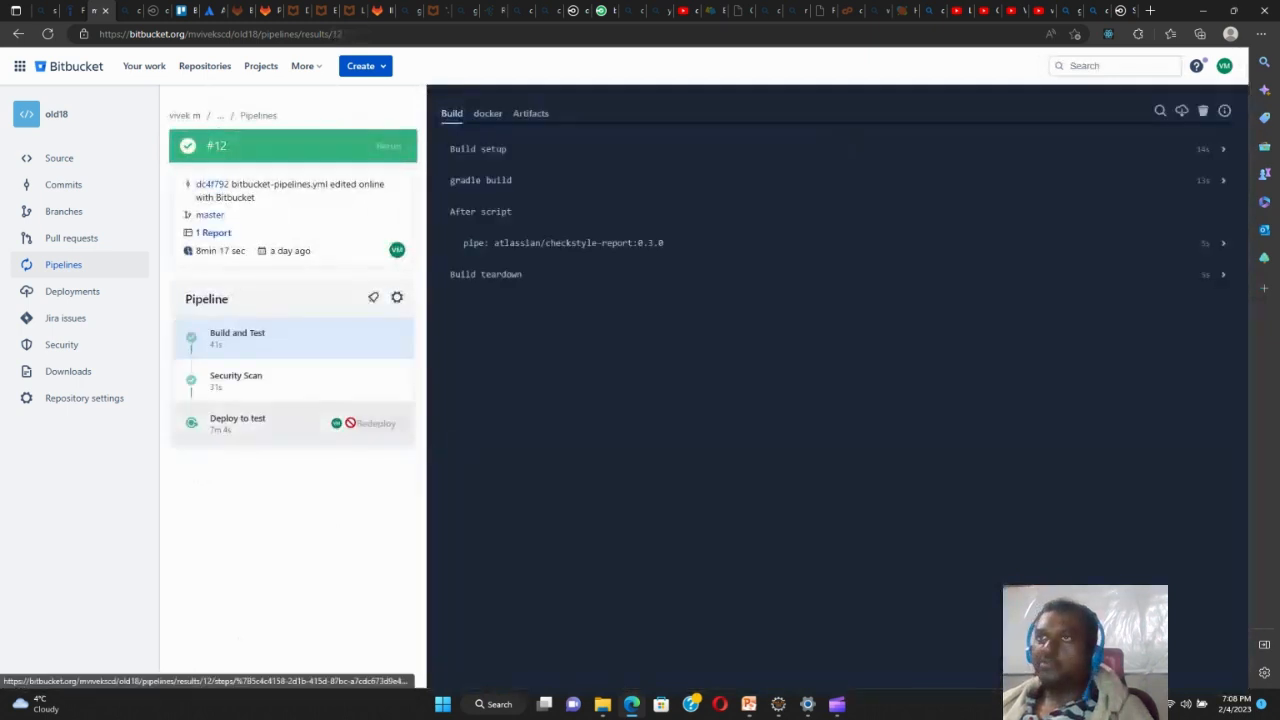
click(250, 338)
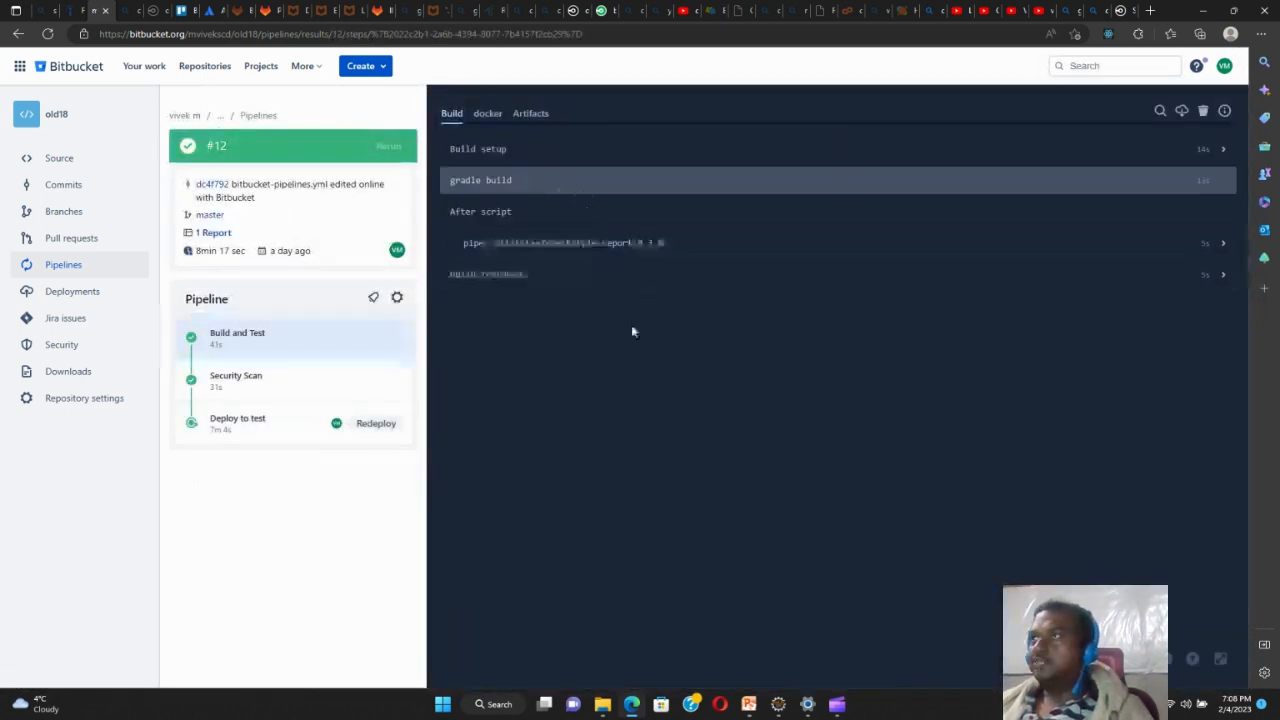
click(478, 180)
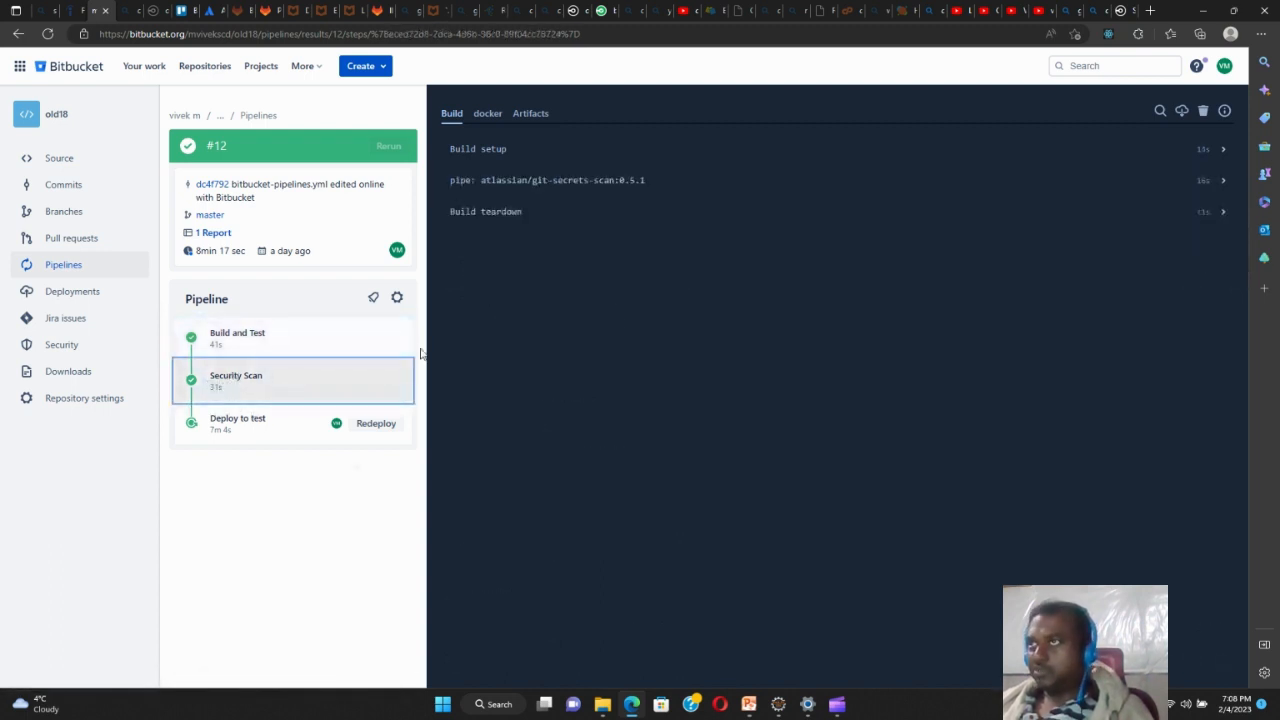
mouse_move(562, 184)
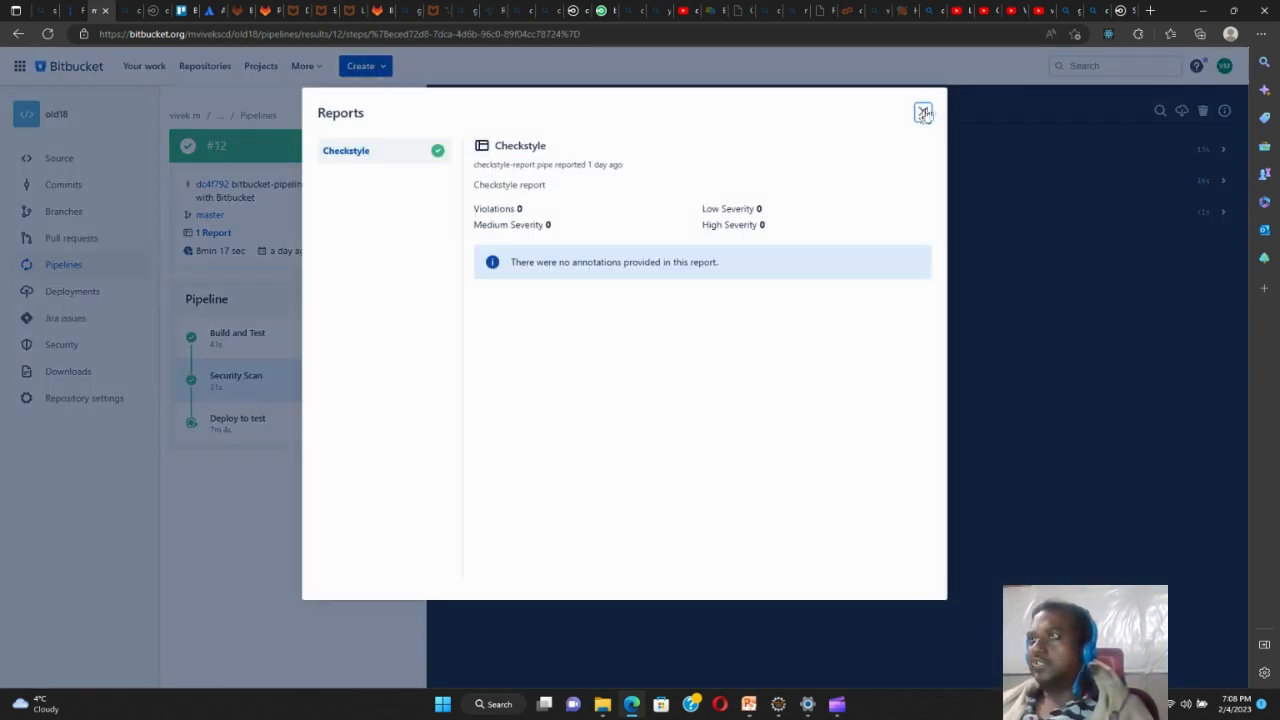
Dismiss the Checkstyle report and show the Deploy to test step's build log
click(920, 112)
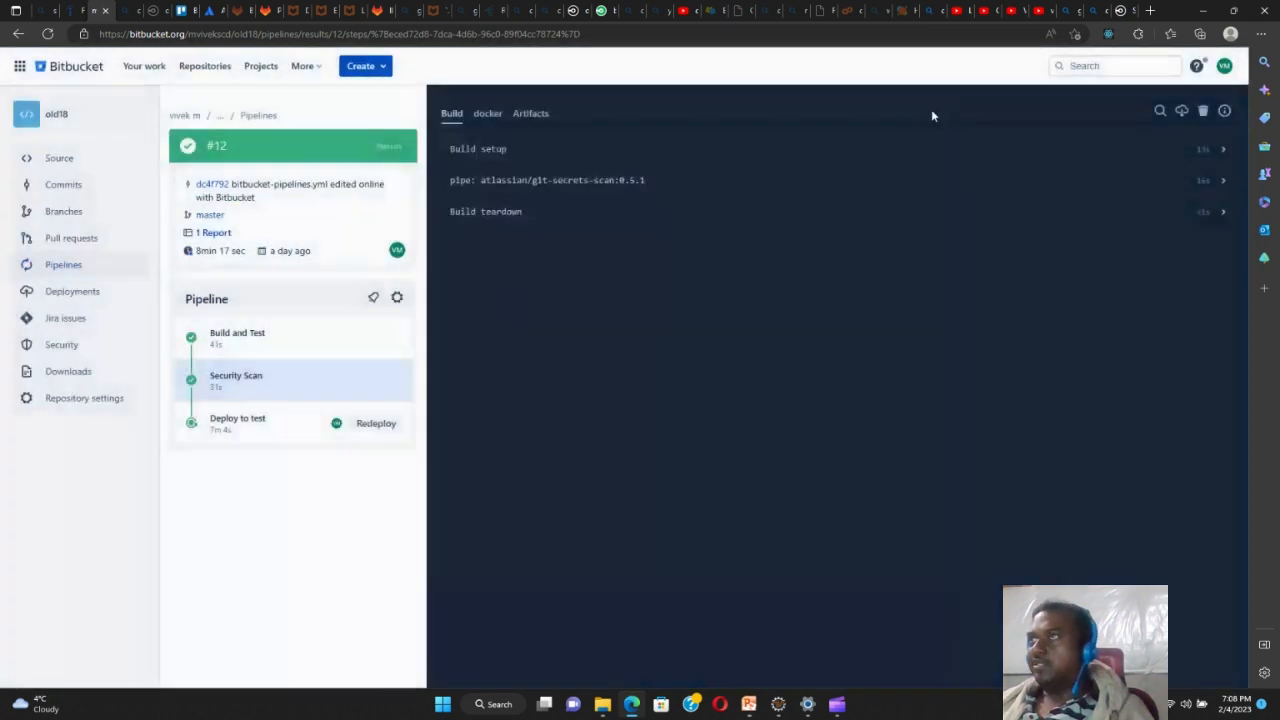
click(236, 424)
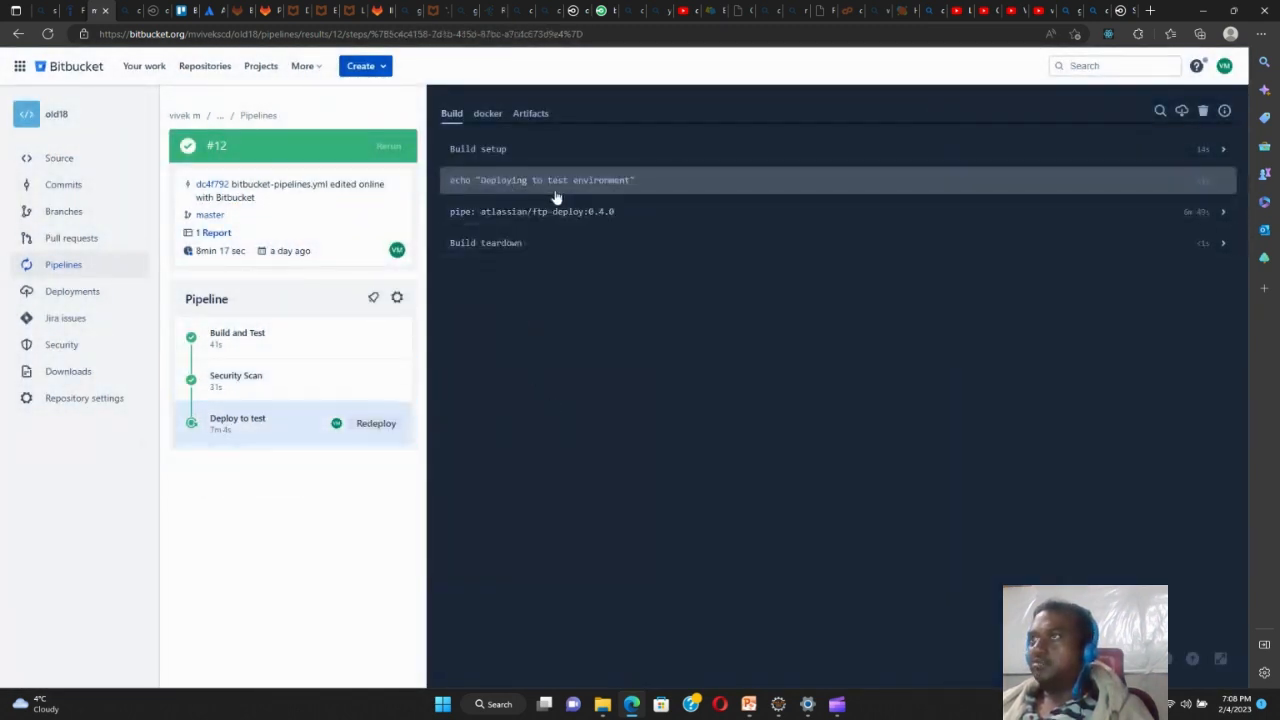
Expand the deploy log's echo output, then move over to the GitLab project's pipelines
click(540, 180)
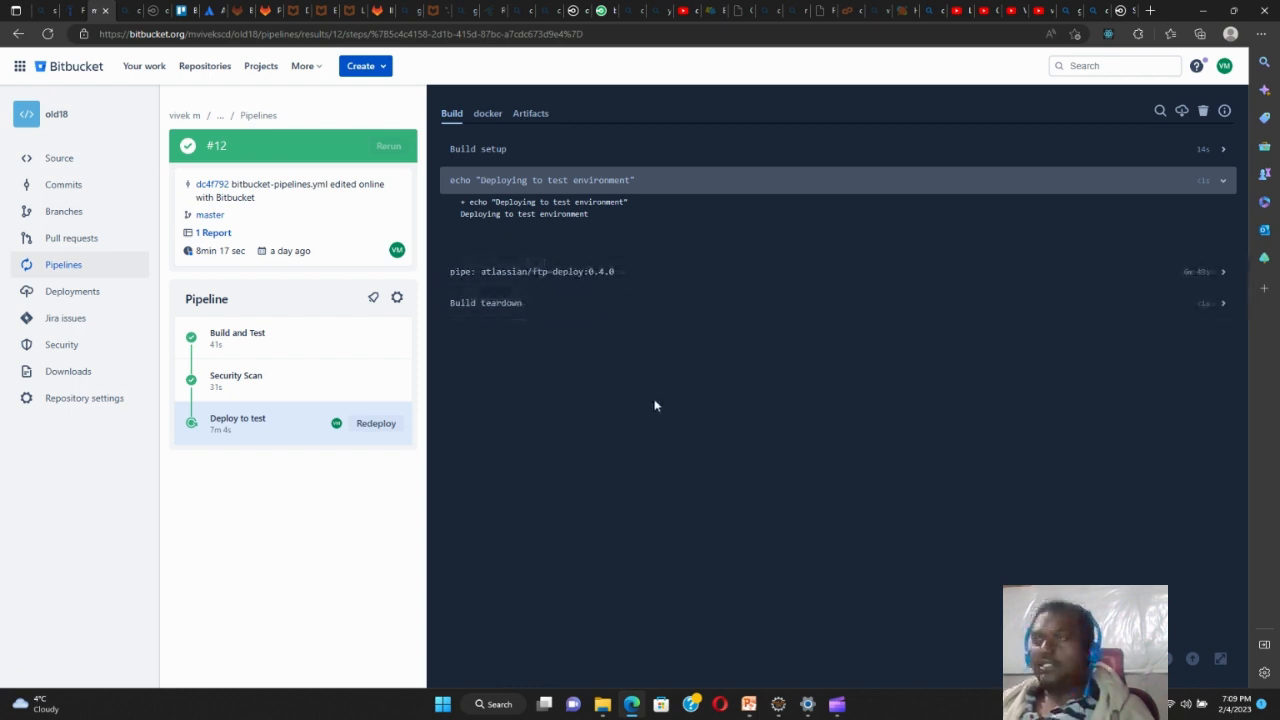
mouse_move(640, 414)
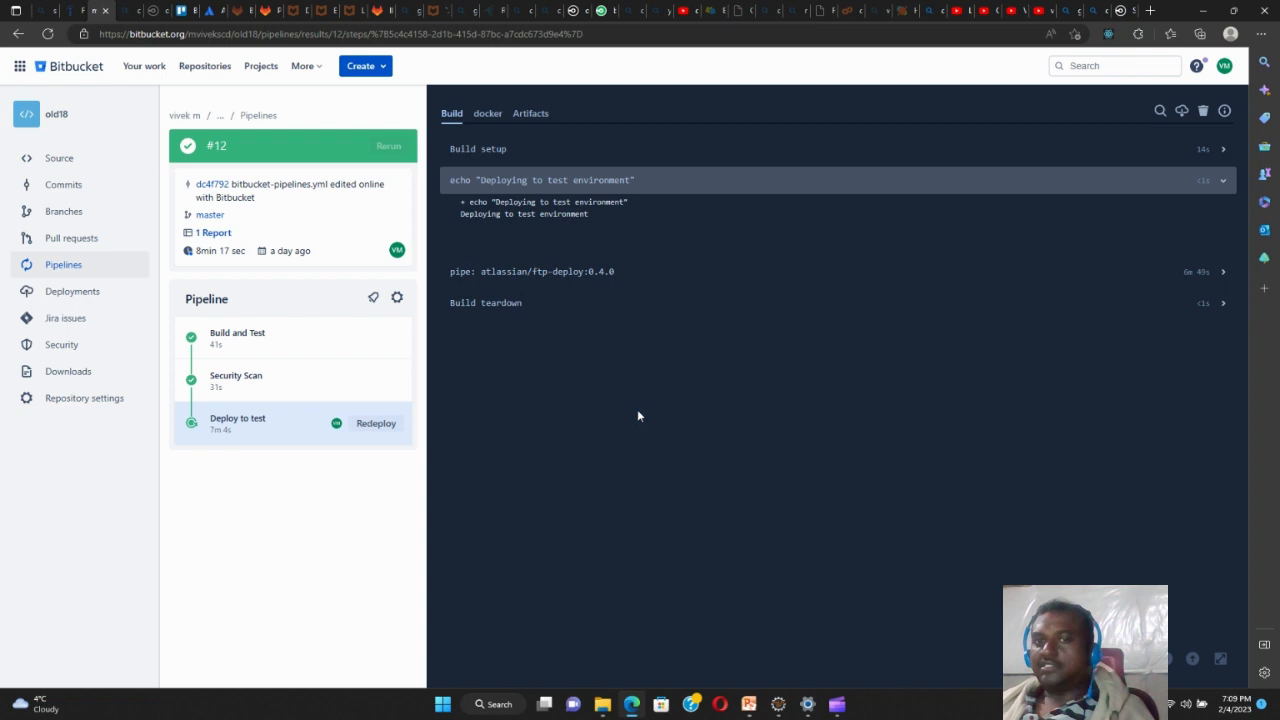
mouse_move(568, 372)
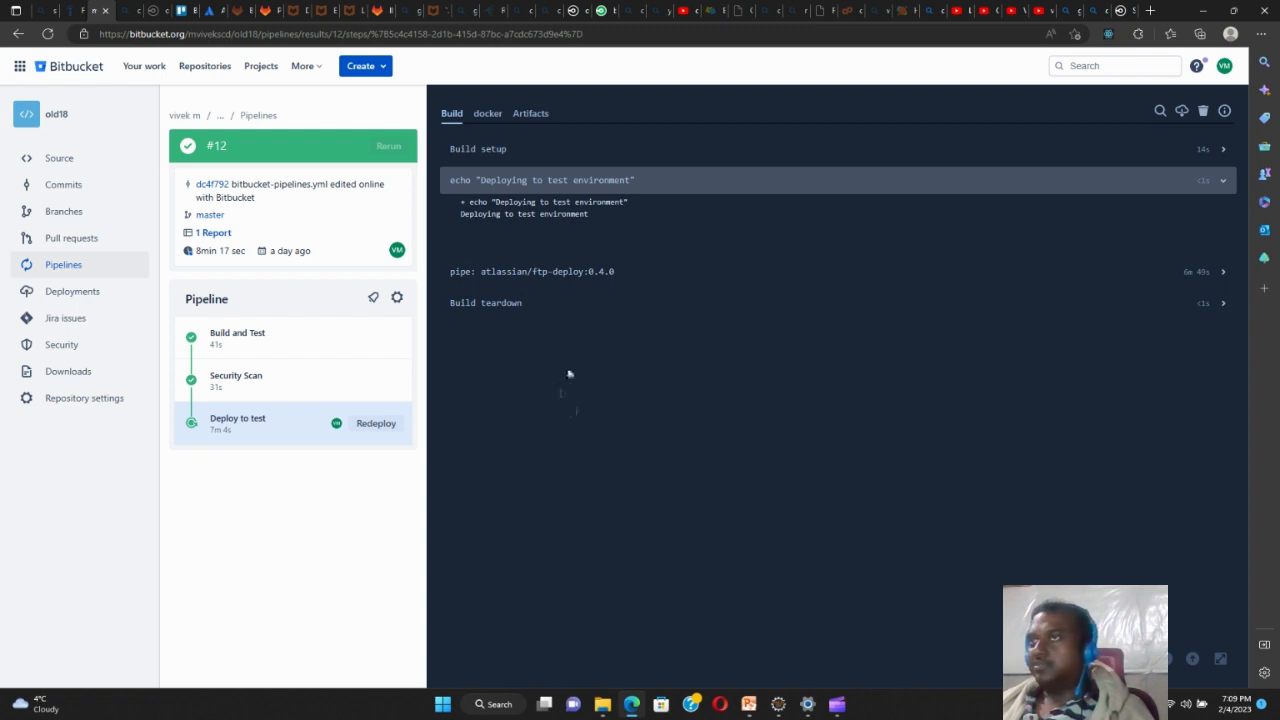
mouse_move(582, 396)
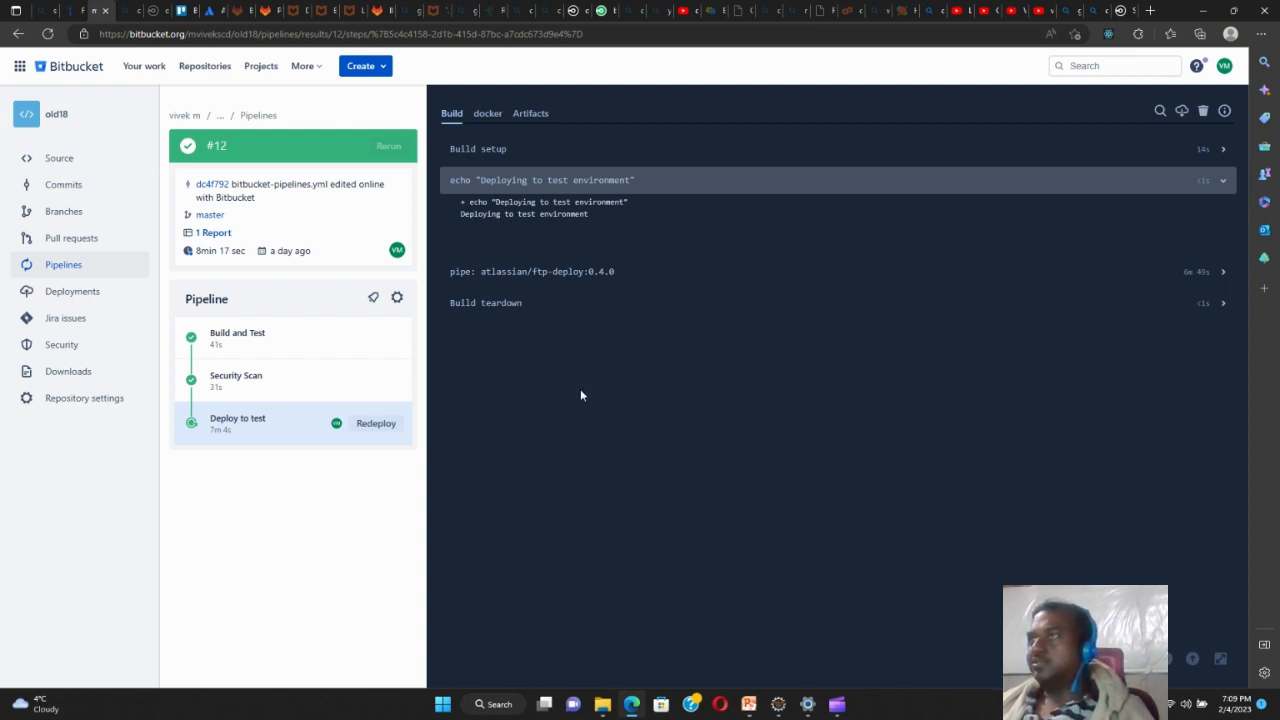
mouse_move(604, 408)
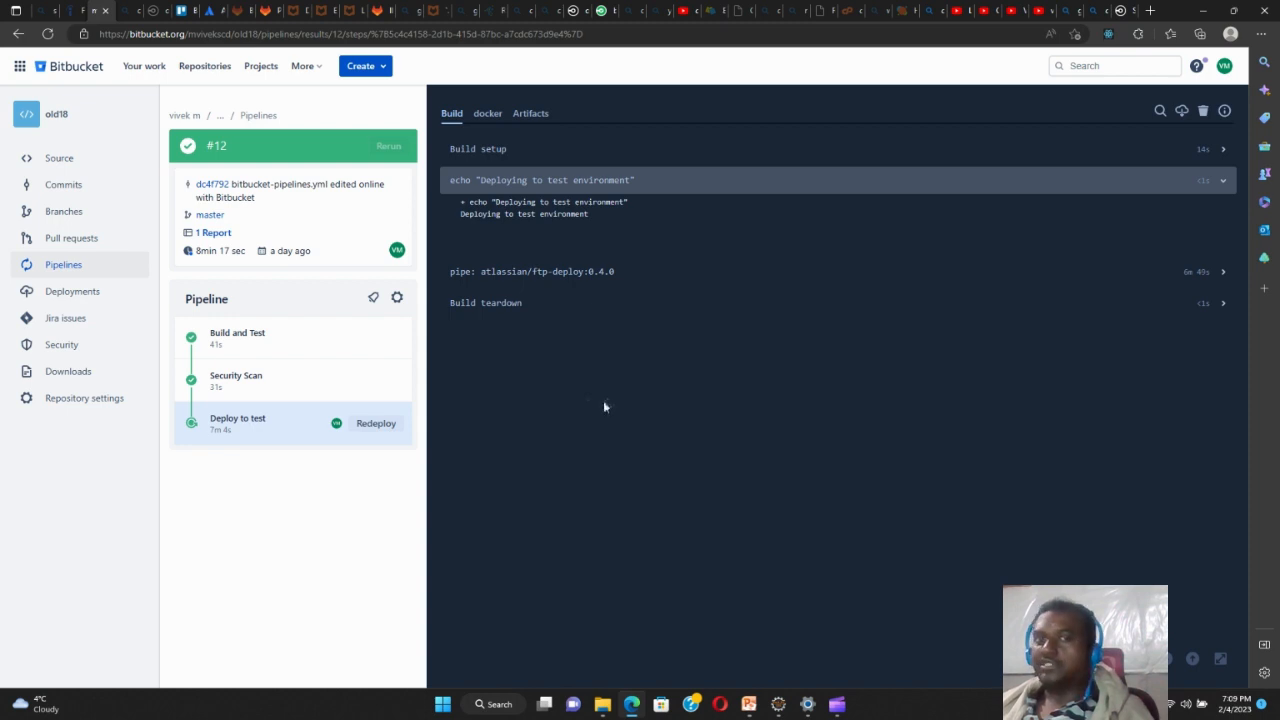
mouse_move(640, 414)
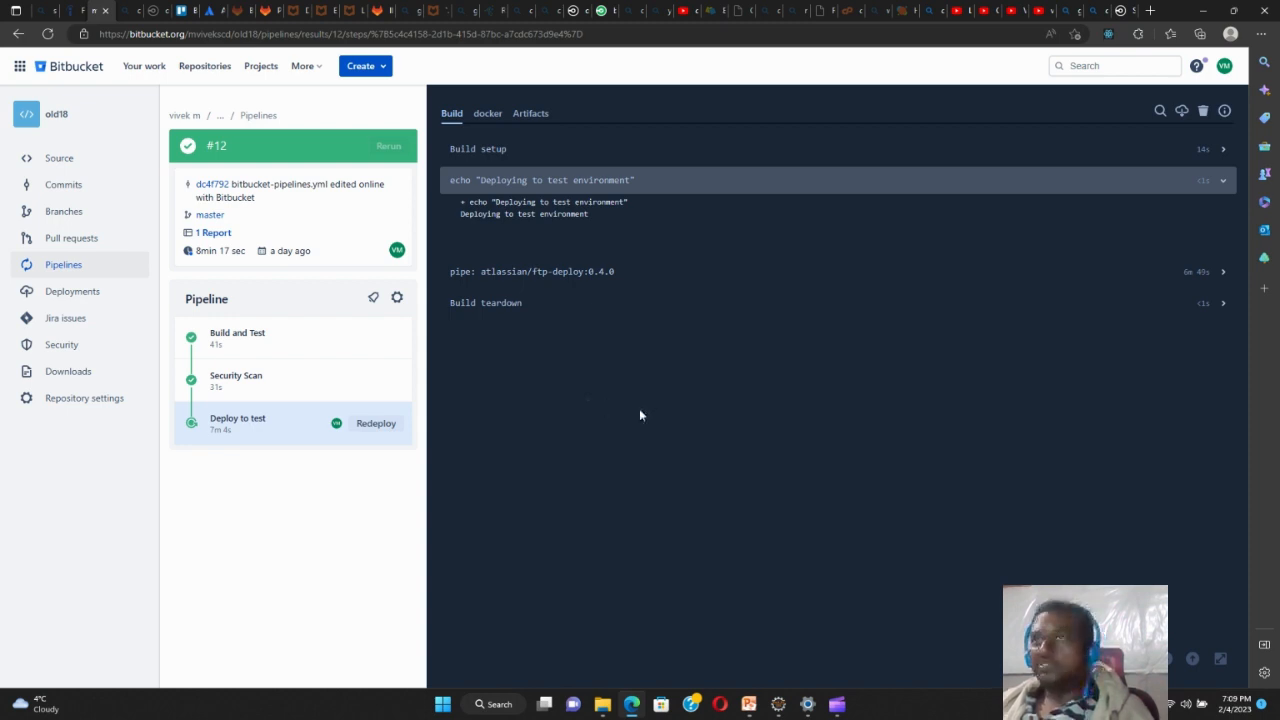
mouse_move(598, 328)
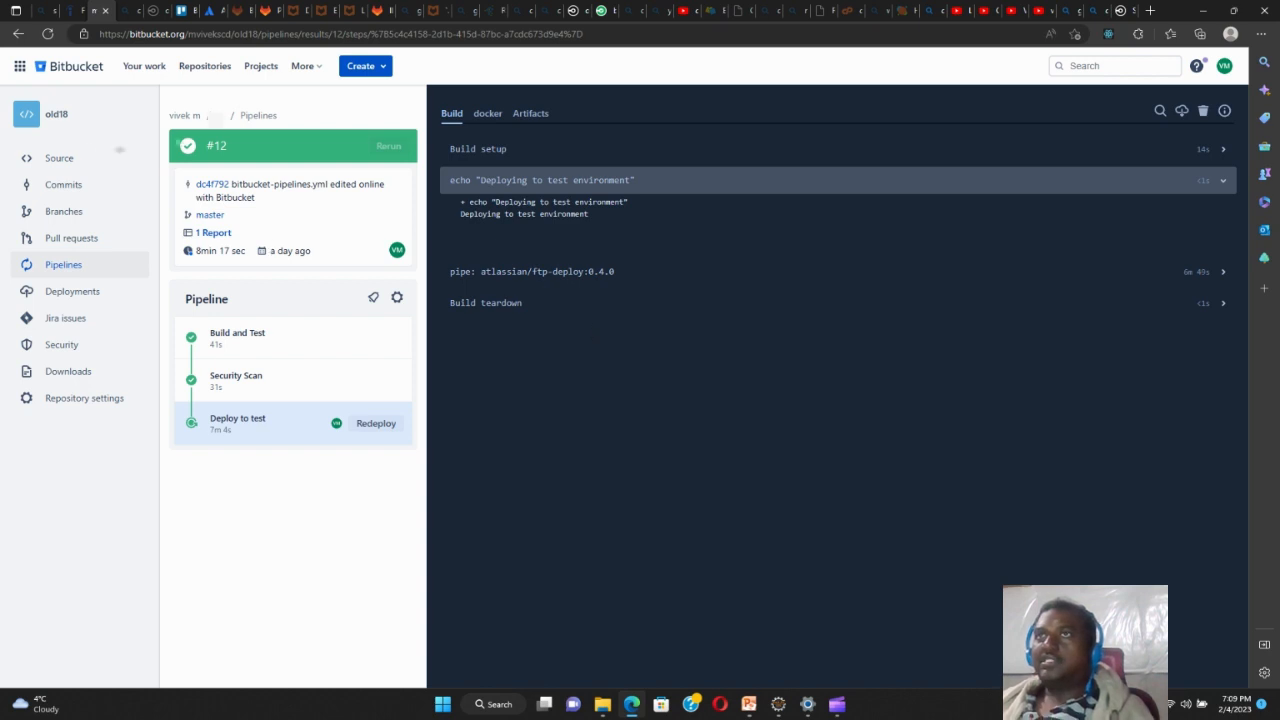
click(60, 156)
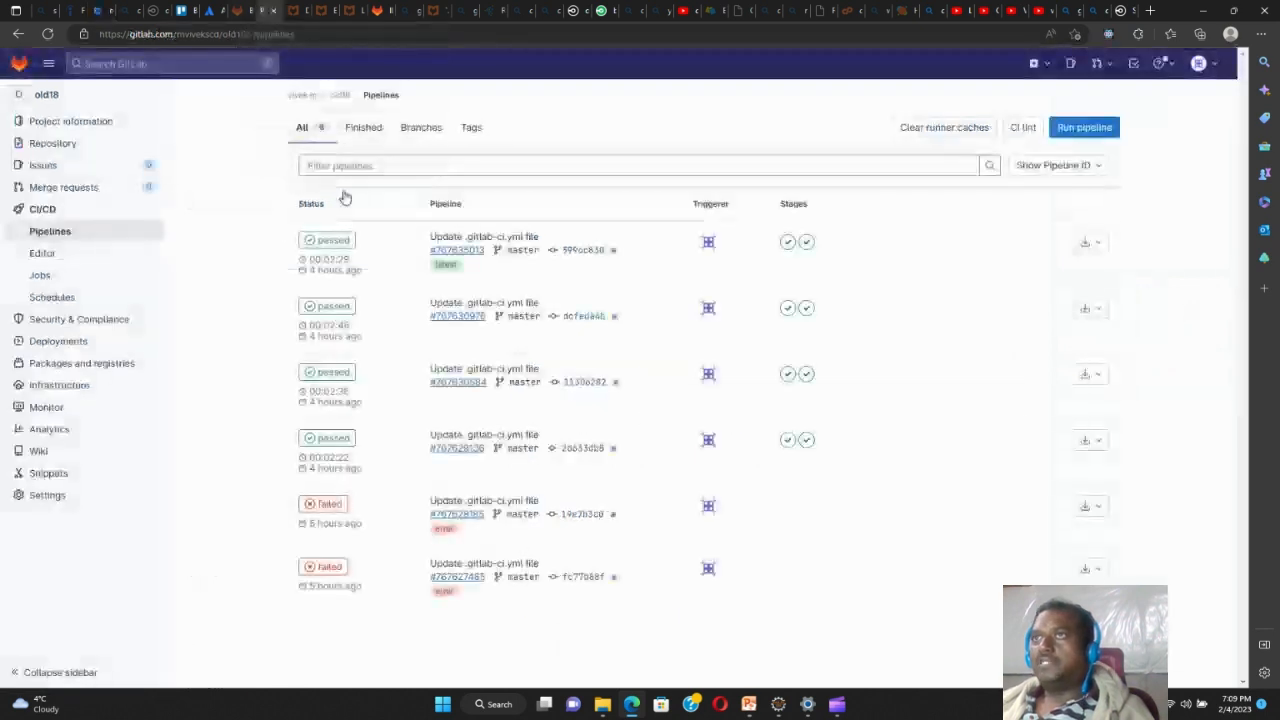
Check recent Activity, then from Pipelines go to the latest passed pipeline's commit
click(52, 142)
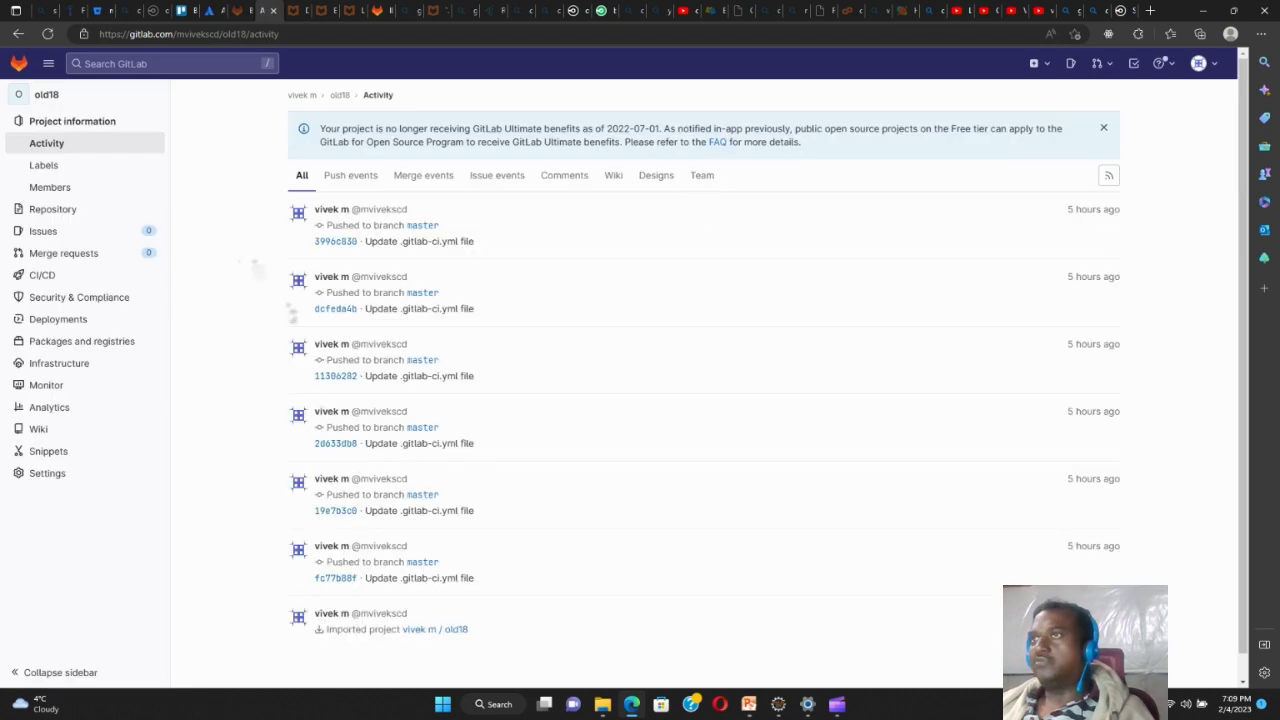
click(42, 230)
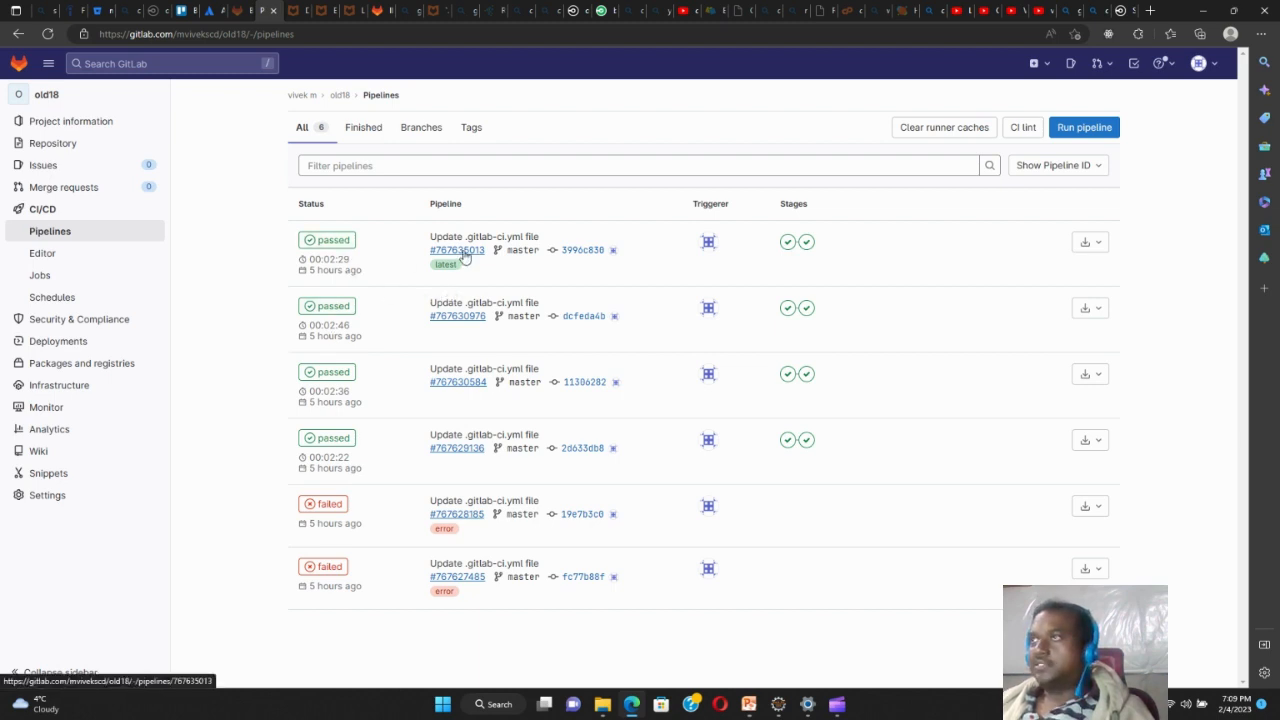
mouse_move(484, 236)
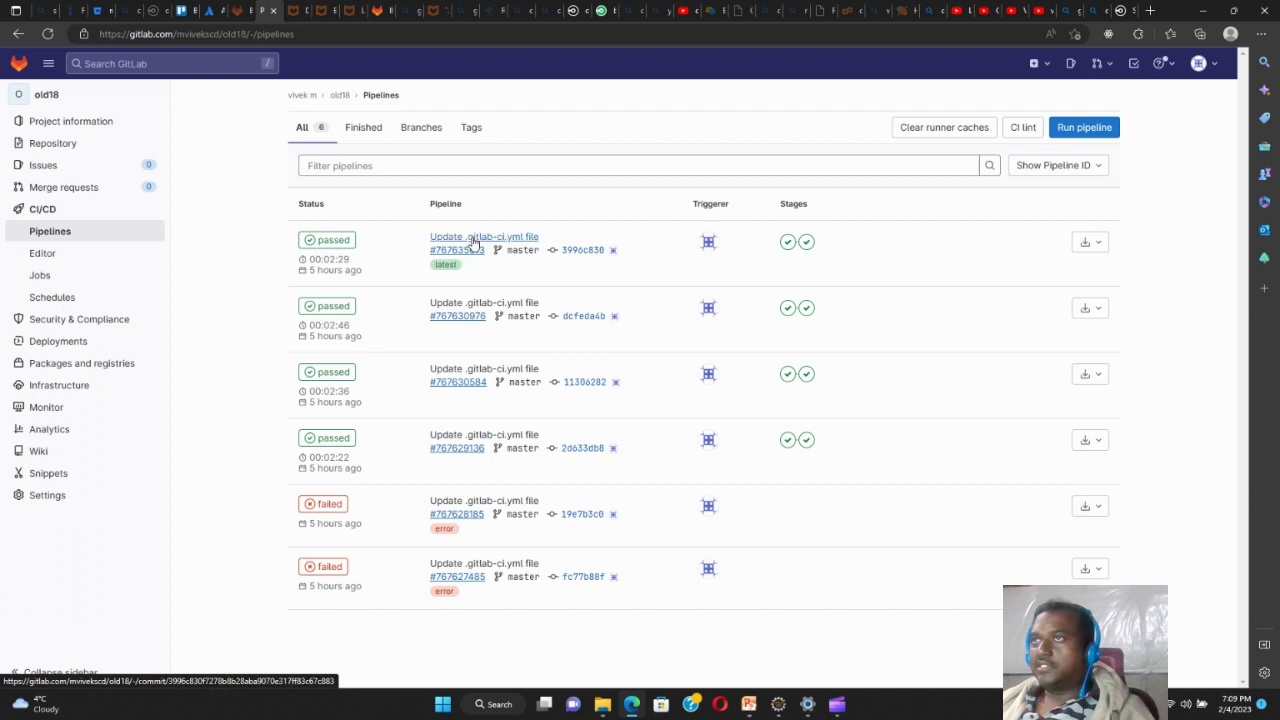
click(456, 248)
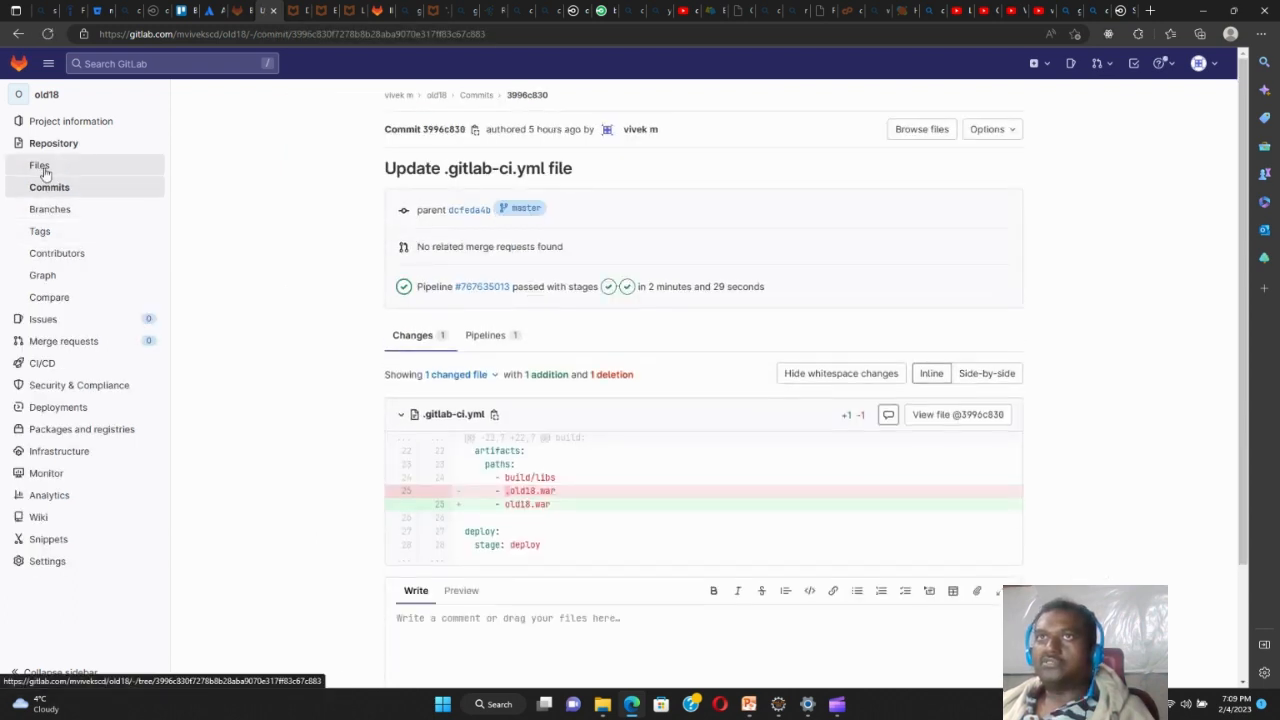
Browse to .gitlab-ci.yml at this commit, read its build and deploy jobs, and return to Pipelines
click(40, 164)
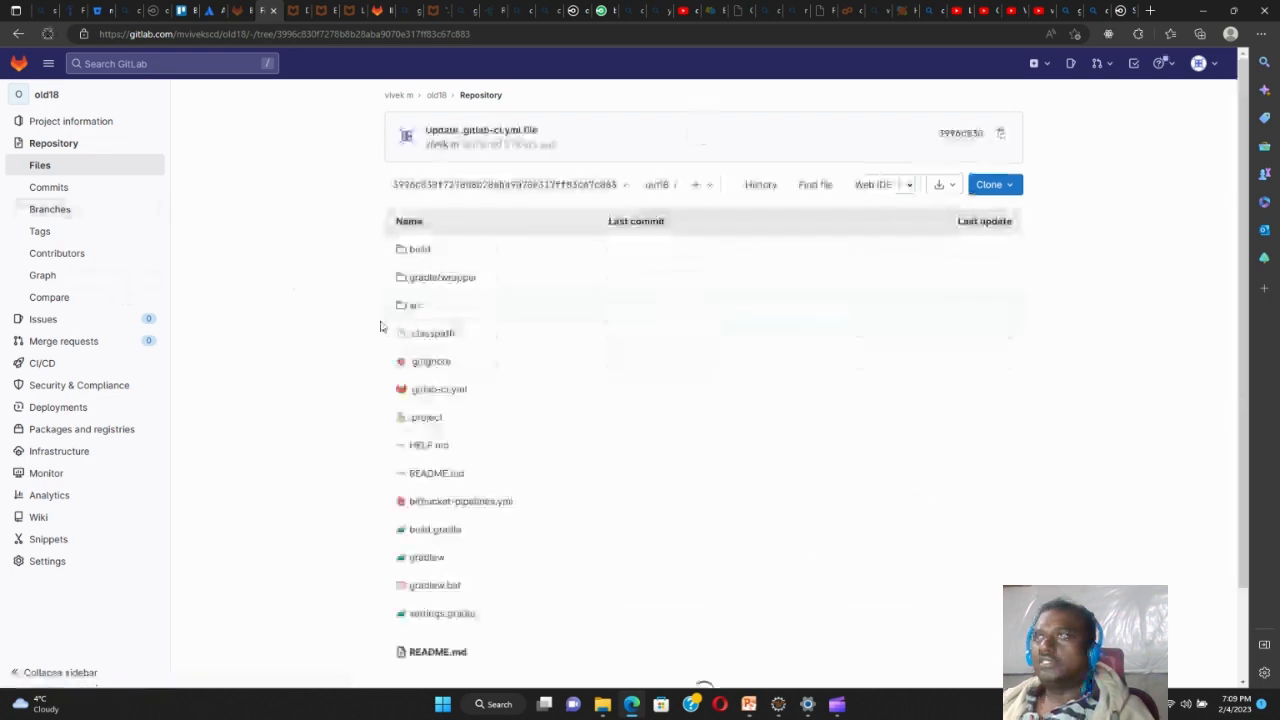
click(440, 388)
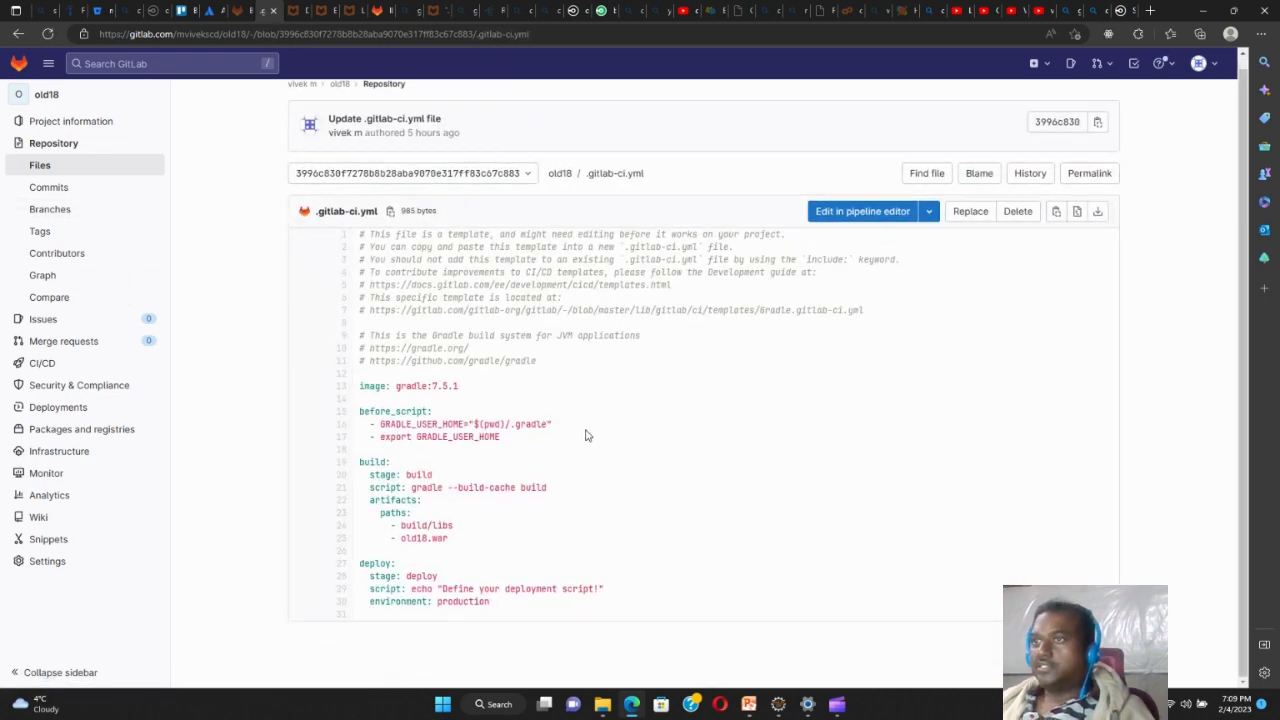
mouse_move(536, 390)
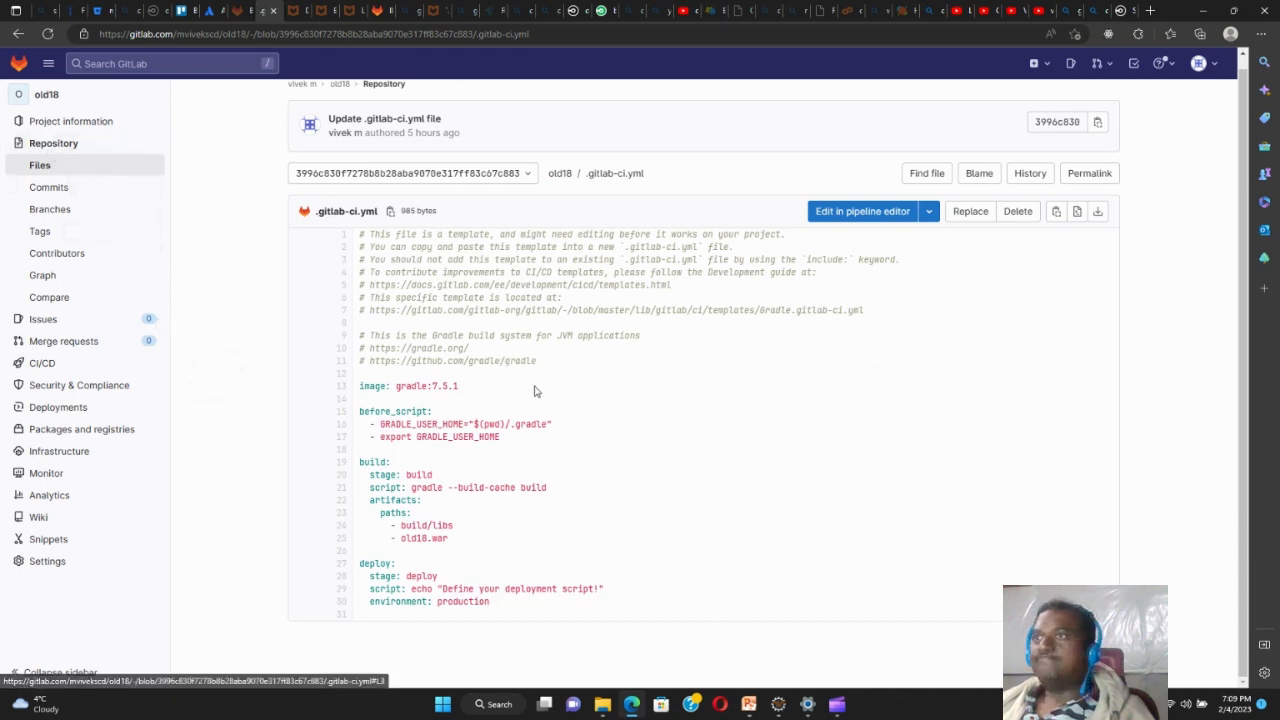
mouse_move(512, 400)
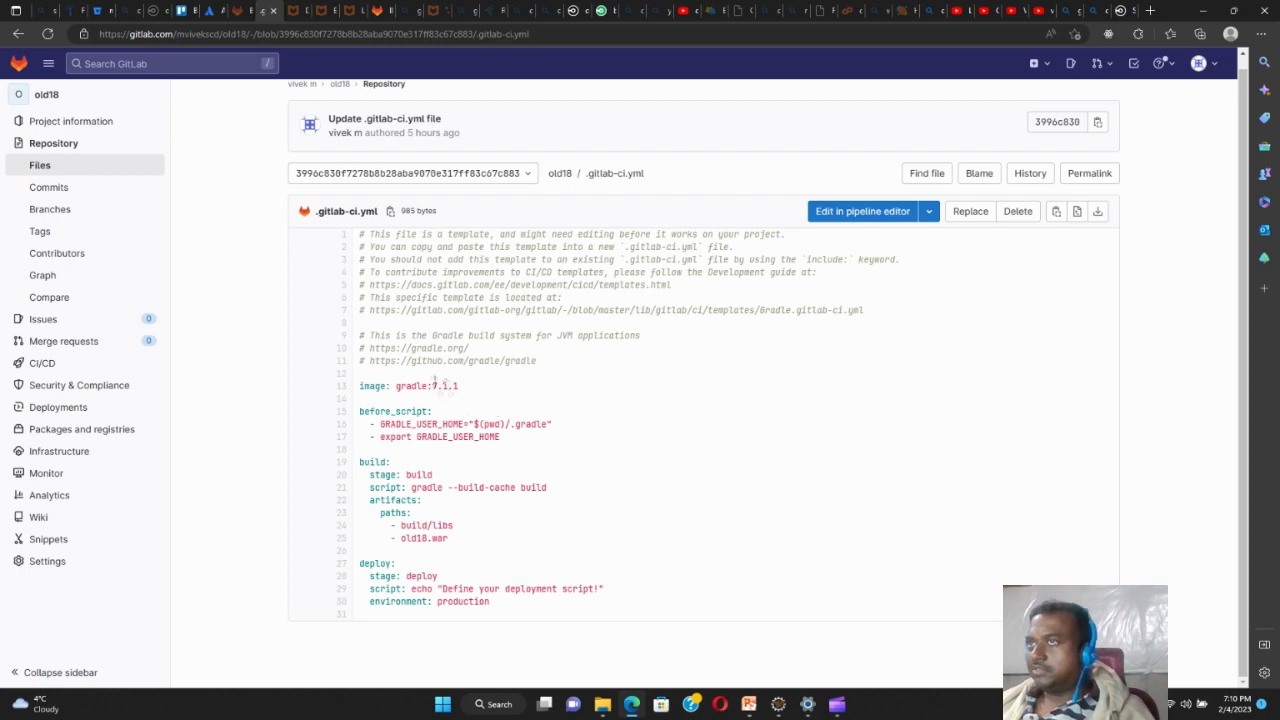
mouse_move(488, 458)
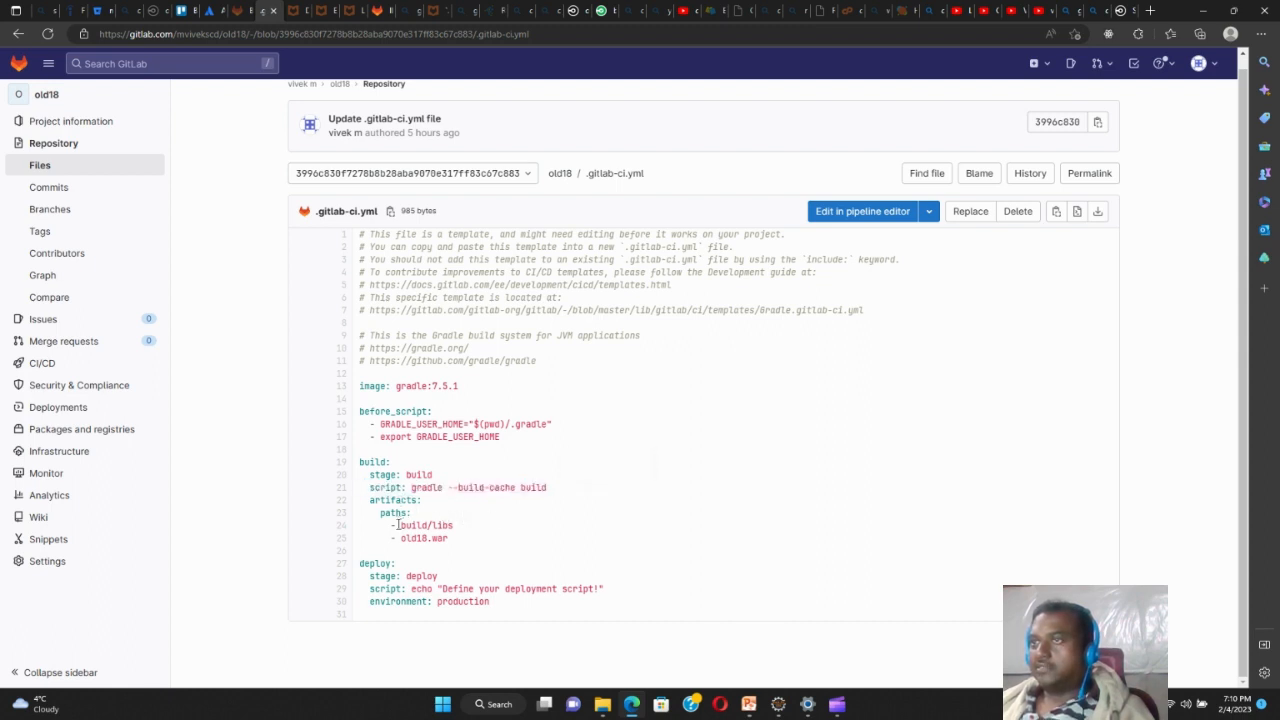
mouse_move(484, 528)
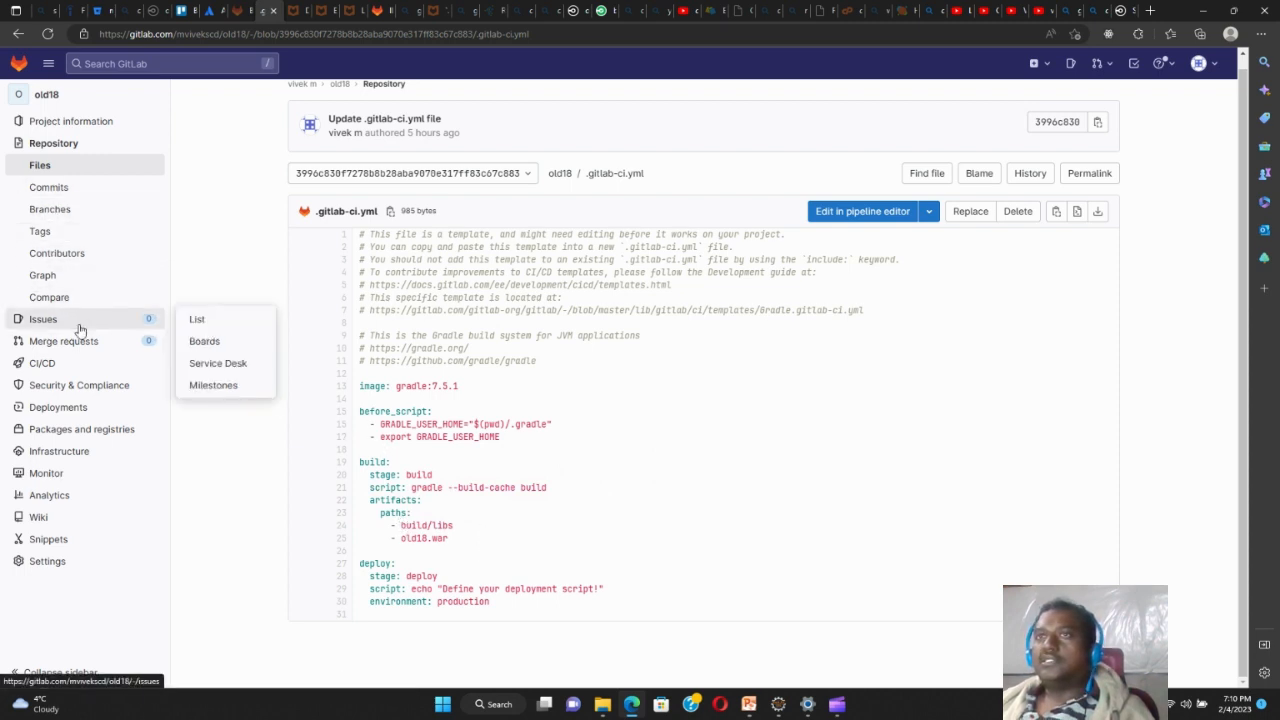
mouse_move(48, 188)
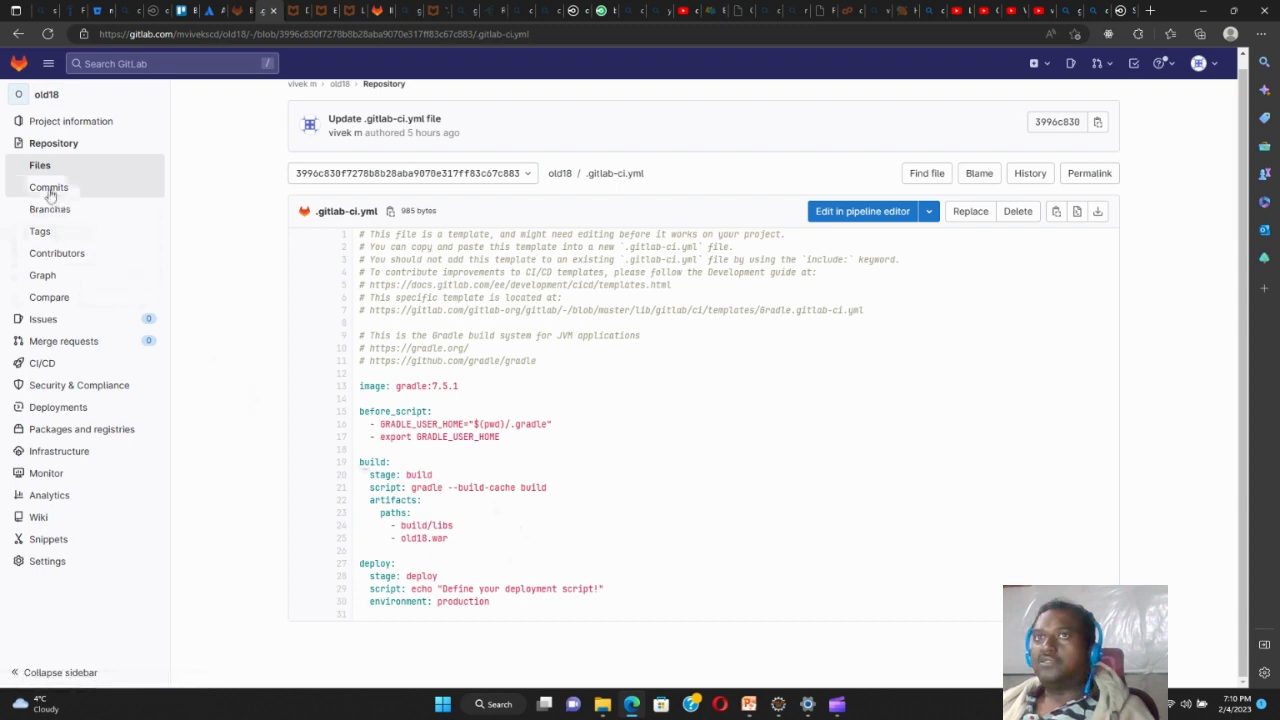
click(40, 164)
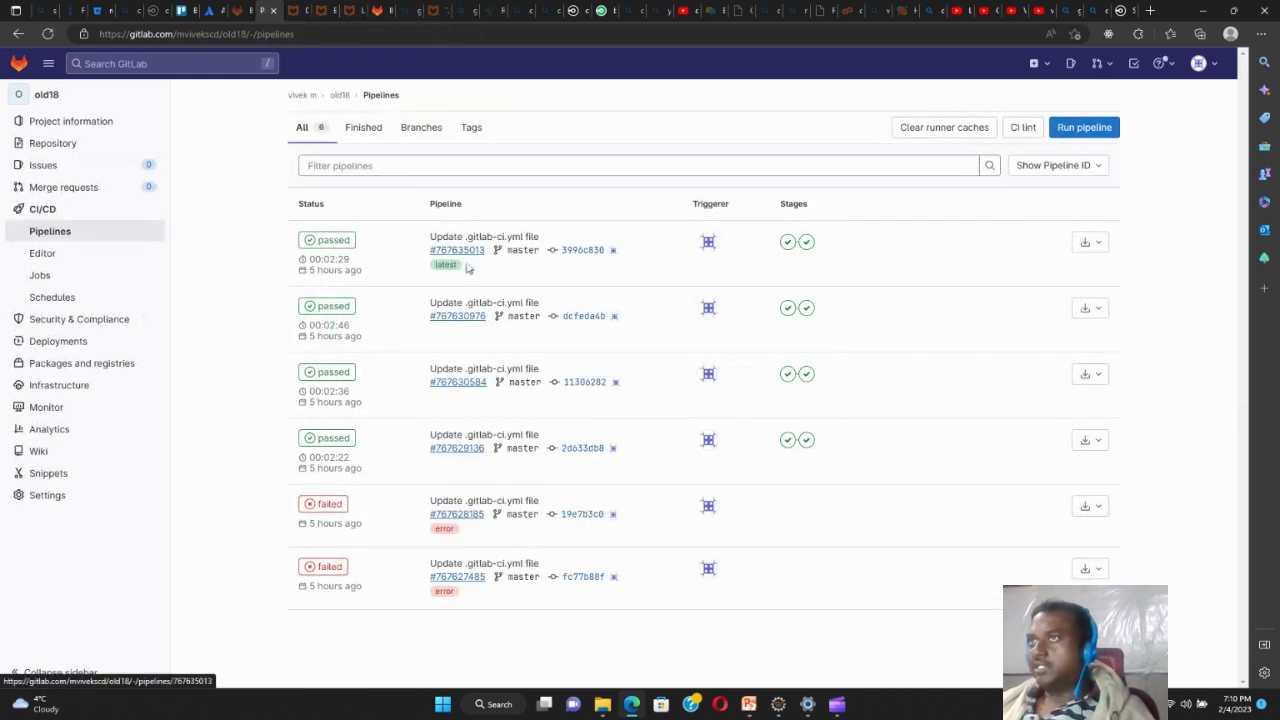
Download the build artifacts archive of the latest passed pipeline
click(1096, 242)
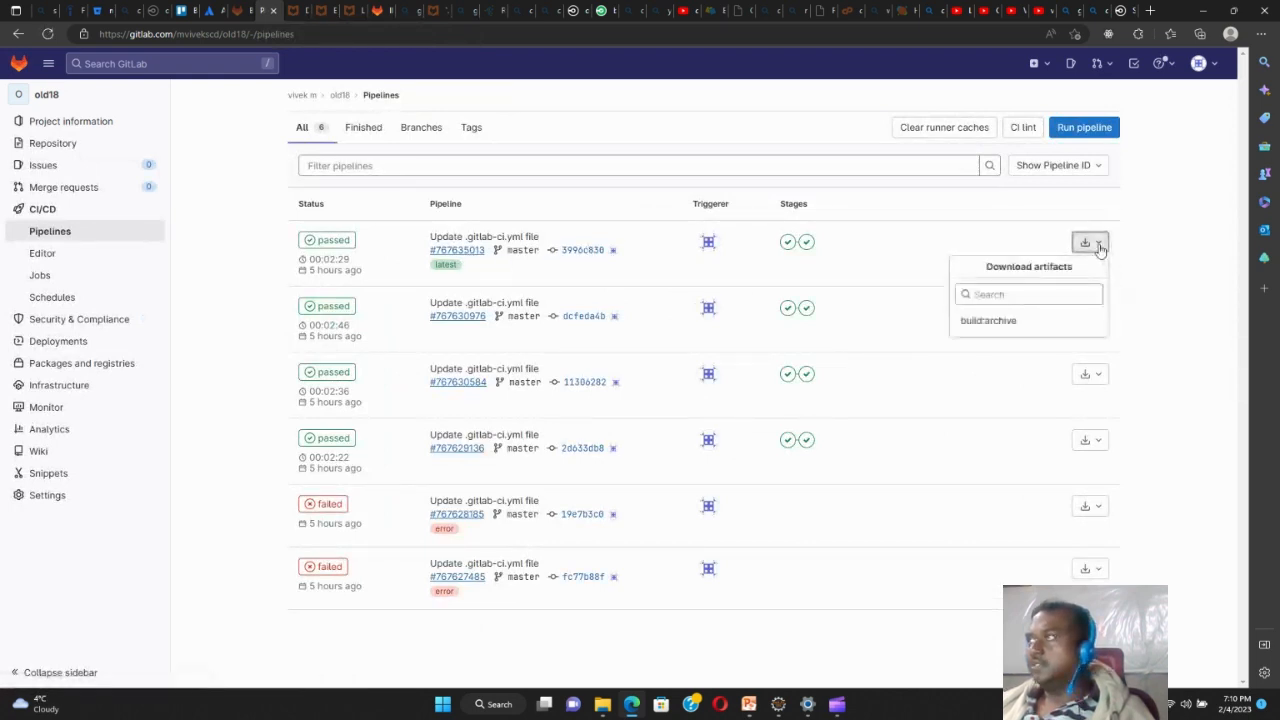
mouse_move(988, 320)
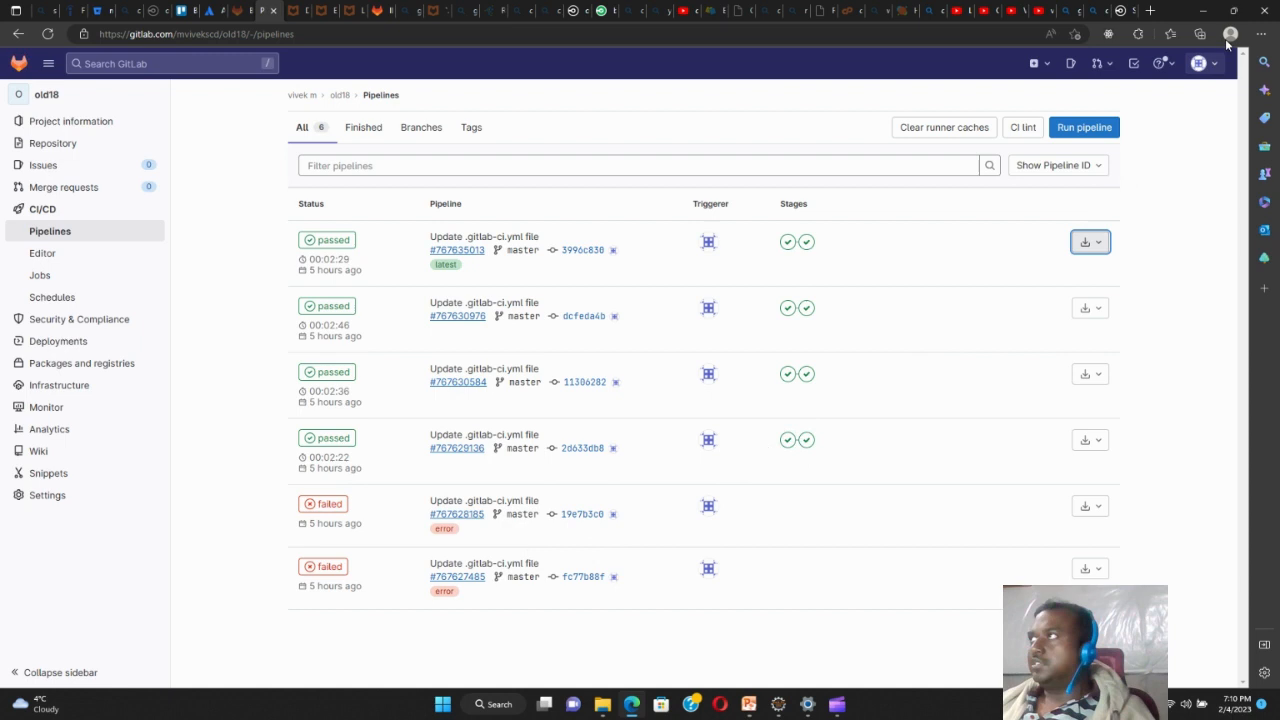
mouse_move(1110, 250)
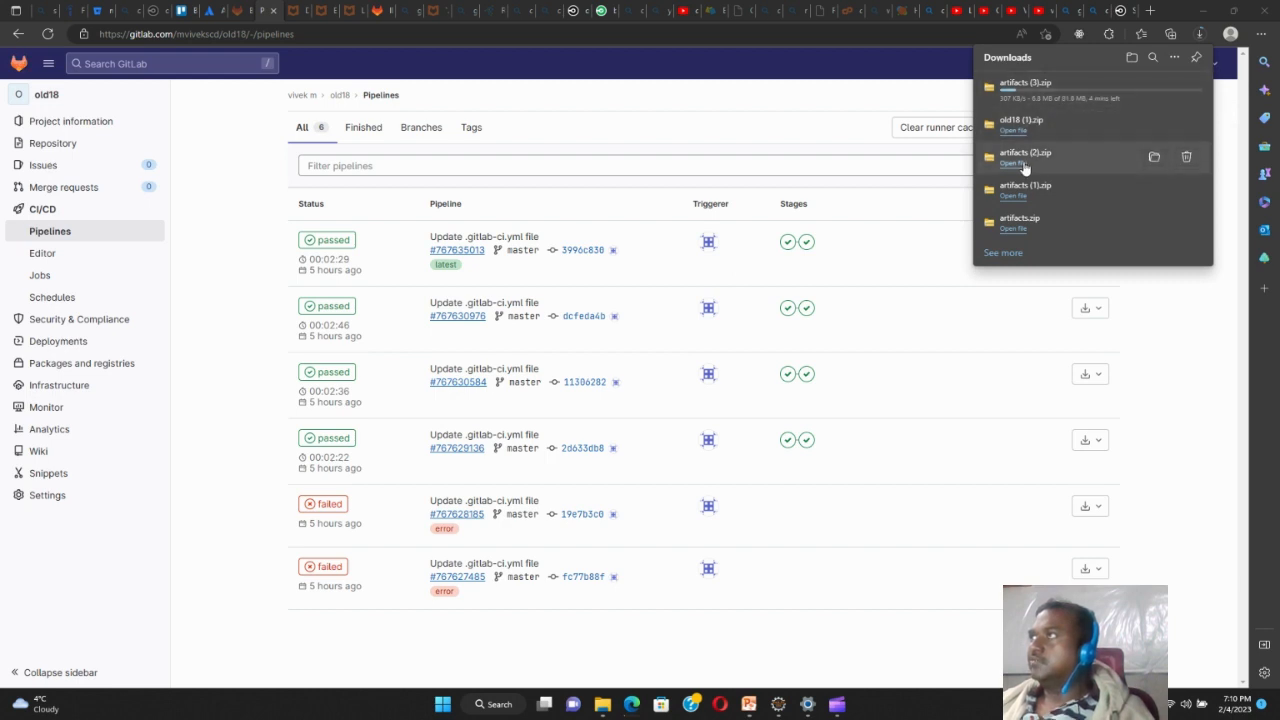
click(1008, 164)
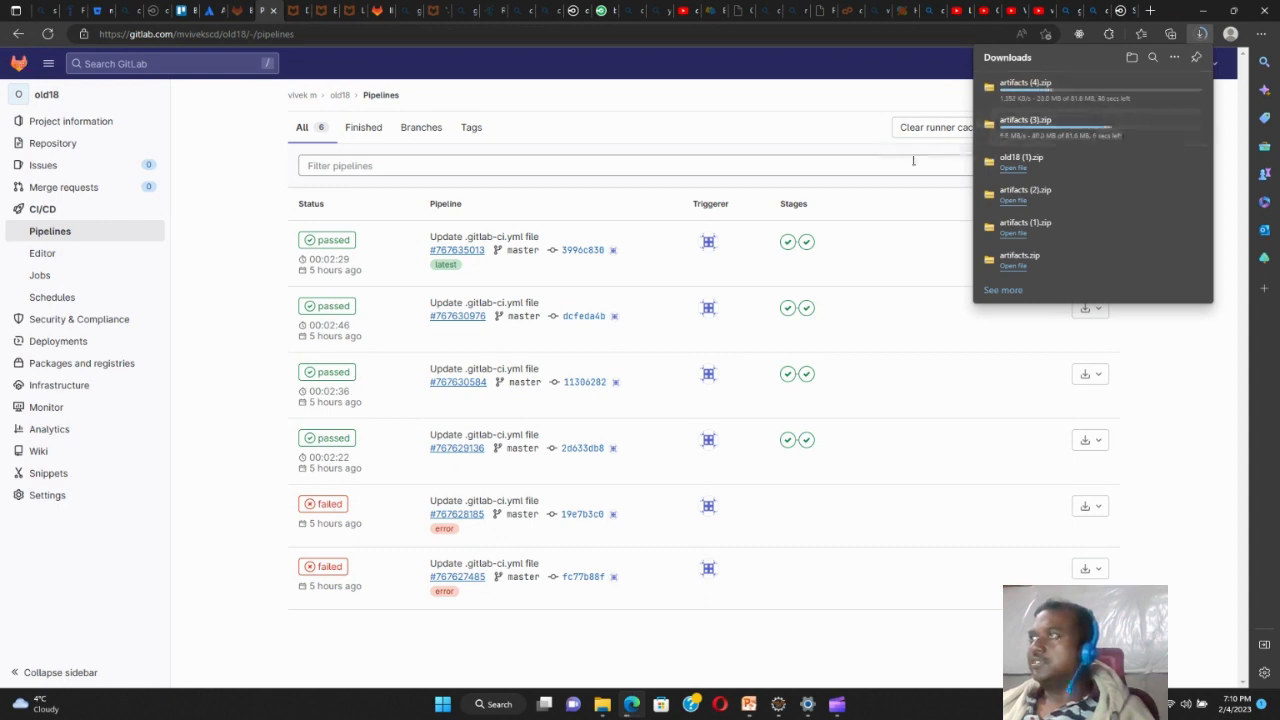
mouse_move(908, 156)
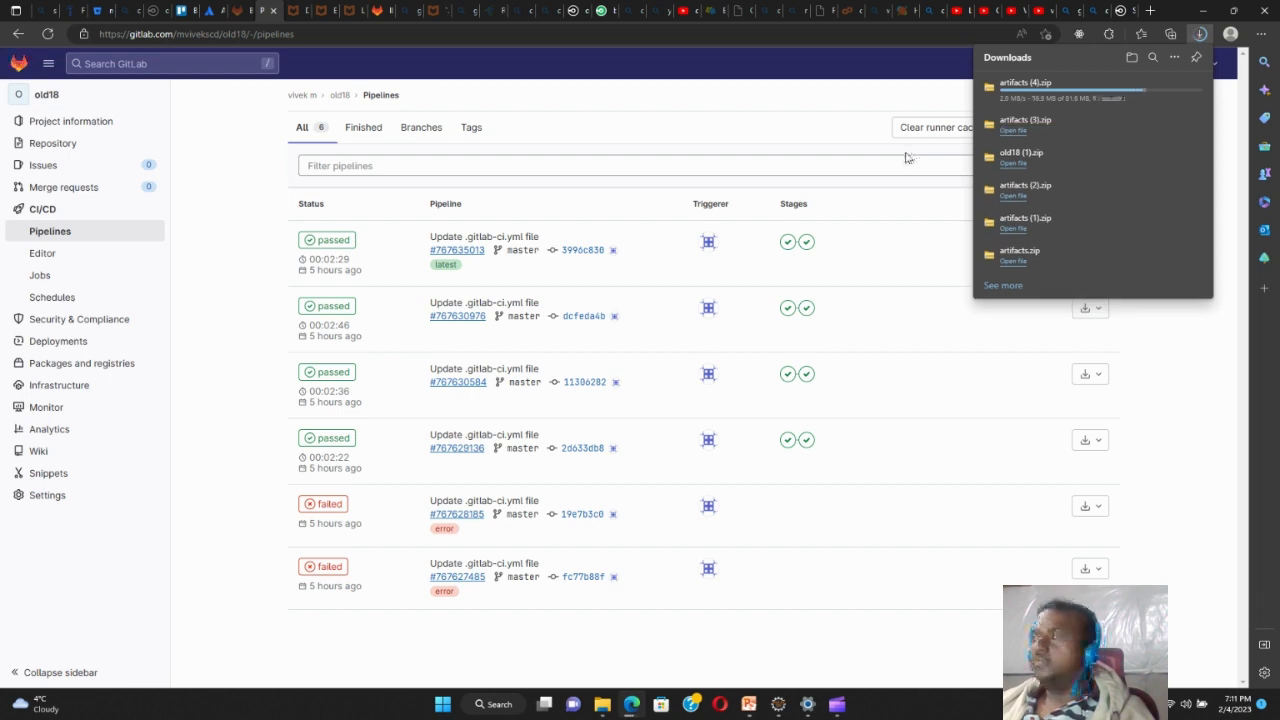
mouse_move(1014, 130)
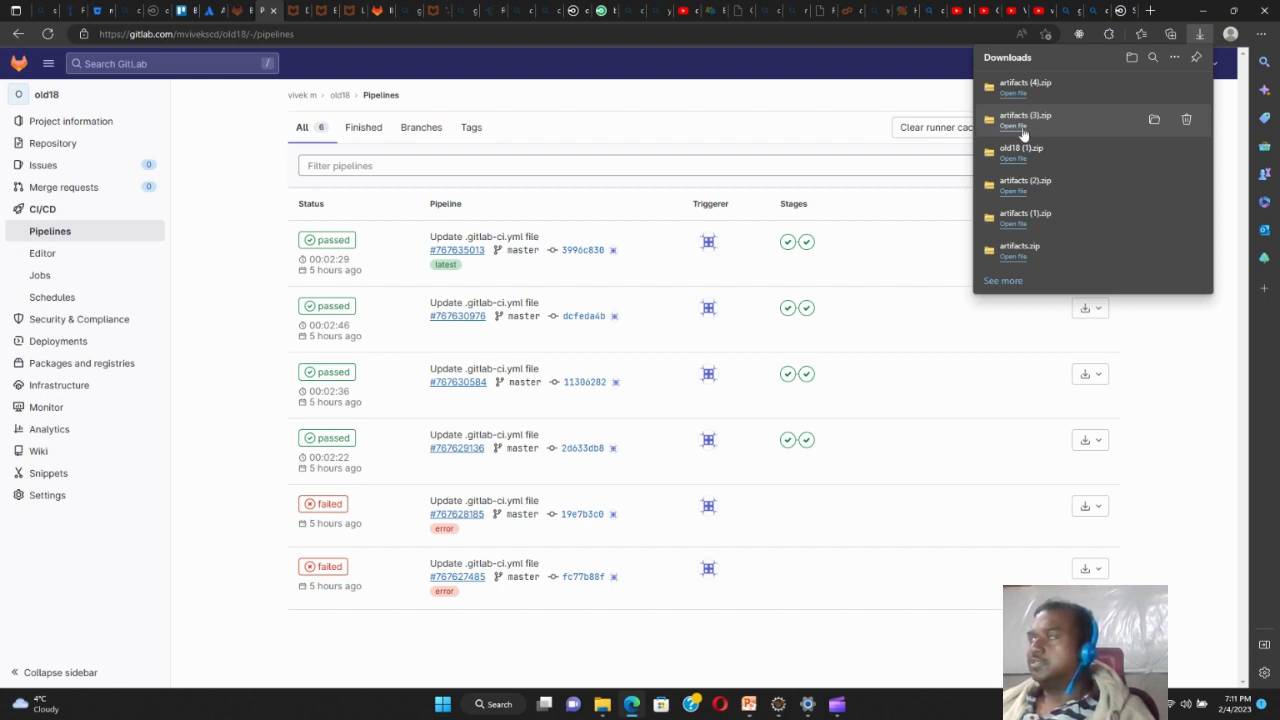
Open the downloaded artifacts zip and enter the folder it contains
click(1014, 124)
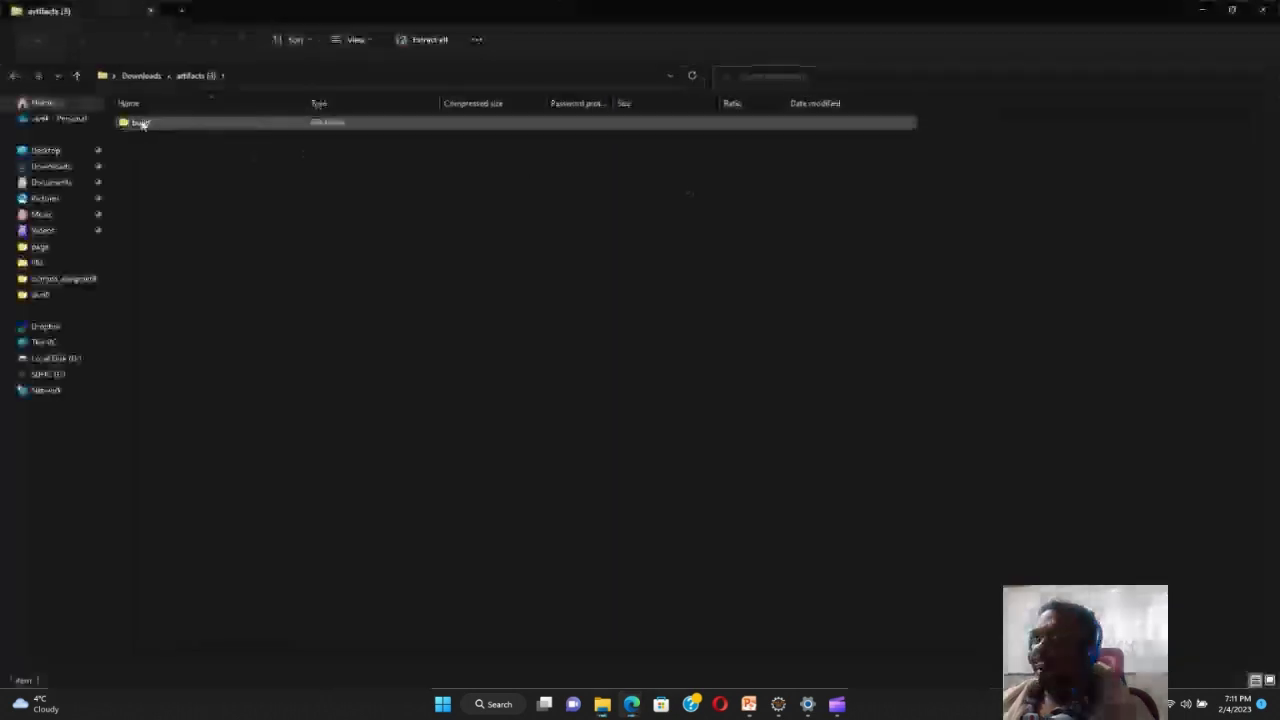
double_click(140, 124)
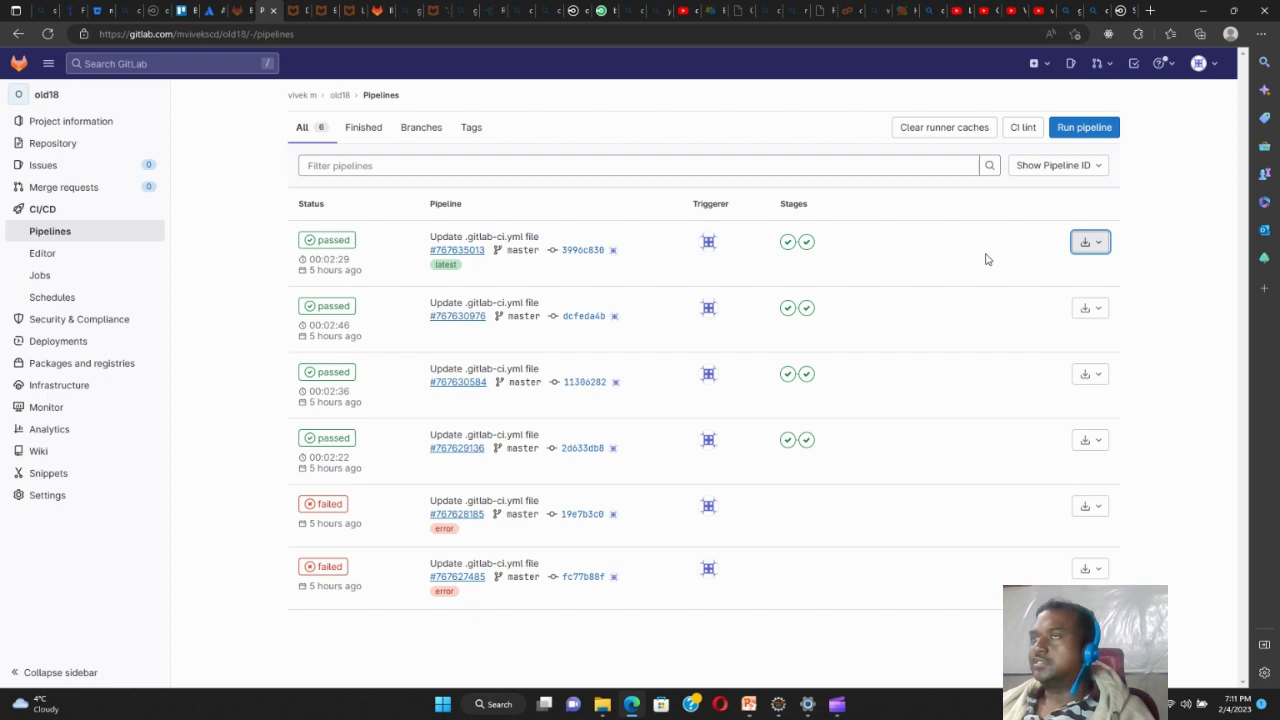
mouse_move(454, 288)
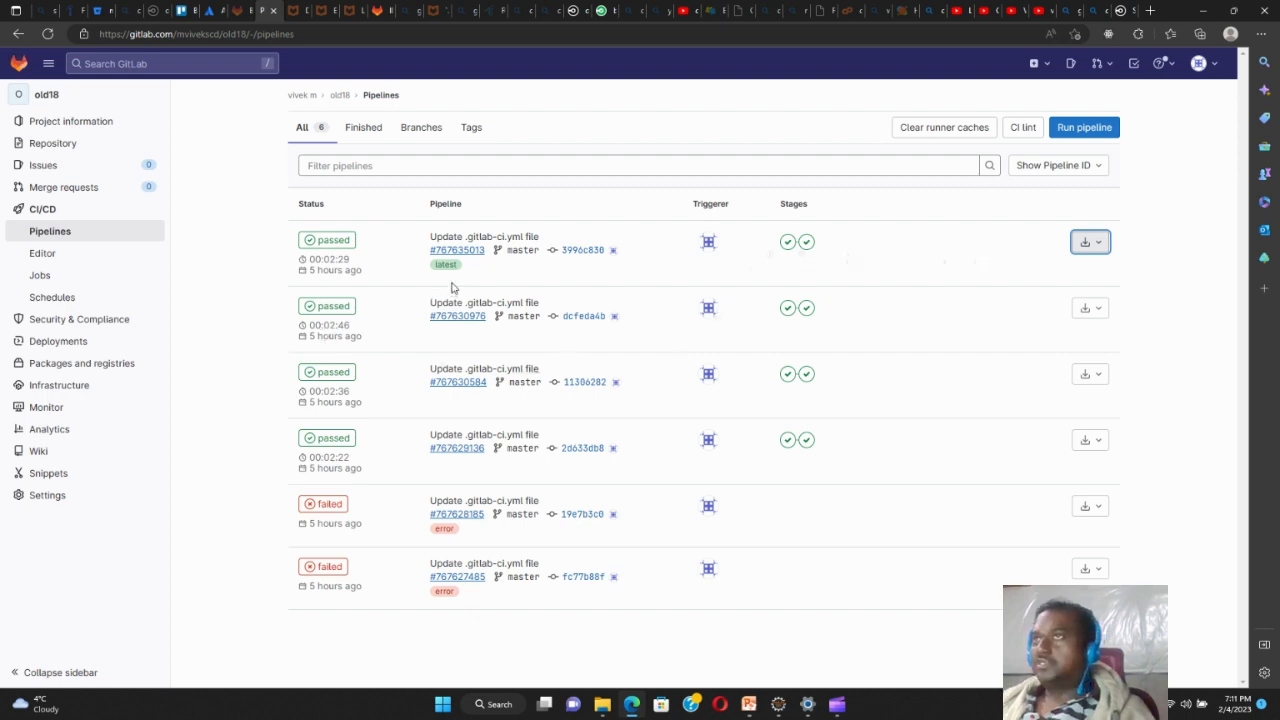
mouse_move(578, 282)
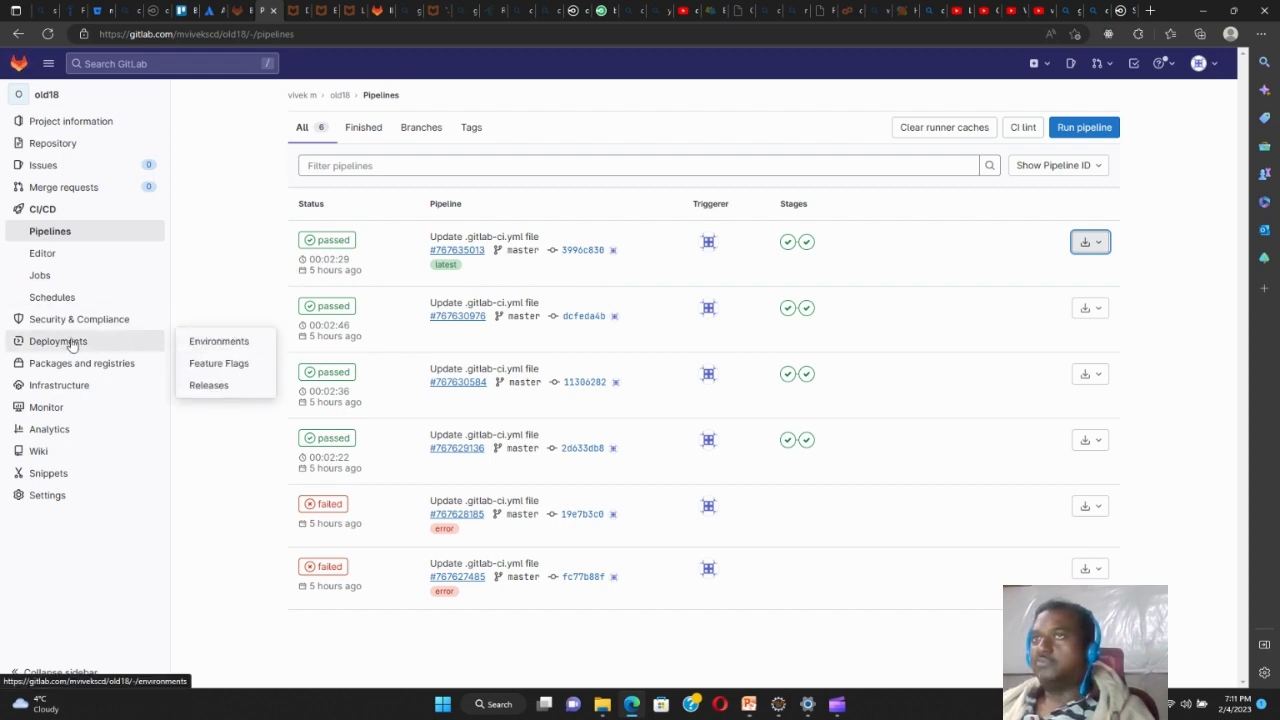
mouse_move(260, 248)
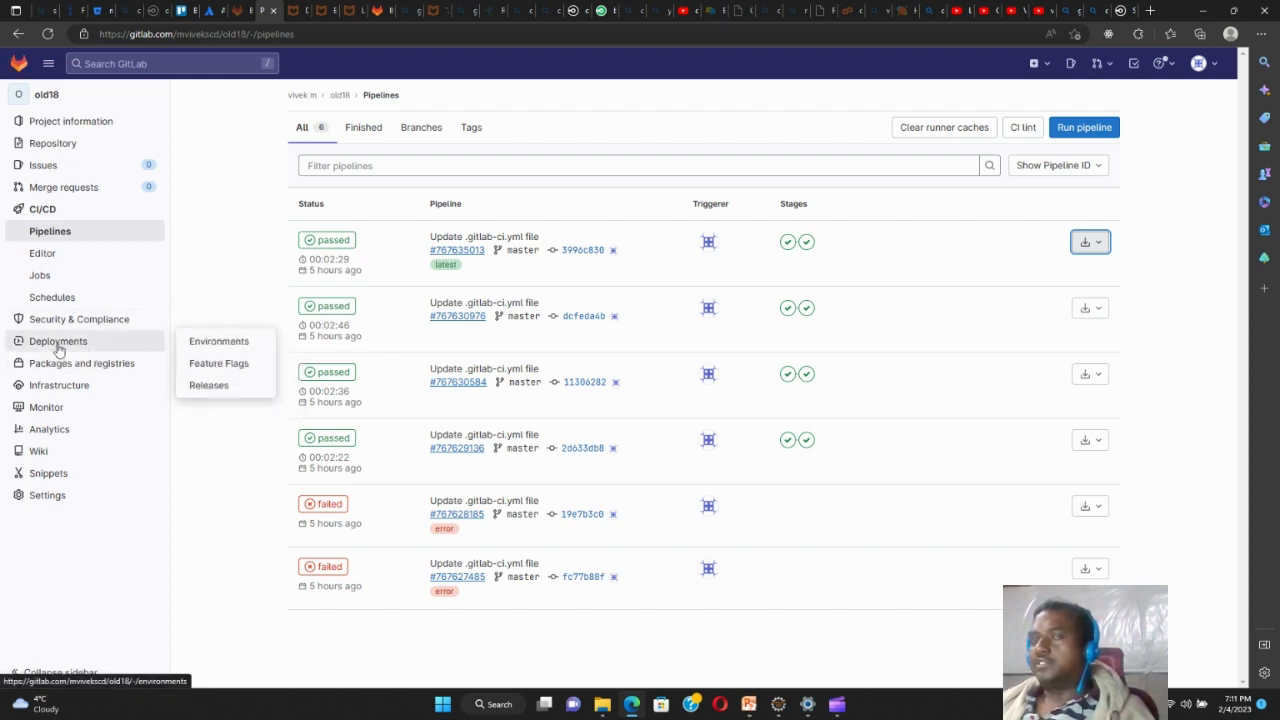
mouse_move(218, 198)
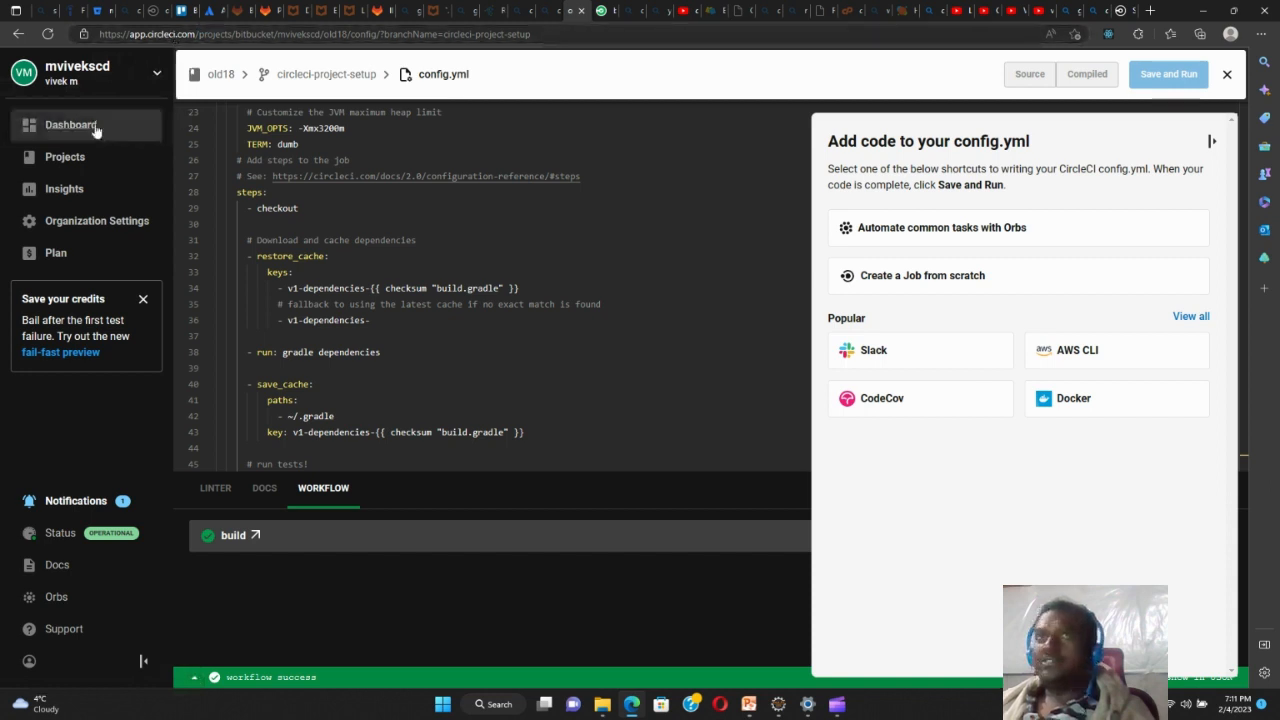
View the CircleCI dashboard's old18 pipelines, then switch back to old18 on Bitbucket
click(70, 124)
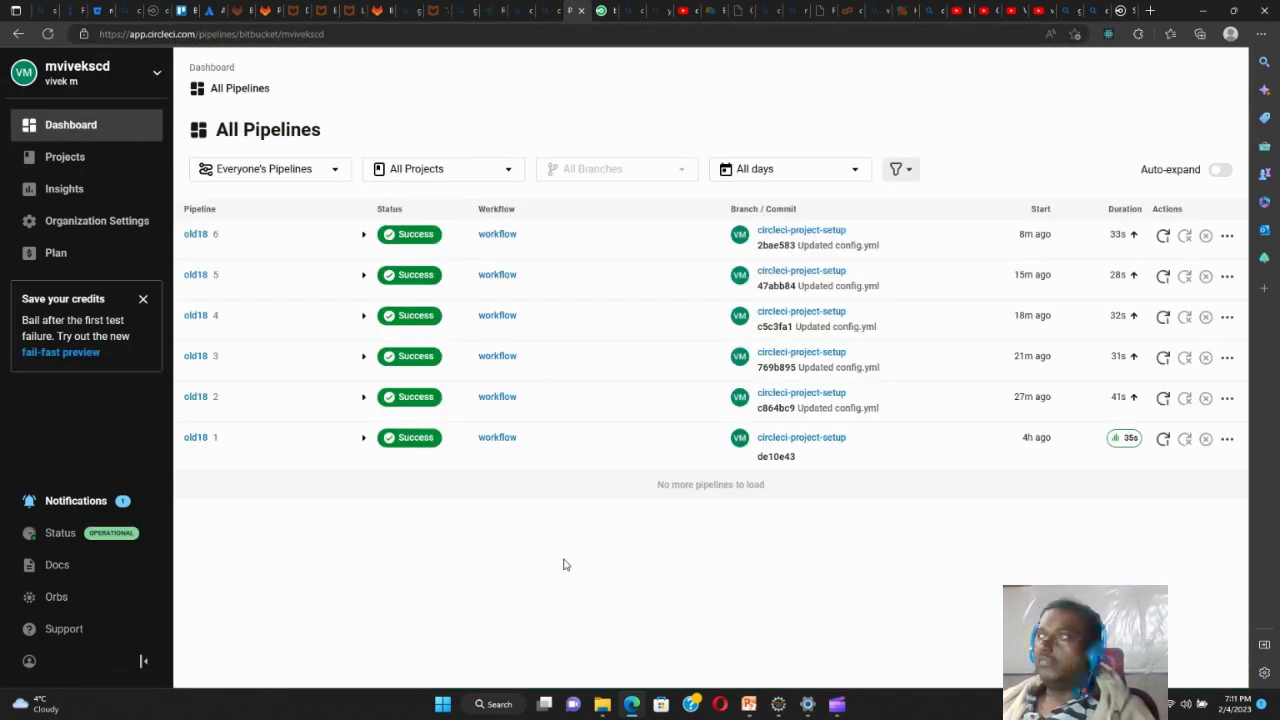
mouse_move(800, 230)
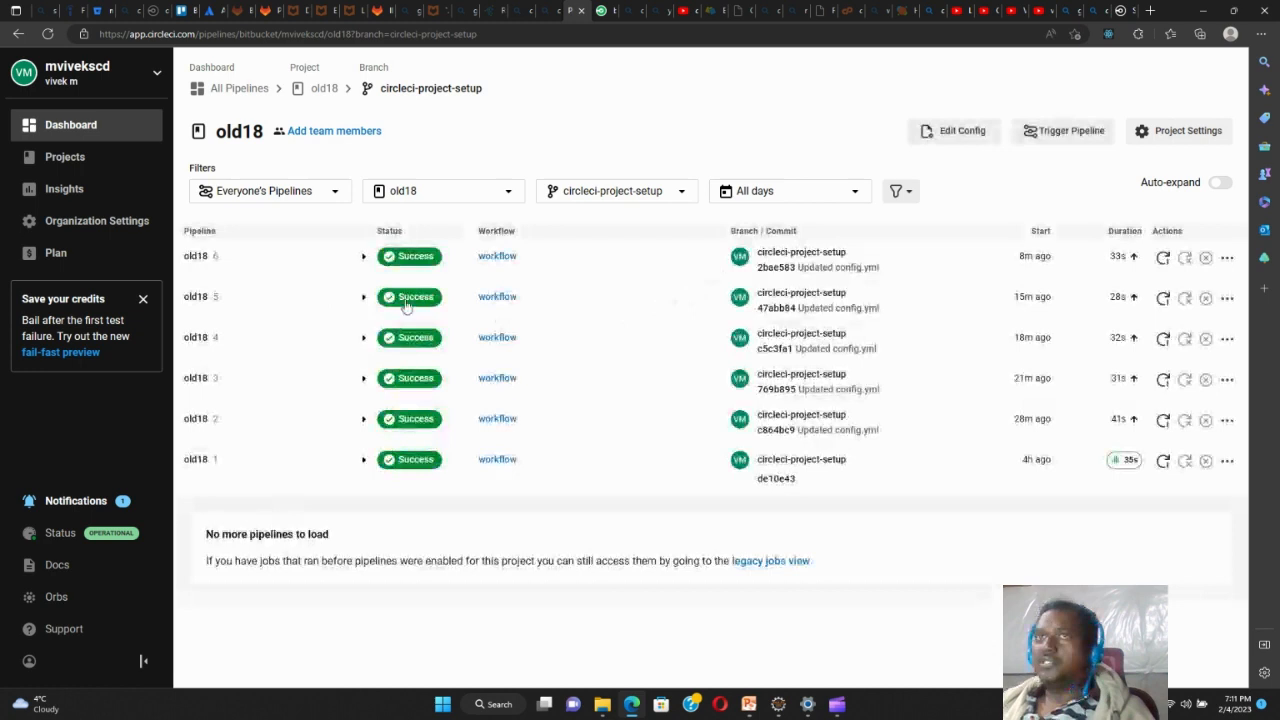
click(64, 156)
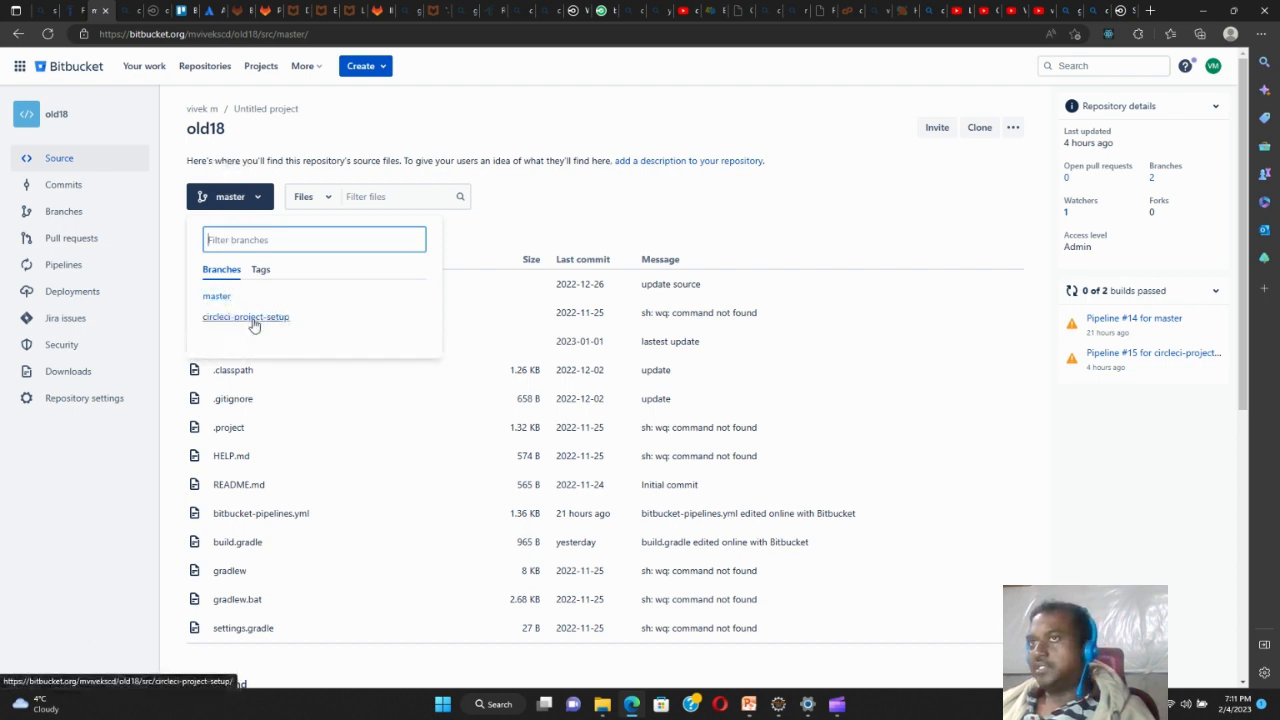
On the circleci-project-setup branch, read .circleci/config.yml from top to bottom
click(244, 316)
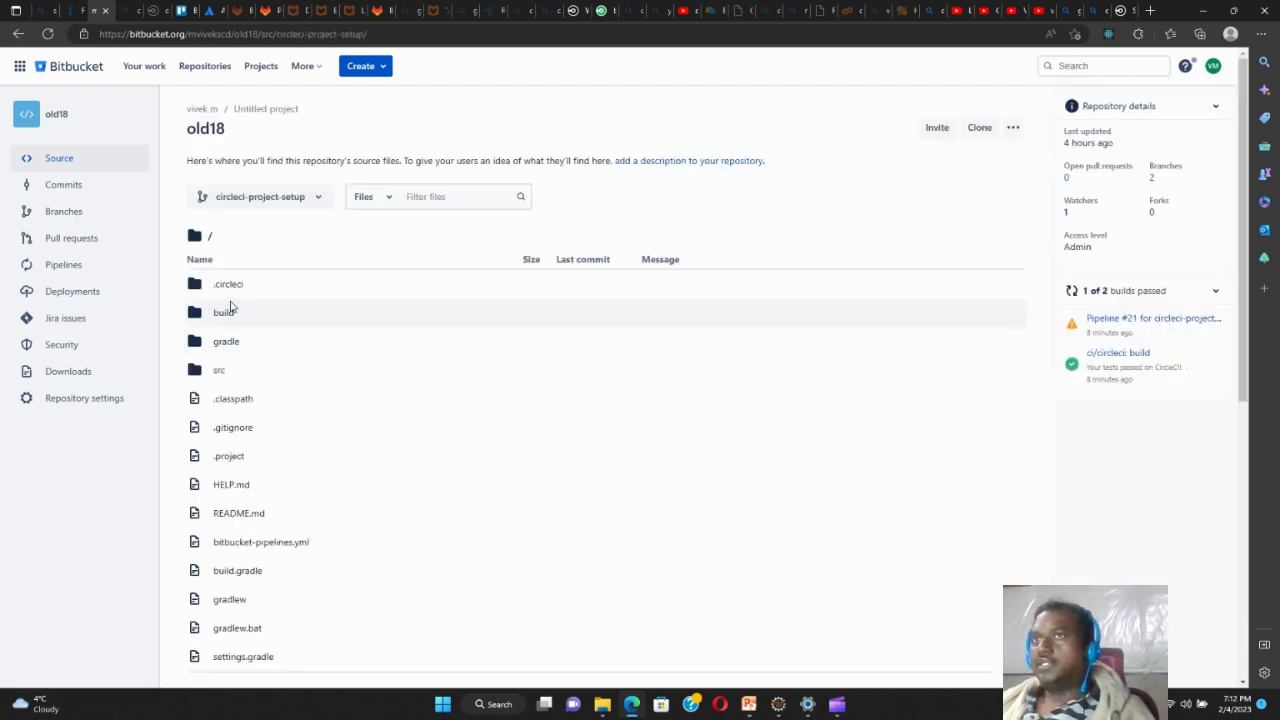
click(228, 284)
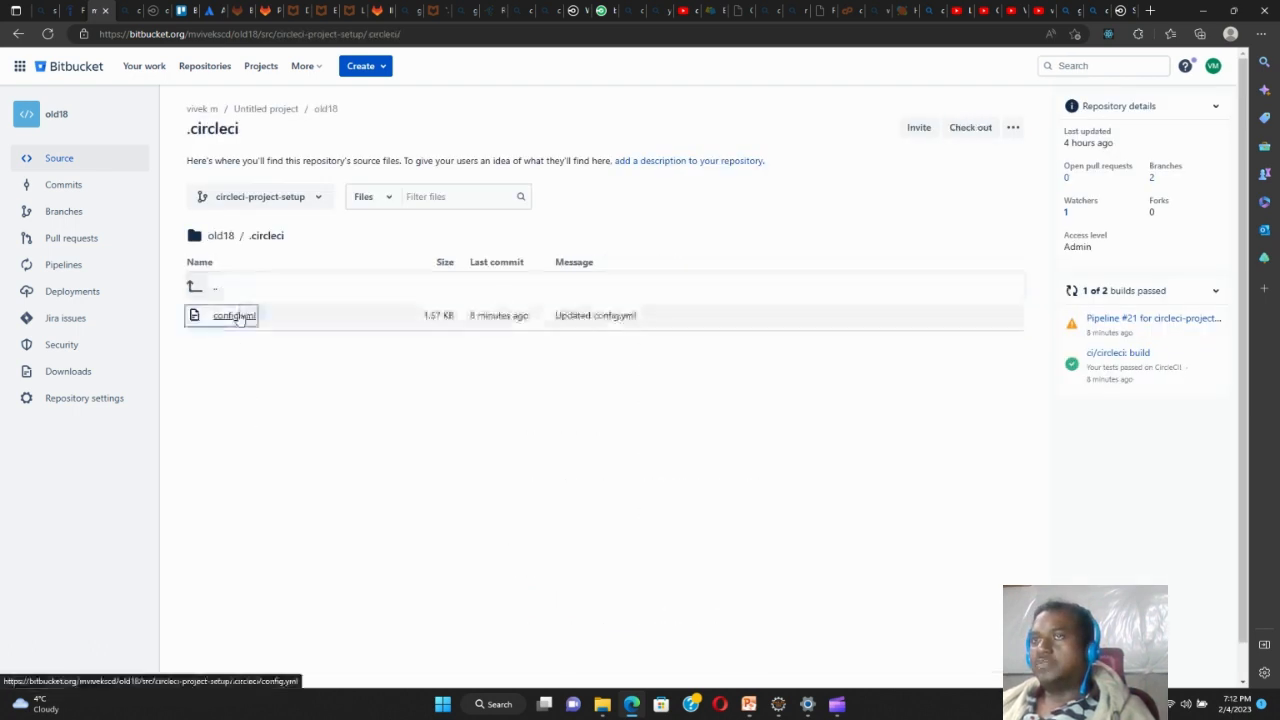
click(232, 316)
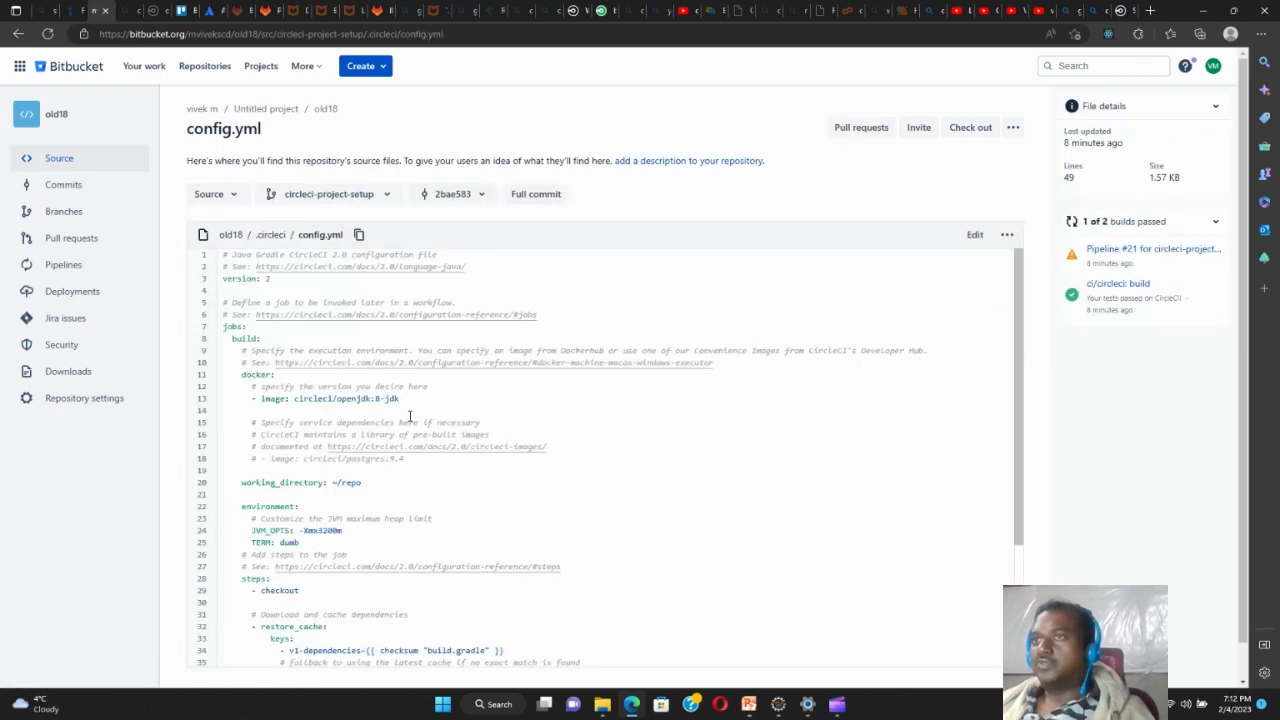
scroll(down, 3)
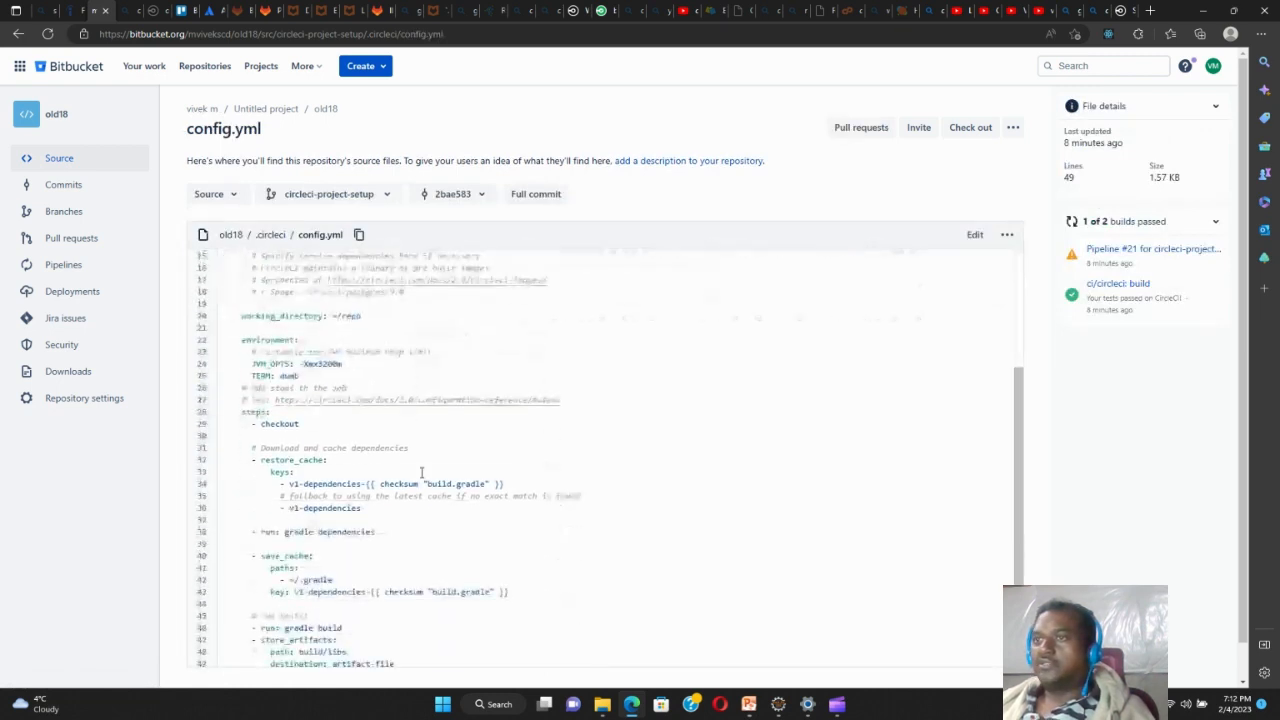
scroll(down, 3)
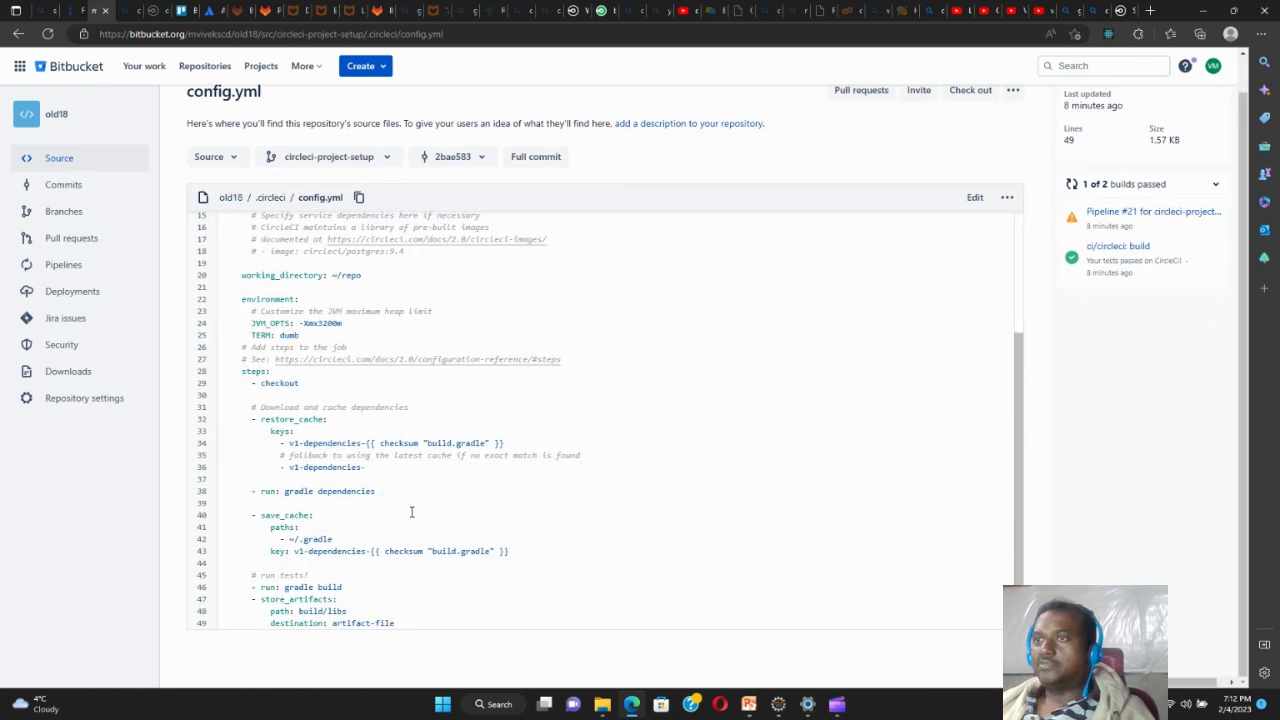
scroll(up, 3)
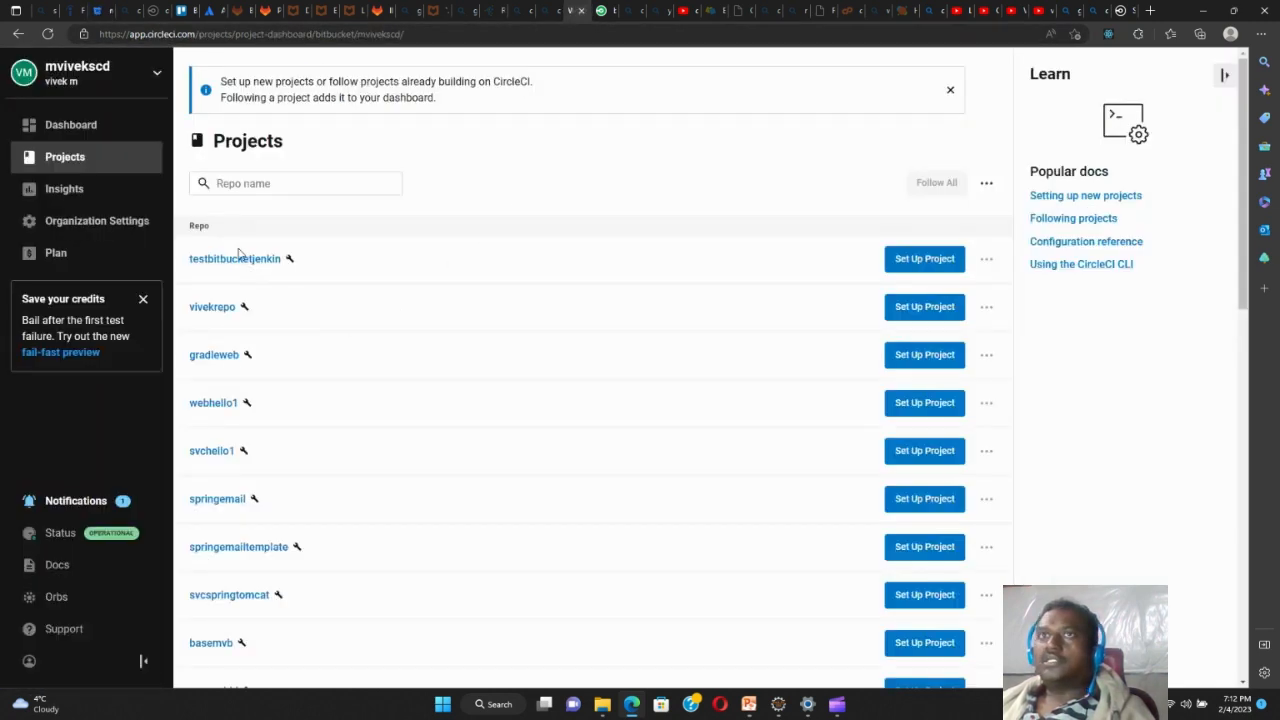
click(72, 124)
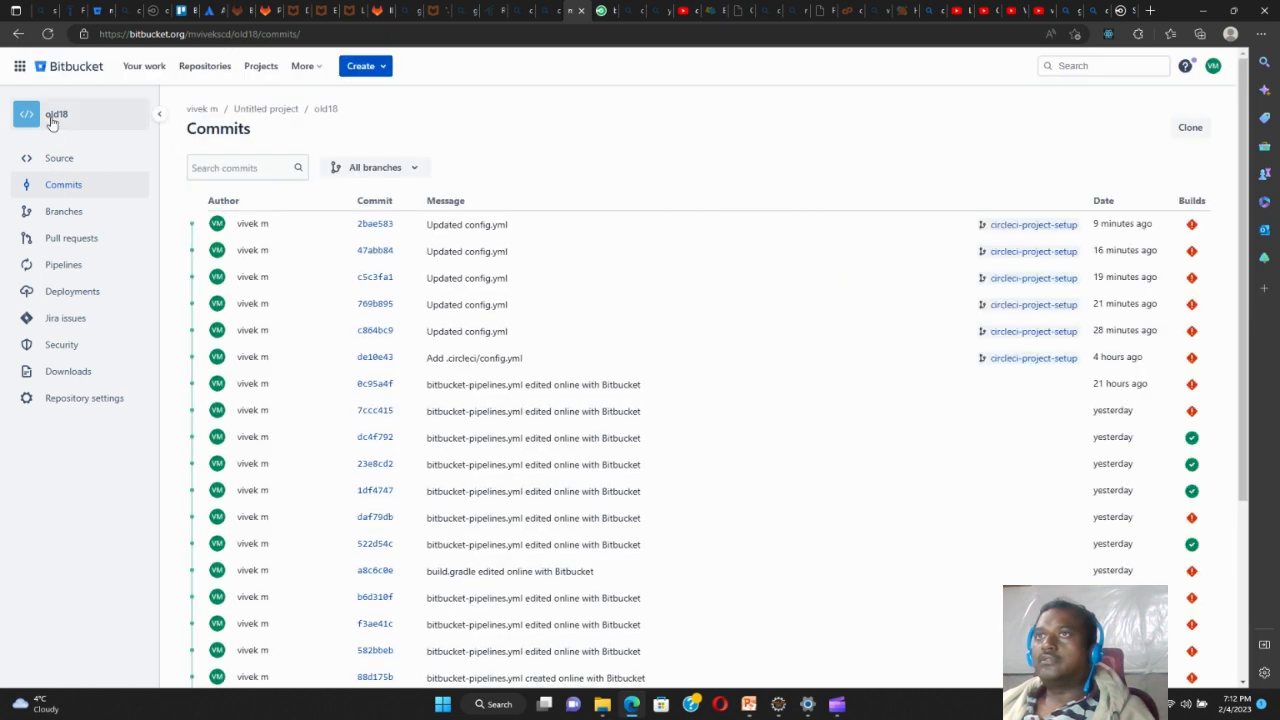
View the repository source on the circleci-project-setup branch, then back on master
click(60, 158)
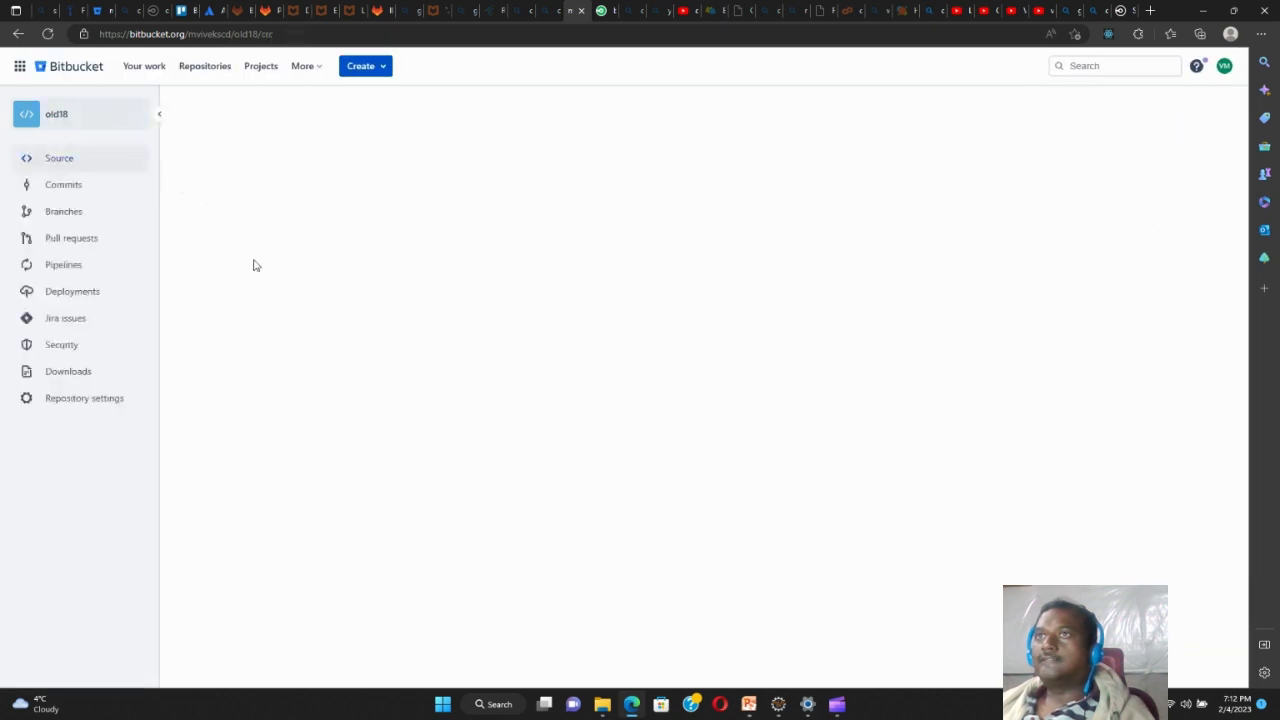
click(60, 158)
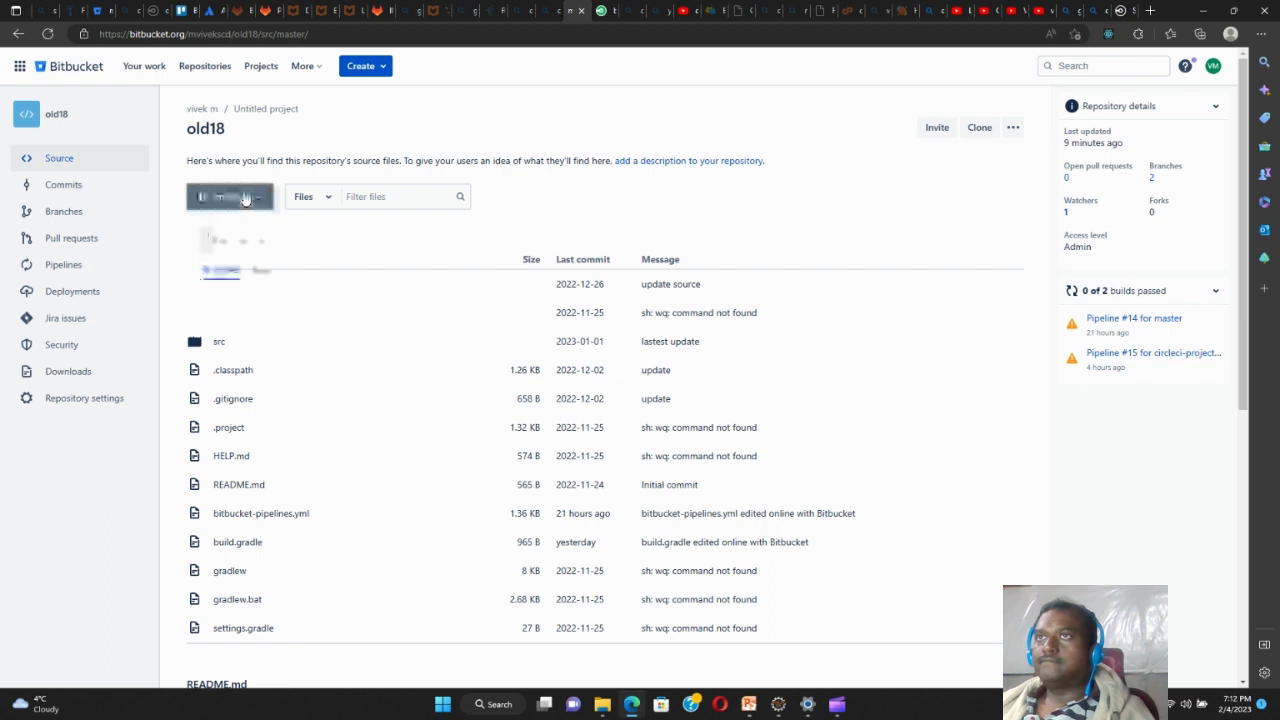
click(244, 196)
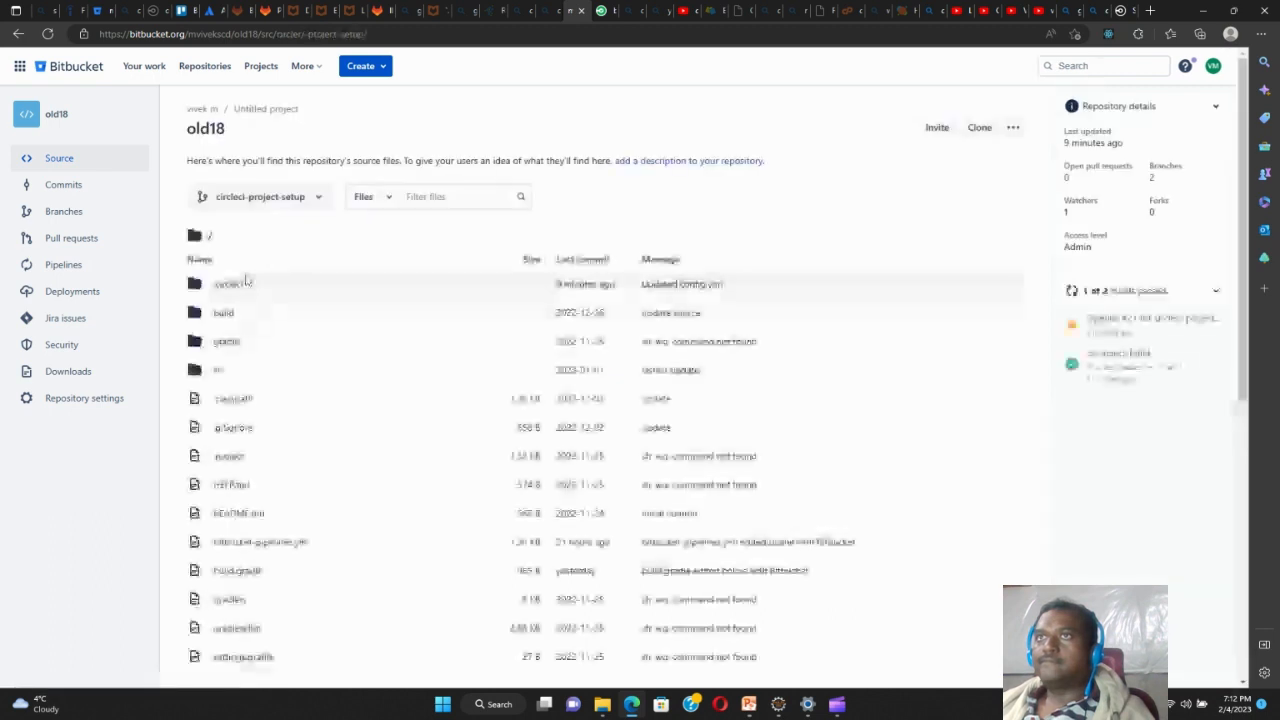
click(62, 184)
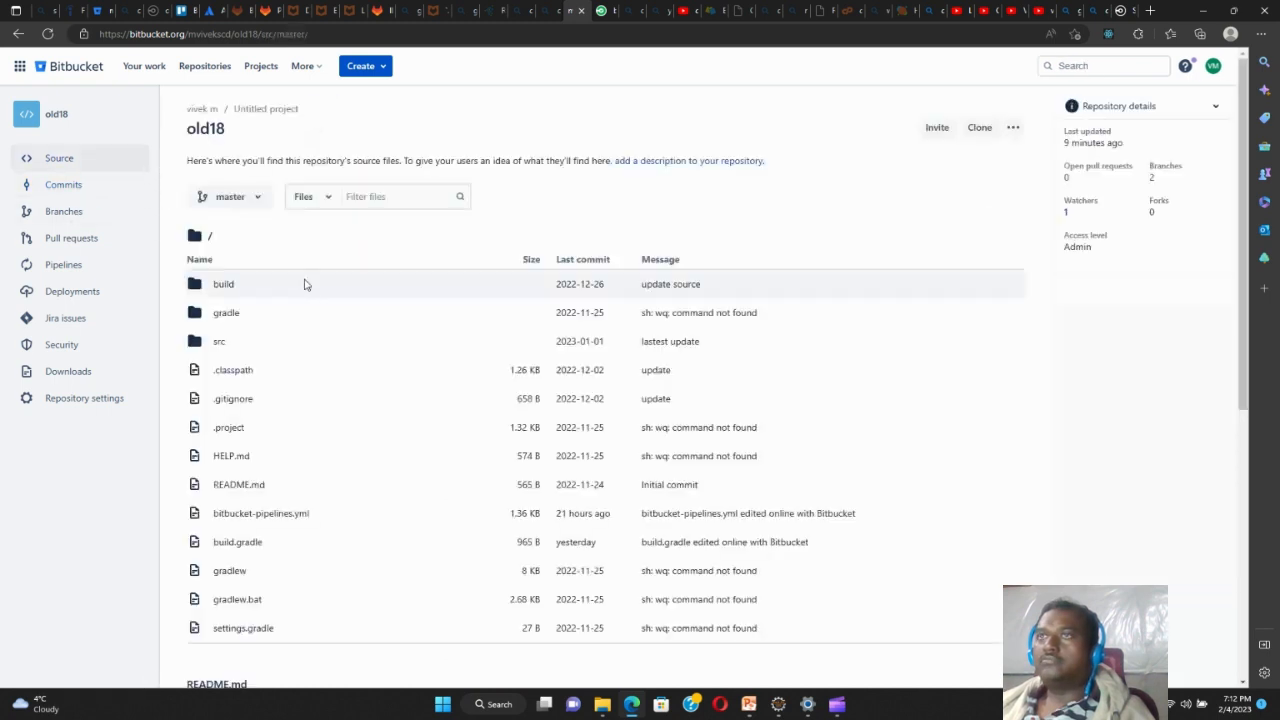
Return to the circleci-project-setup branch showing .circleci/config.yml
click(228, 196)
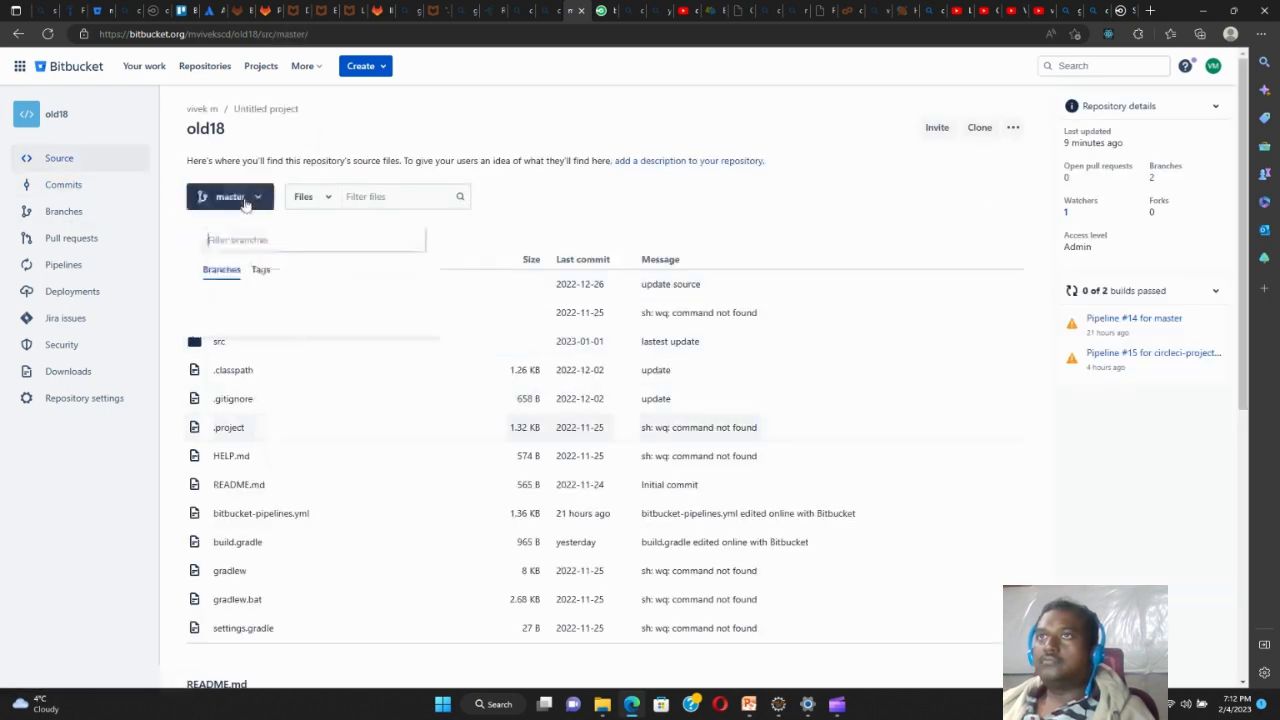
click(248, 200)
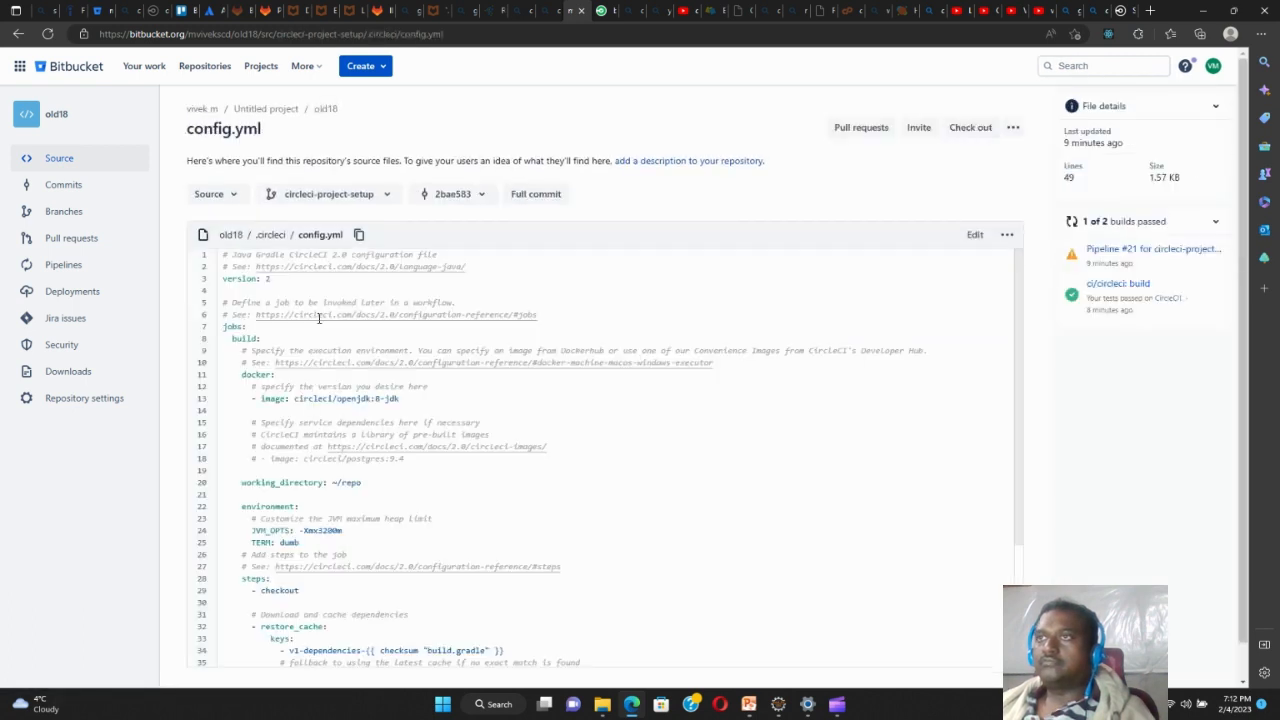
Read config.yml down to its store_artifacts step, then return to the branch's root folder
scroll(down, 3)
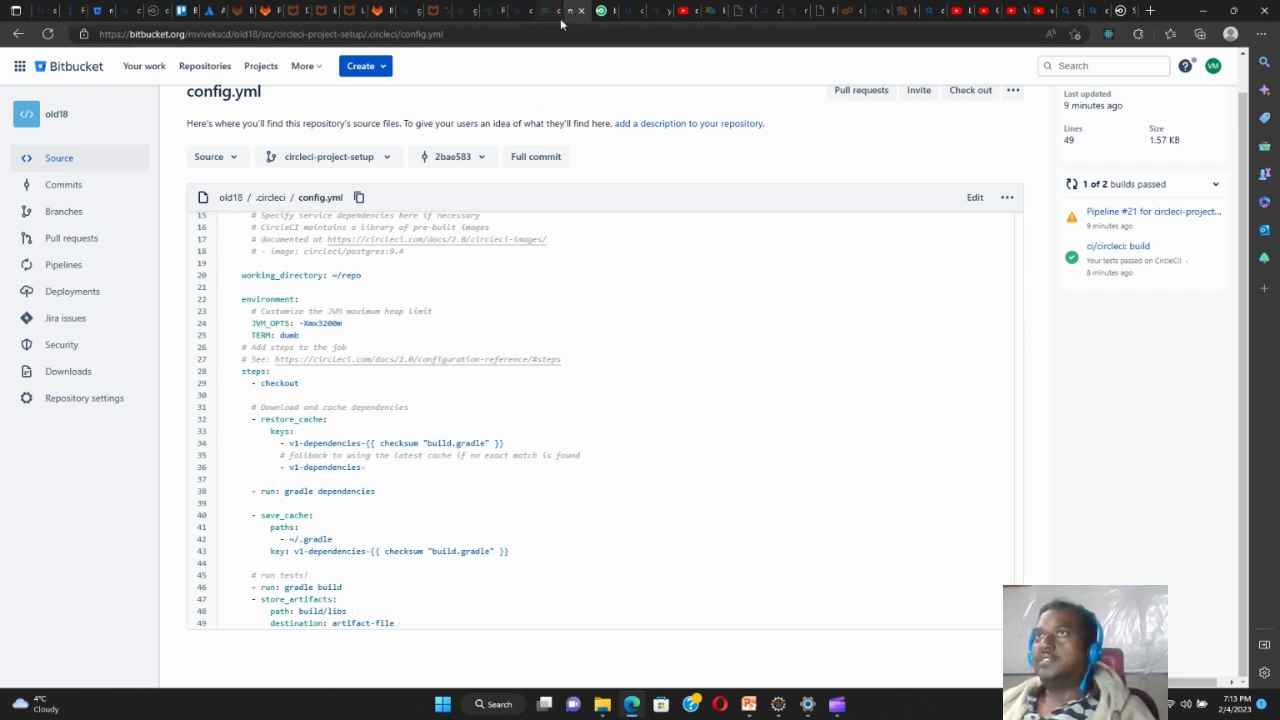
click(28, 48)
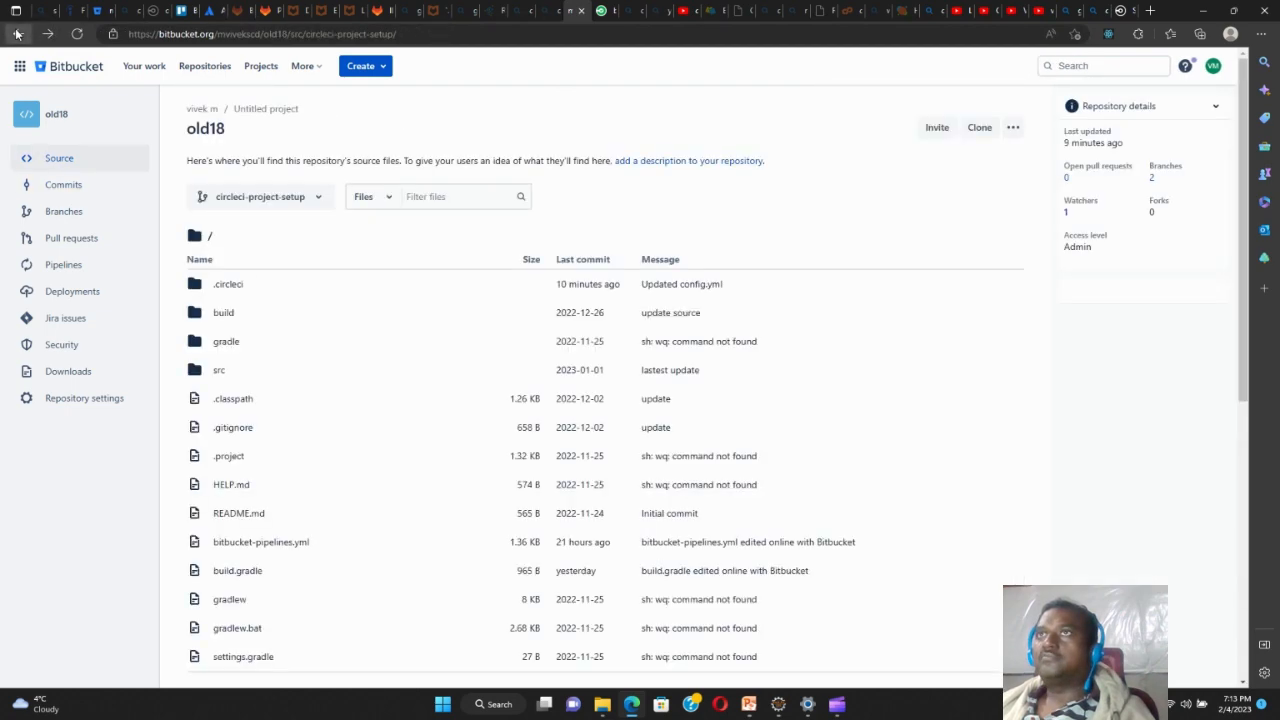
Show the step list of the successful build job in old18's latest CircleCI pipeline
click(62, 184)
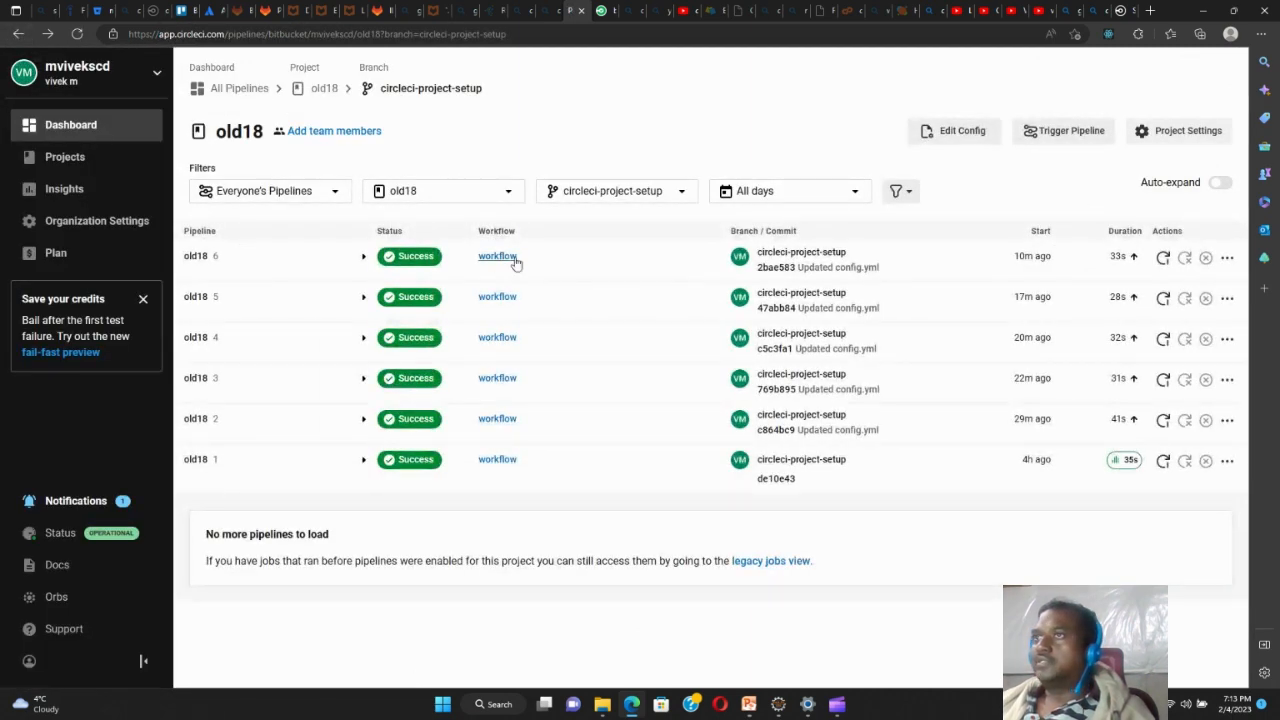
click(496, 256)
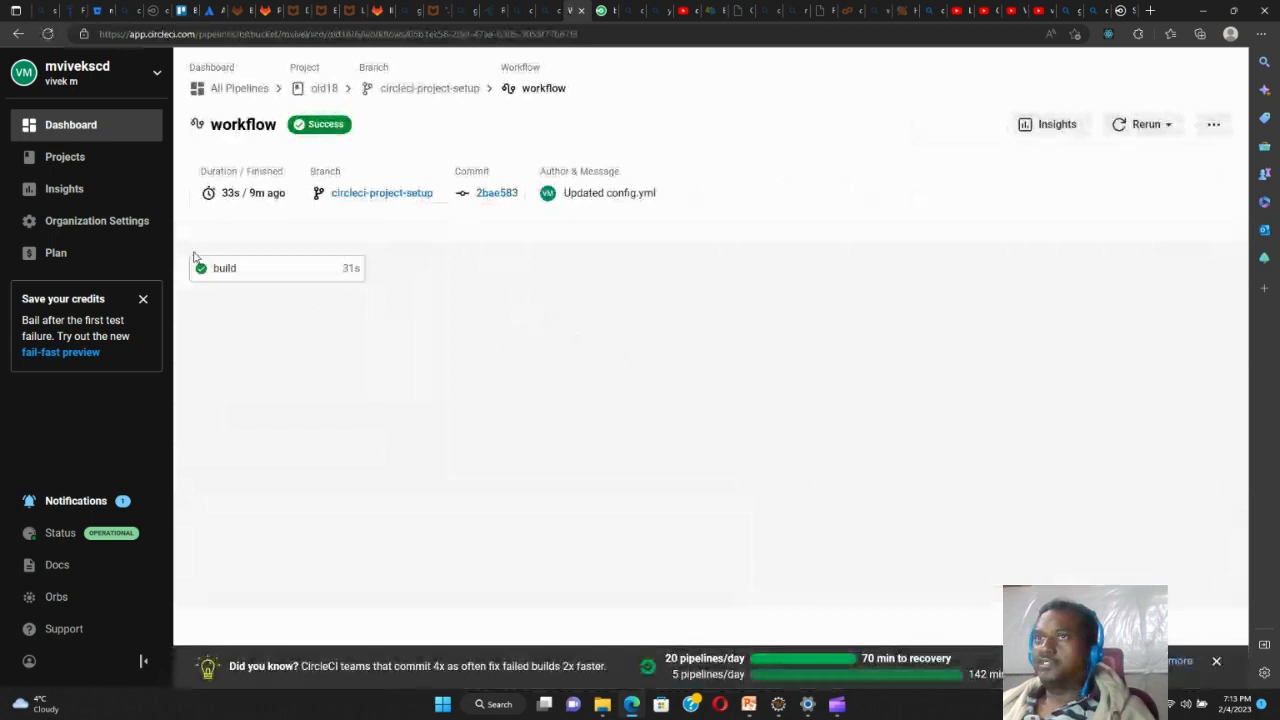
click(224, 268)
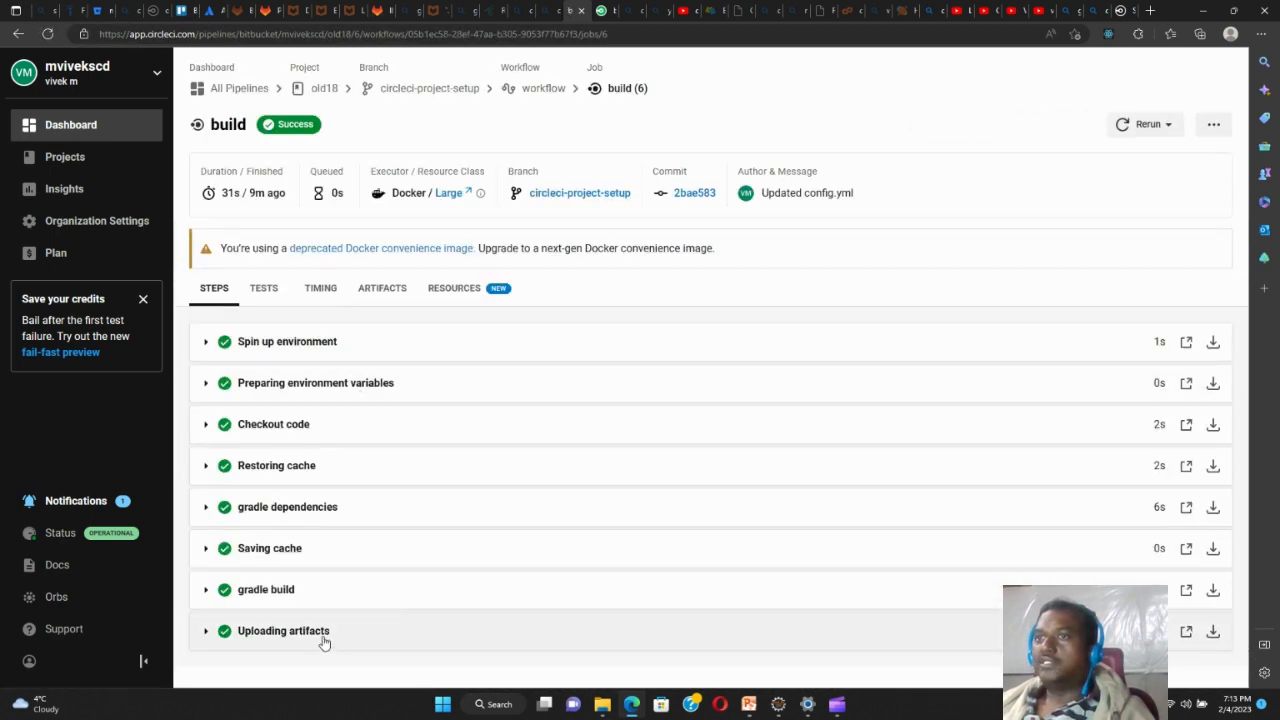
Expand the artifact upload log showing BUILD SUCCESSFUL and the uploaded WAR files
click(284, 632)
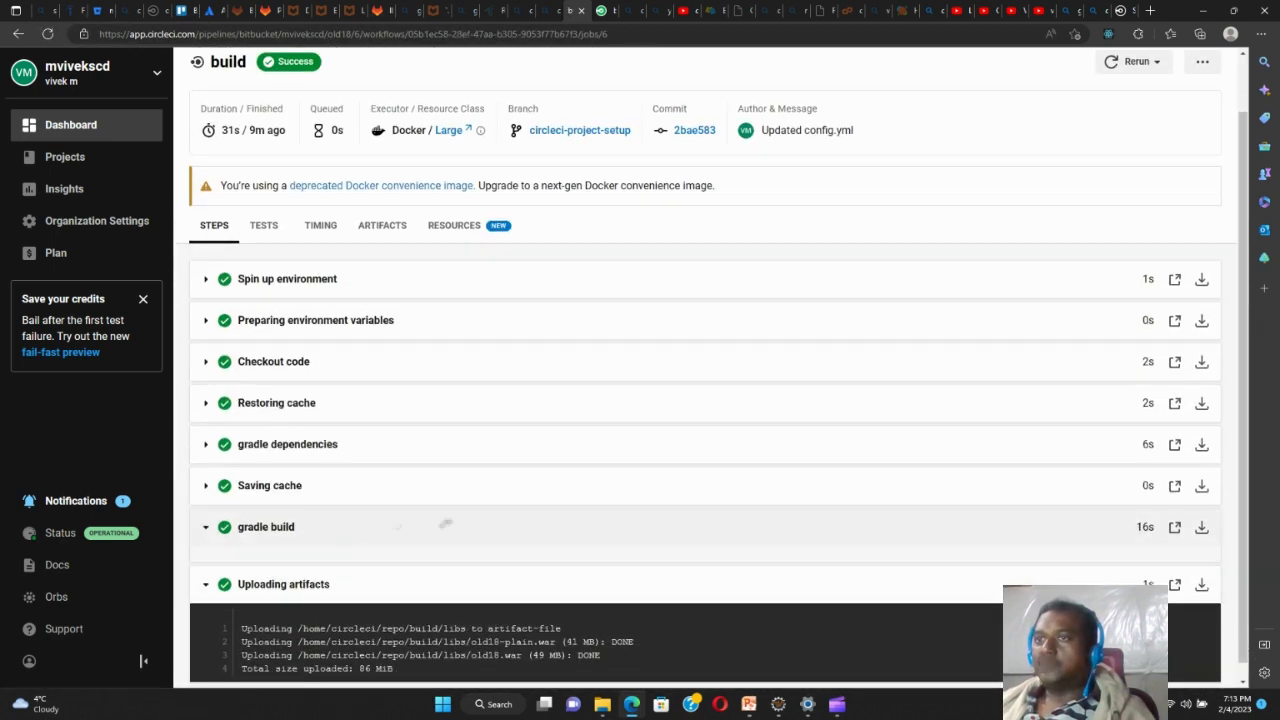
scroll(down, 3)
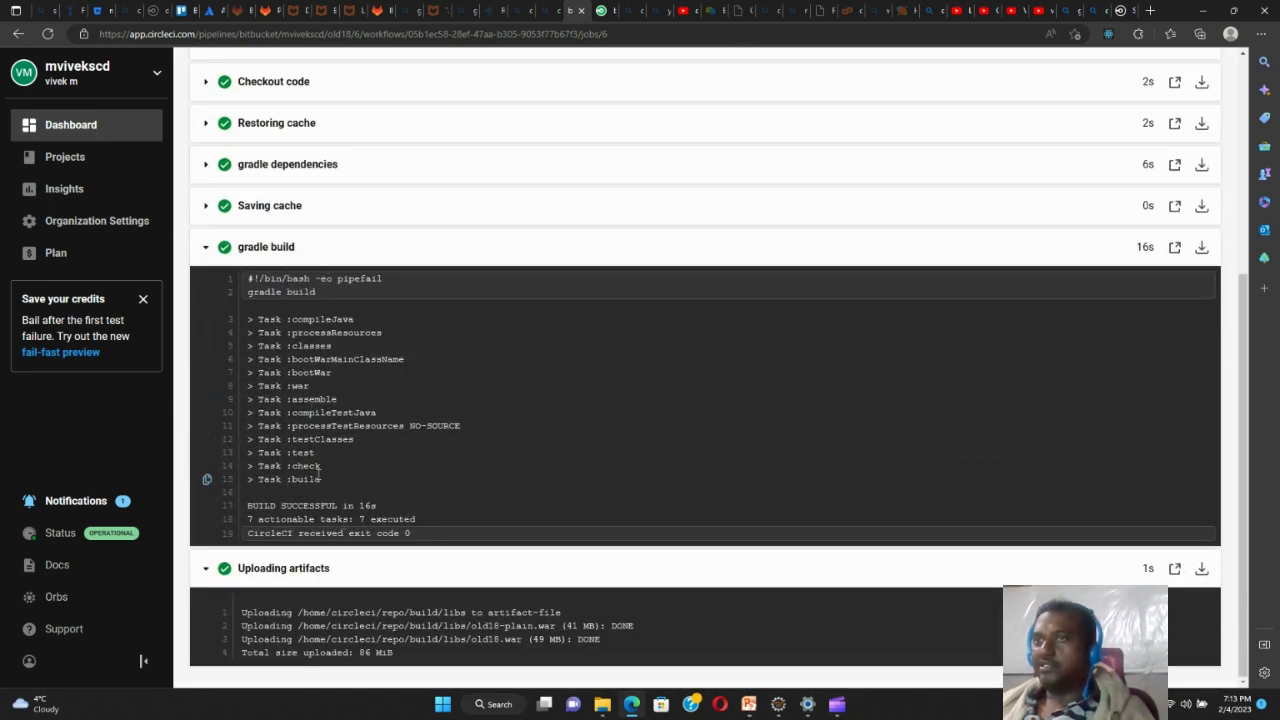
mouse_move(376, 622)
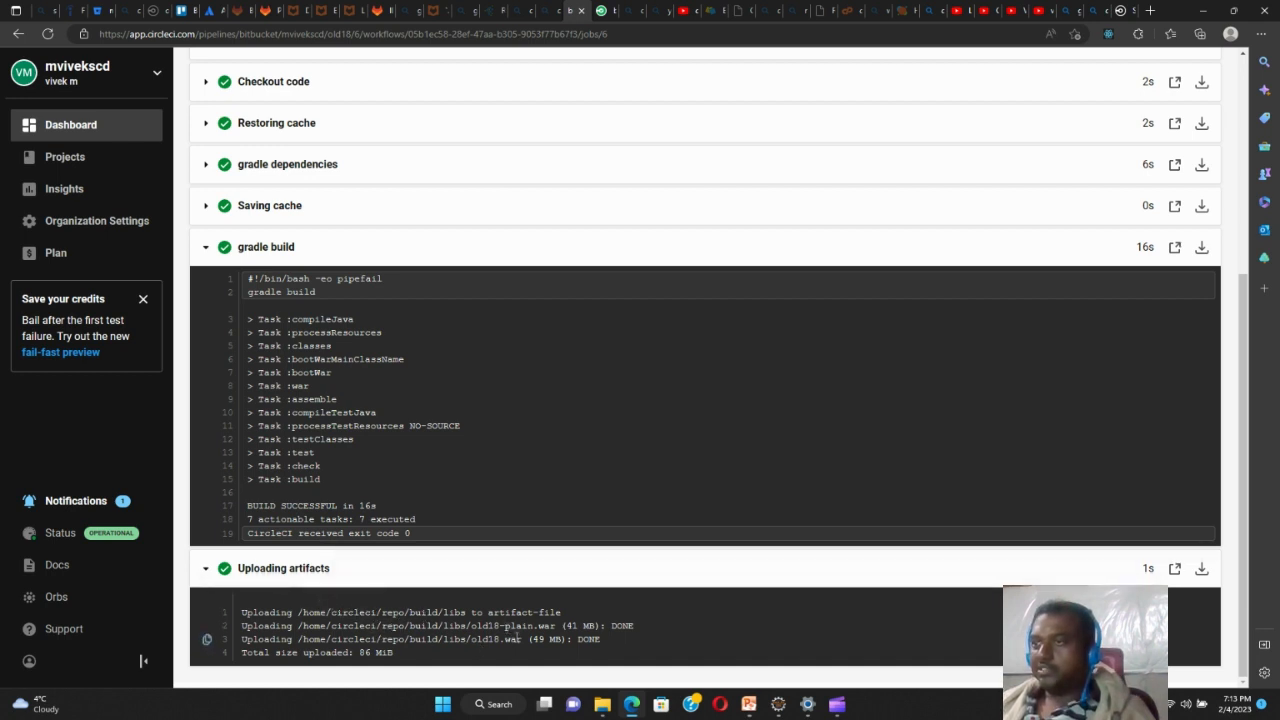
mouse_move(460, 622)
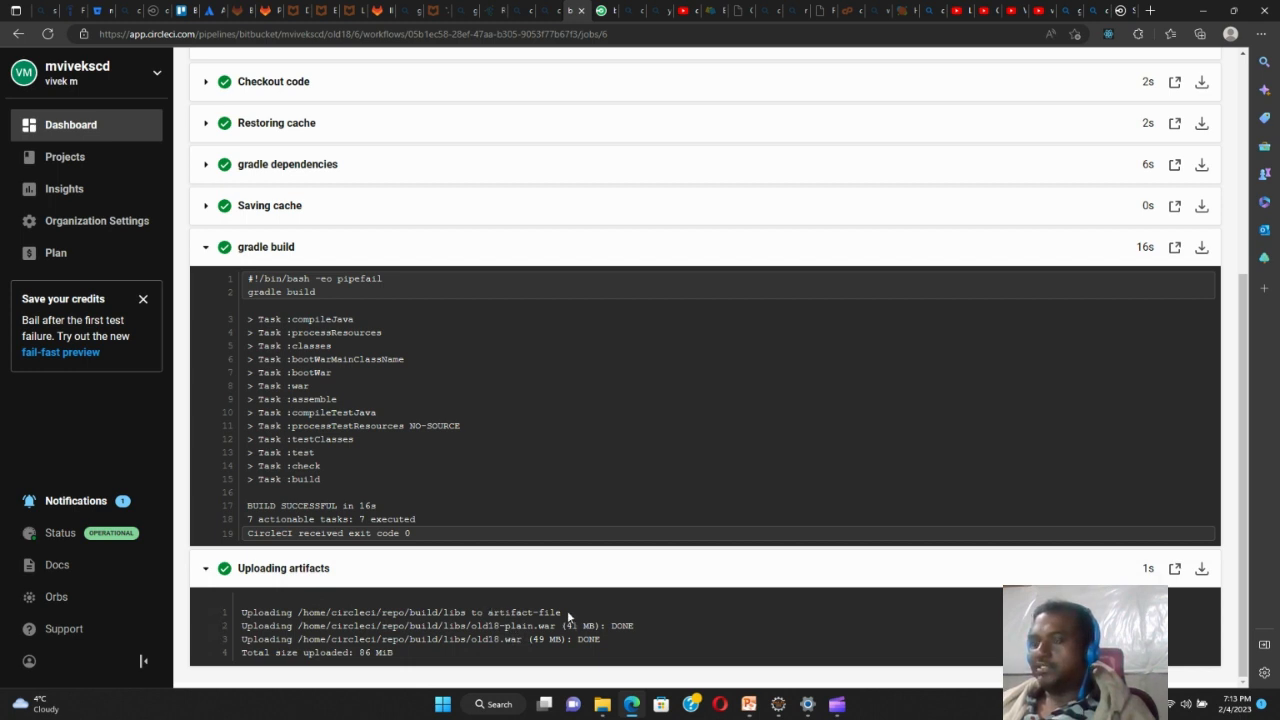
mouse_move(448, 472)
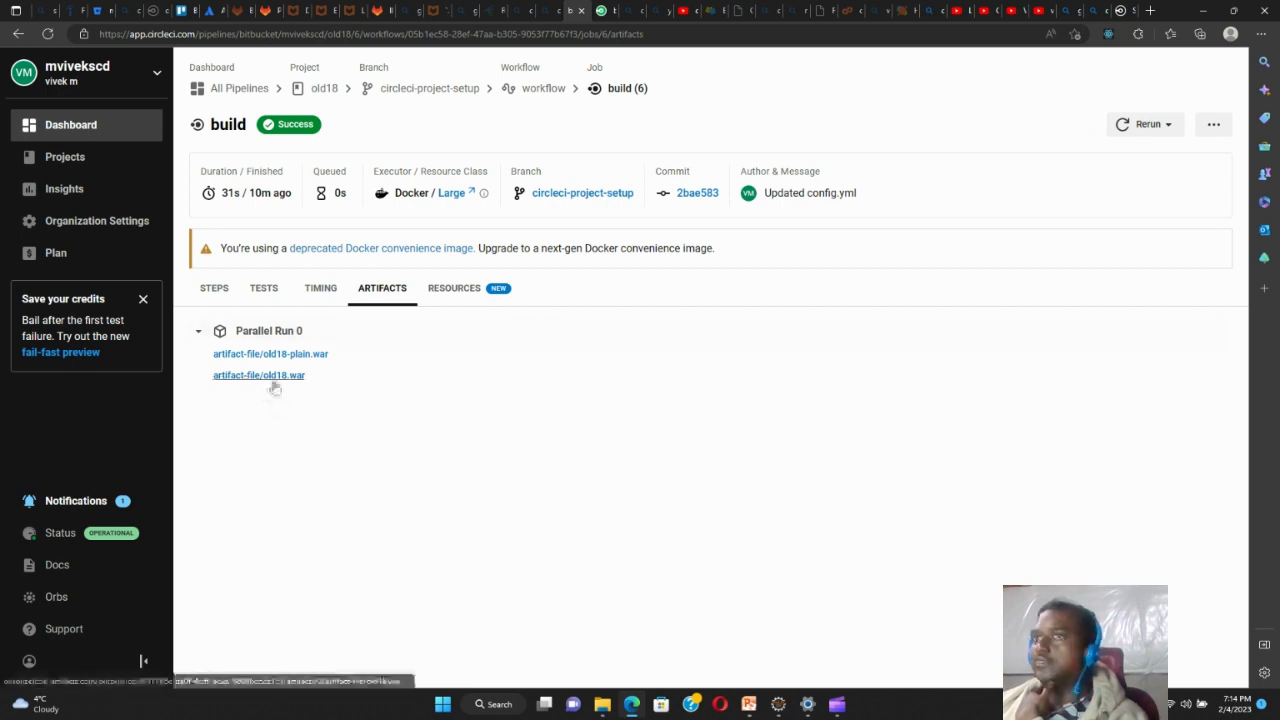
mouse_move(1184, 84)
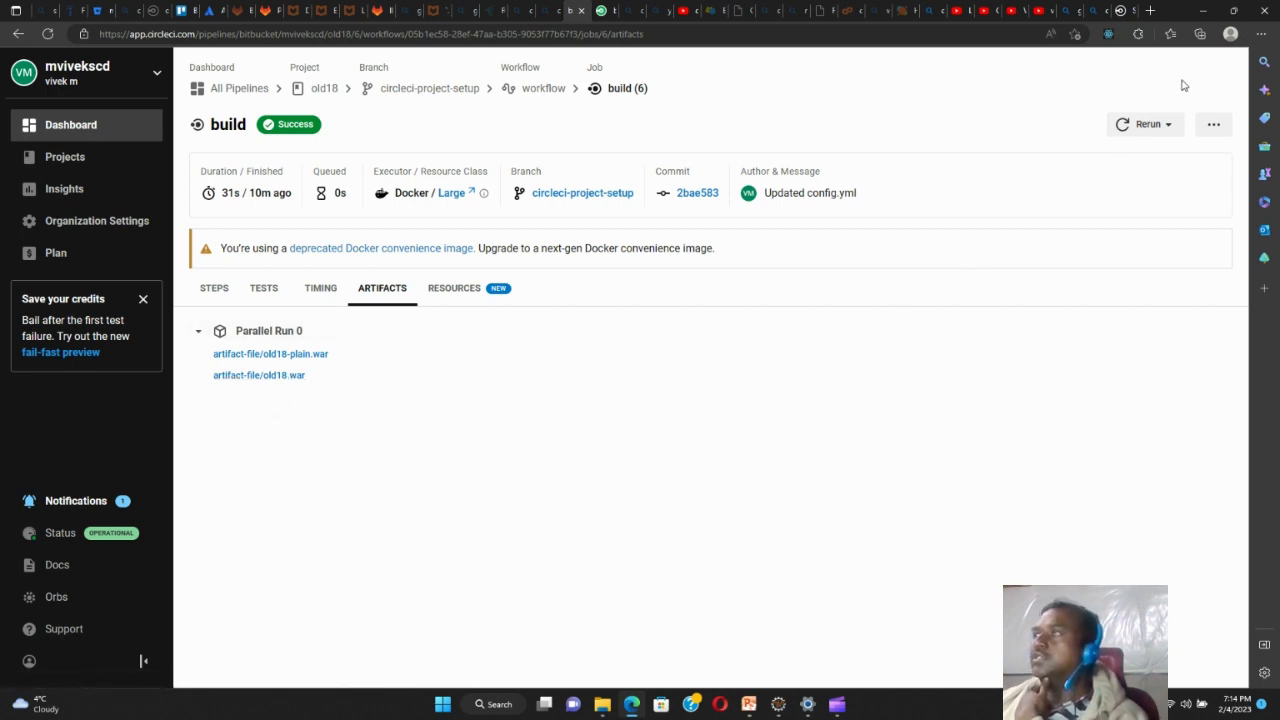
mouse_move(240, 380)
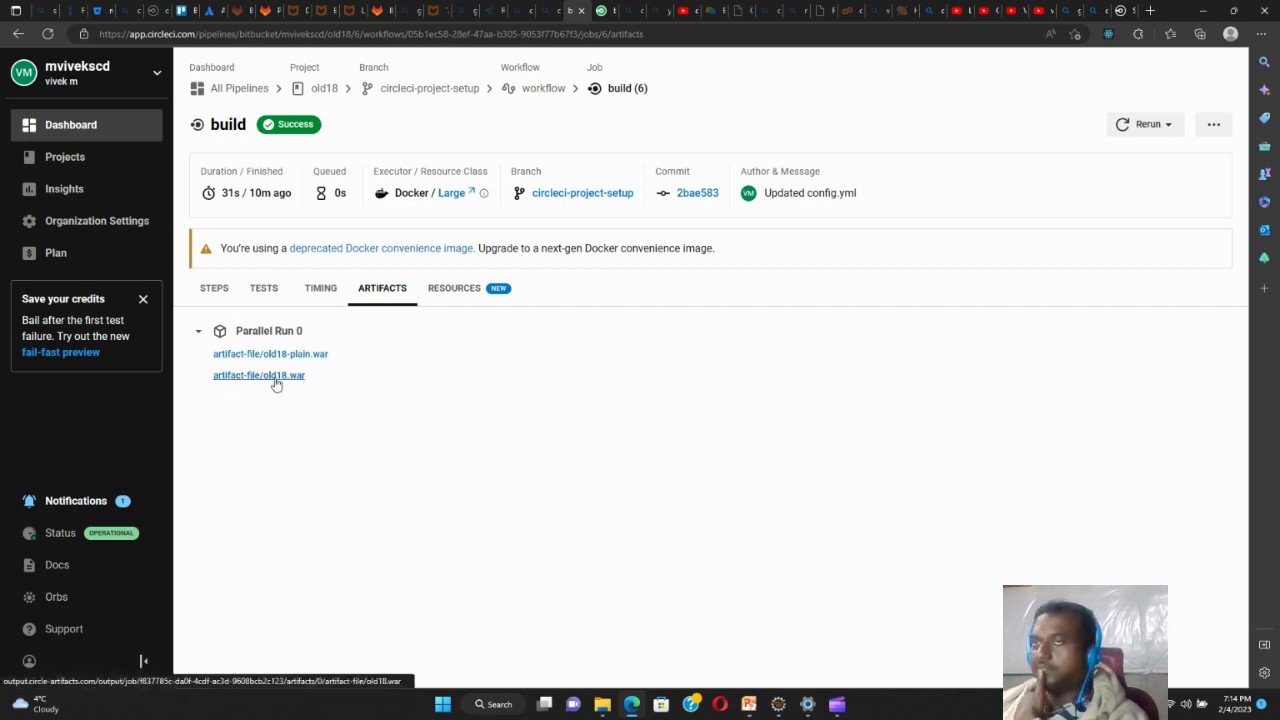
mouse_move(290, 388)
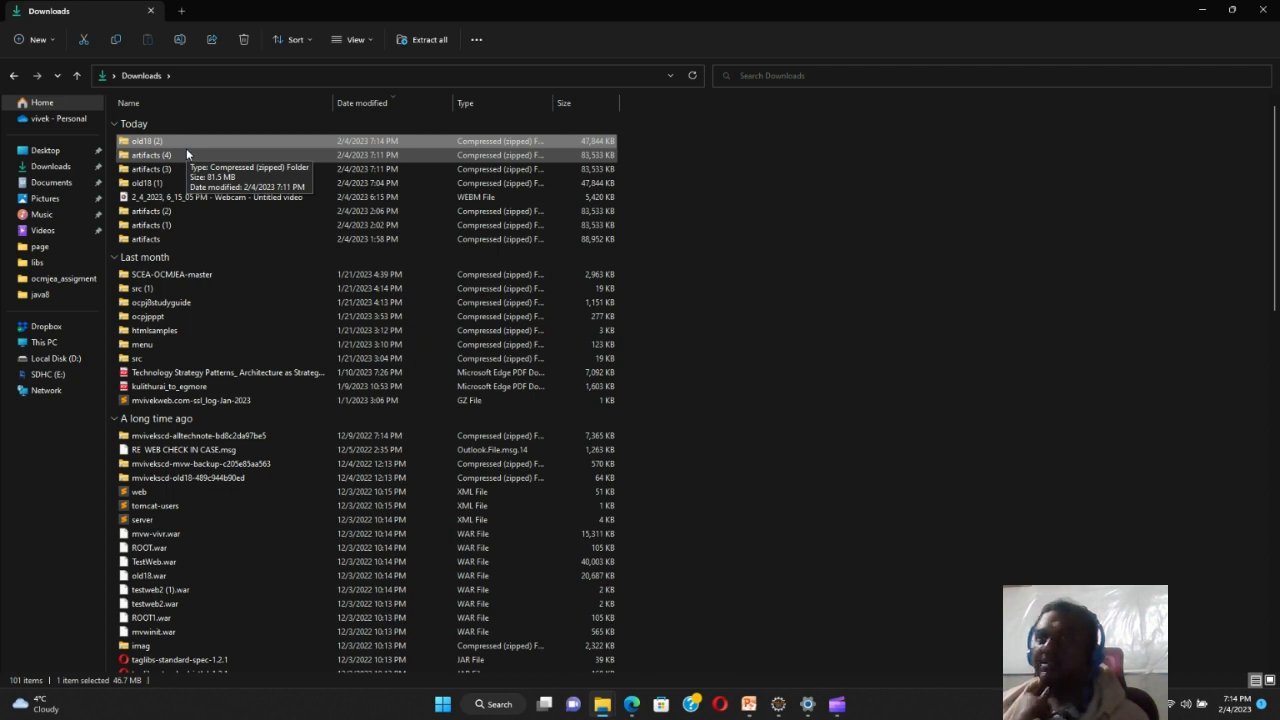
mouse_move(176, 148)
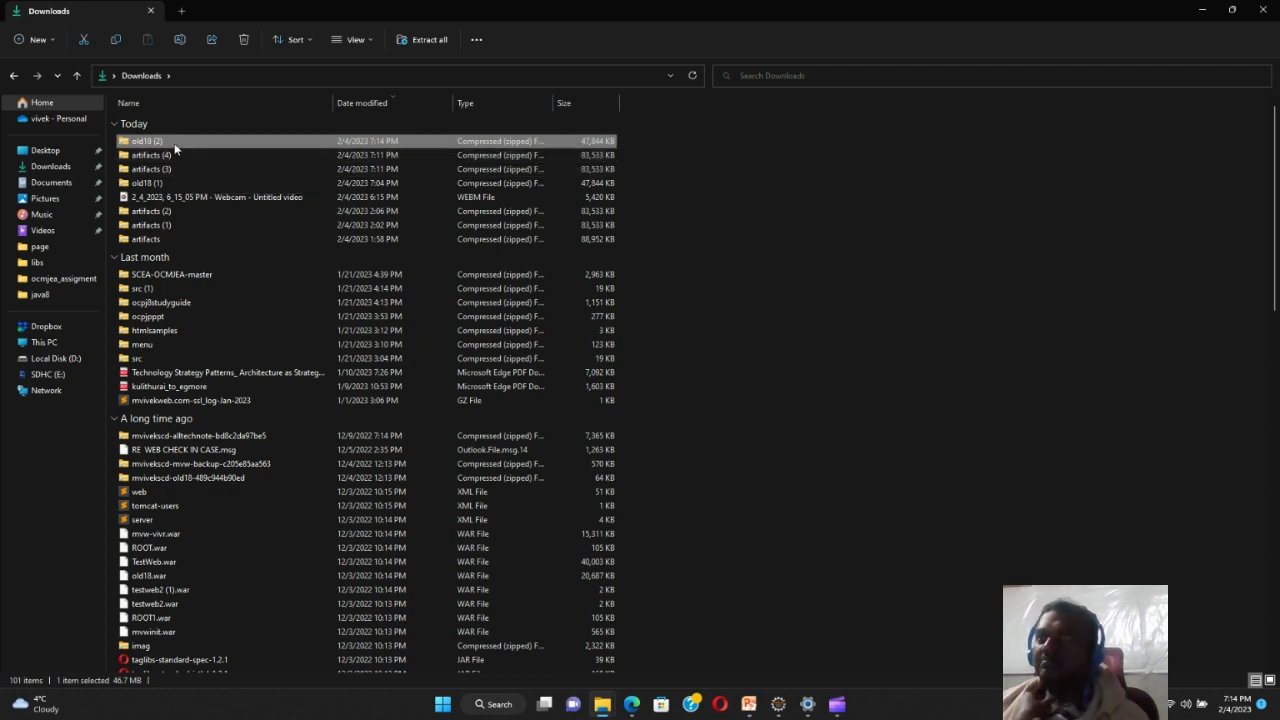
View the newly downloaded cid18 archive in the Downloads folder
double_click(144, 140)
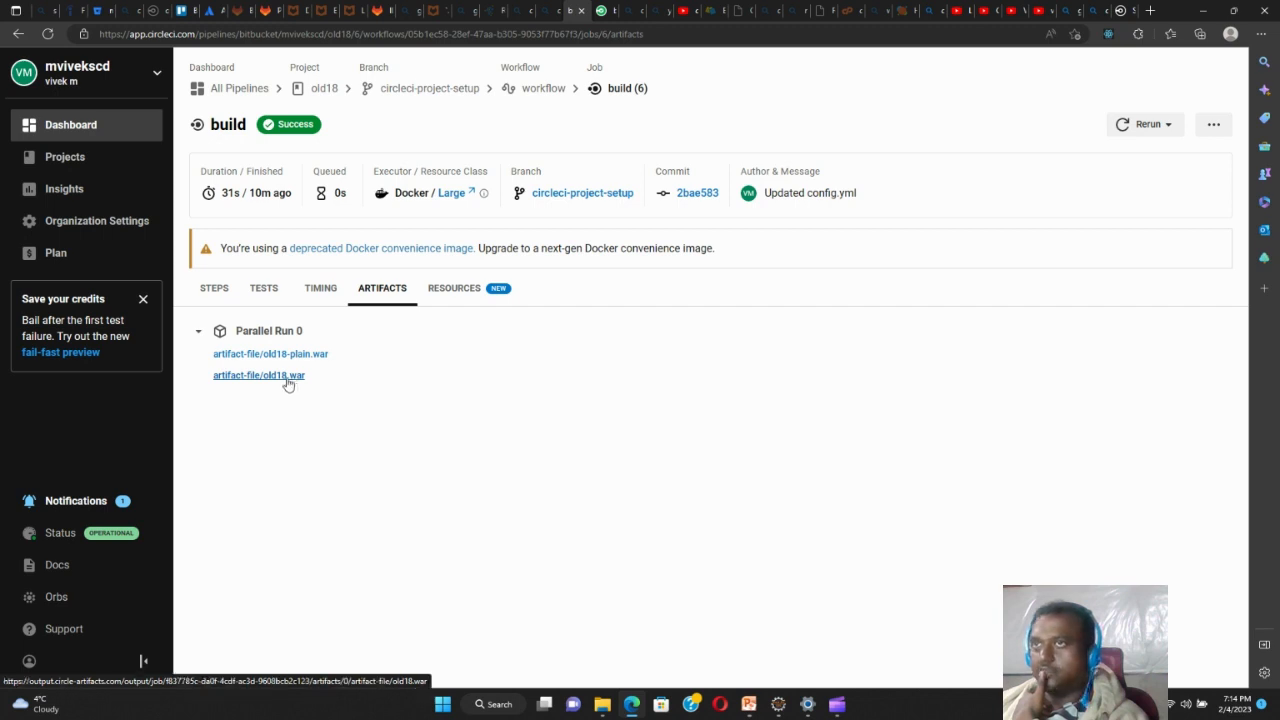
Start saving the cid18.war artifact via 'Save link as', reaching the Save As dialog
right_click(258, 376)
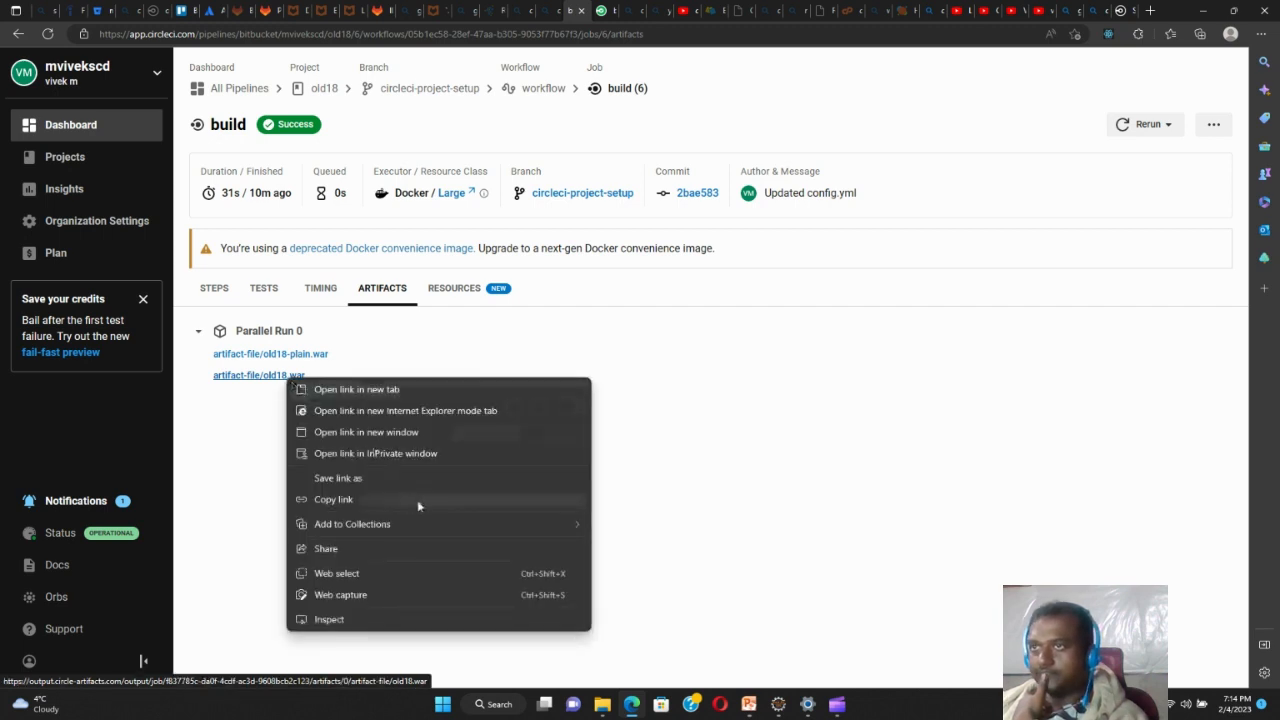
mouse_move(400, 412)
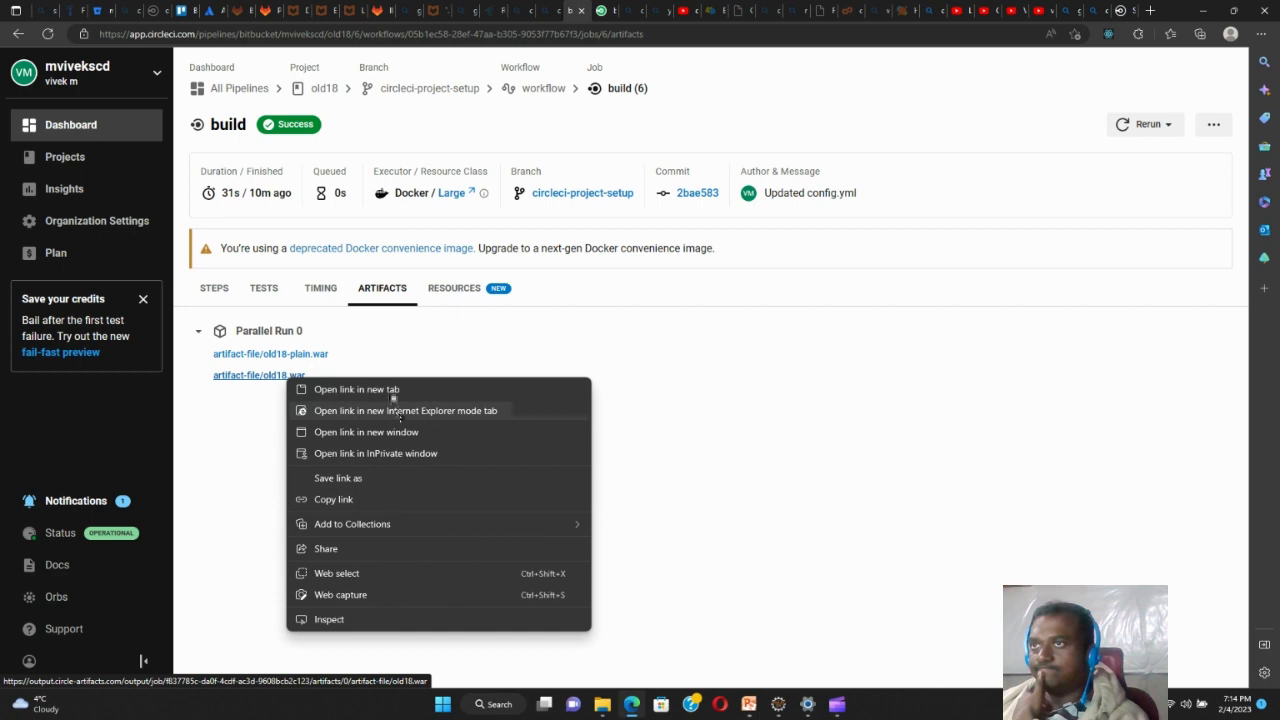
click(388, 482)
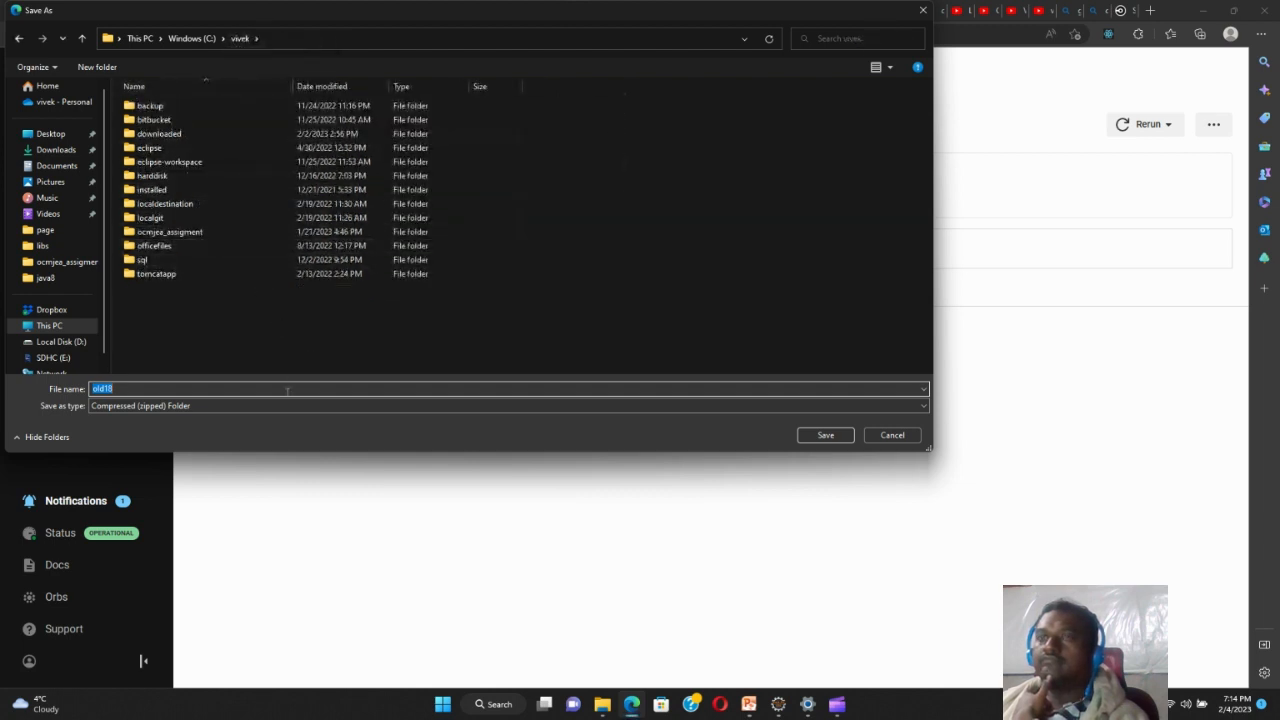
mouse_move(944, 450)
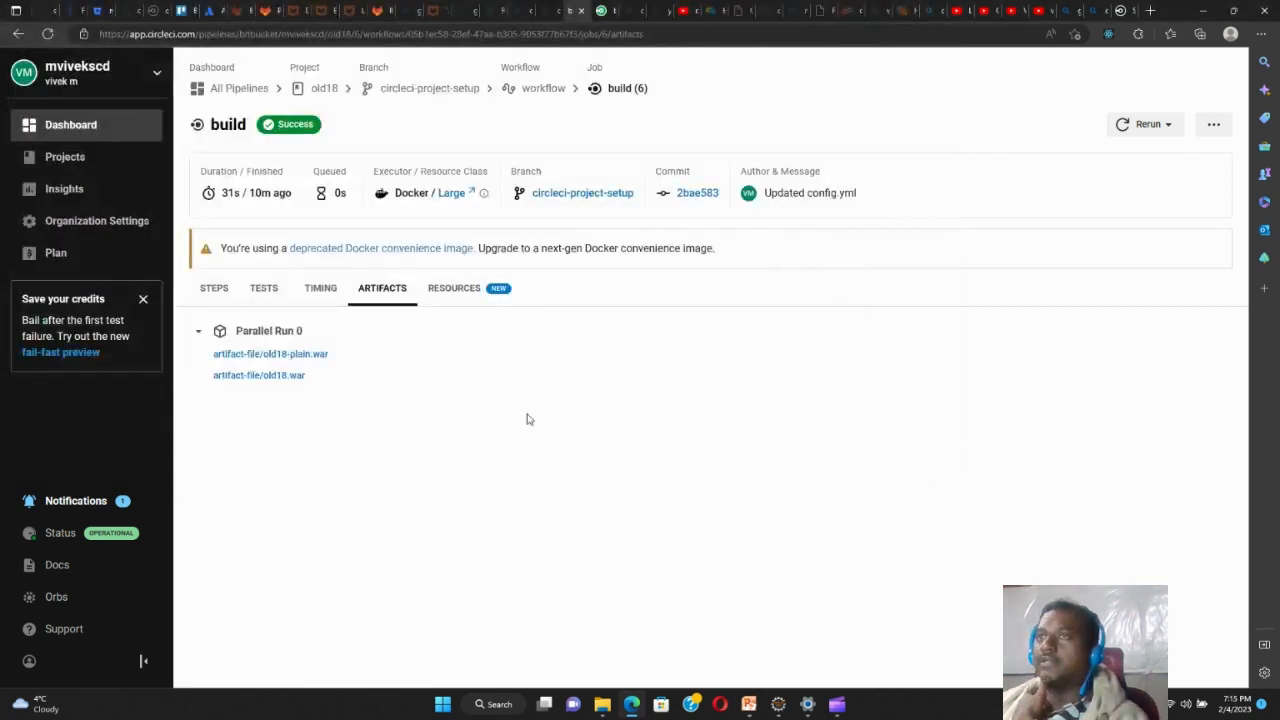
mouse_move(332, 376)
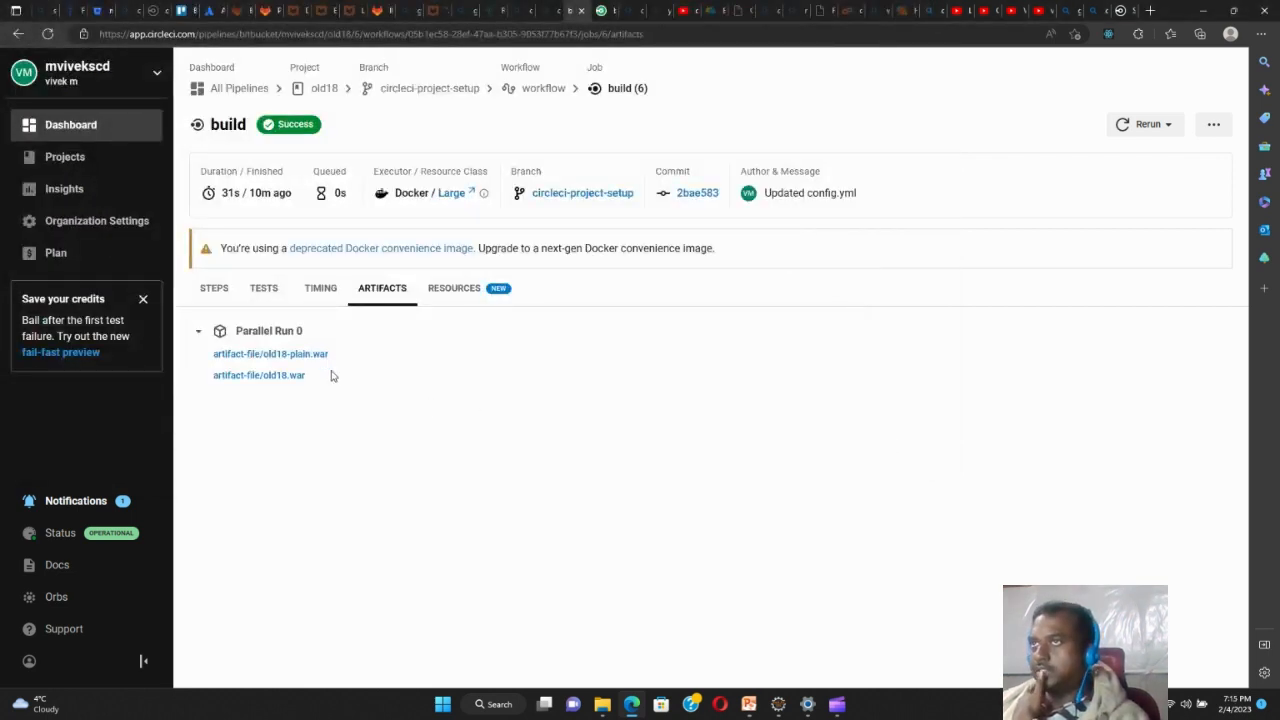
mouse_move(332, 394)
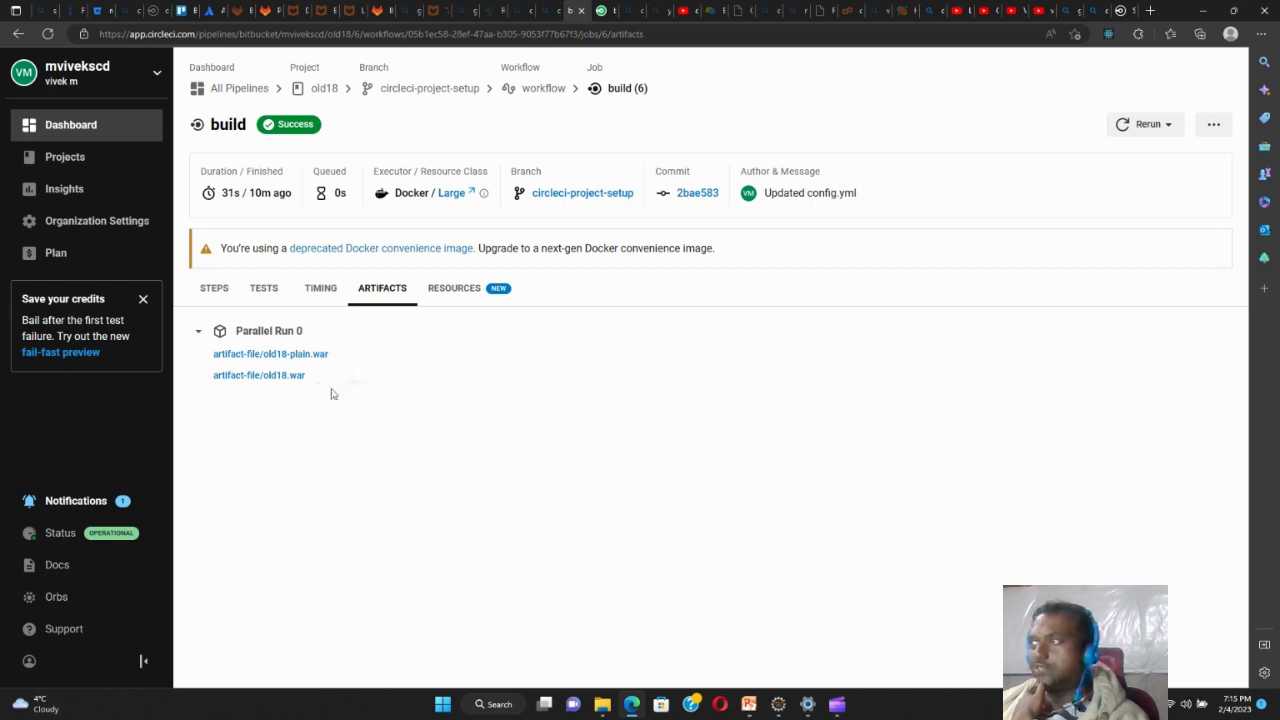
mouse_move(392, 492)
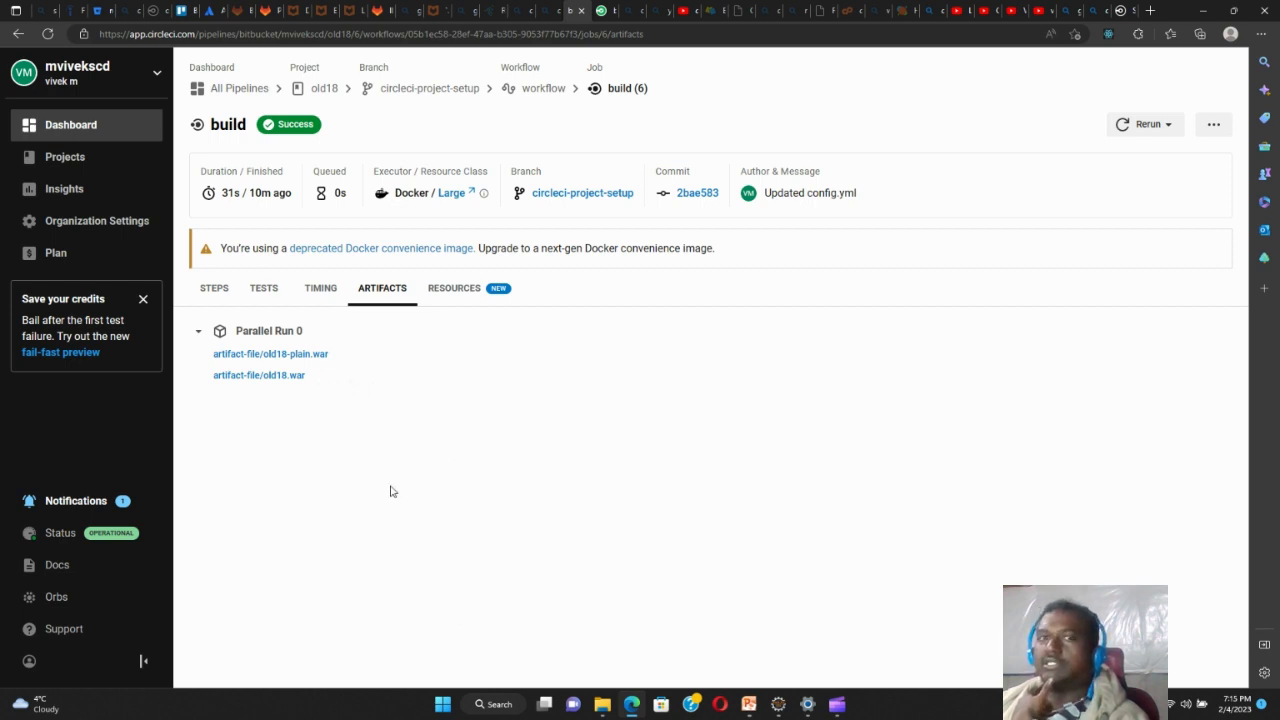
mouse_move(464, 432)
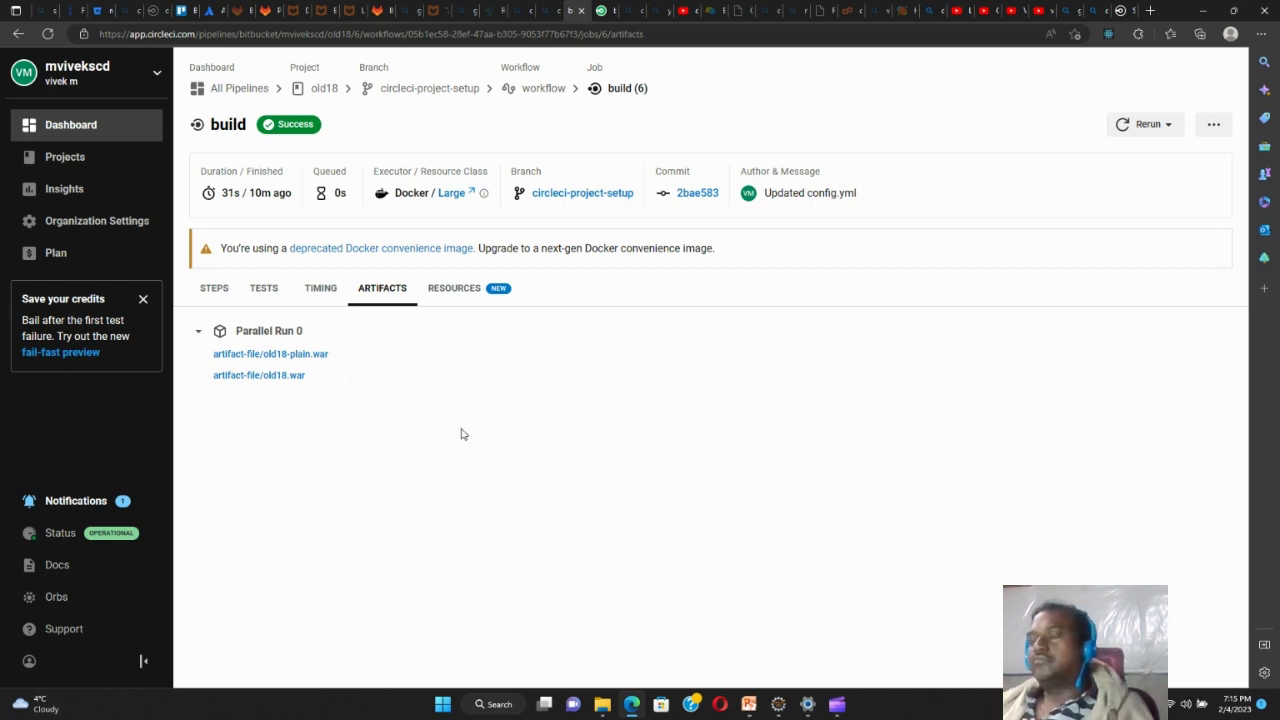
mouse_move(404, 416)
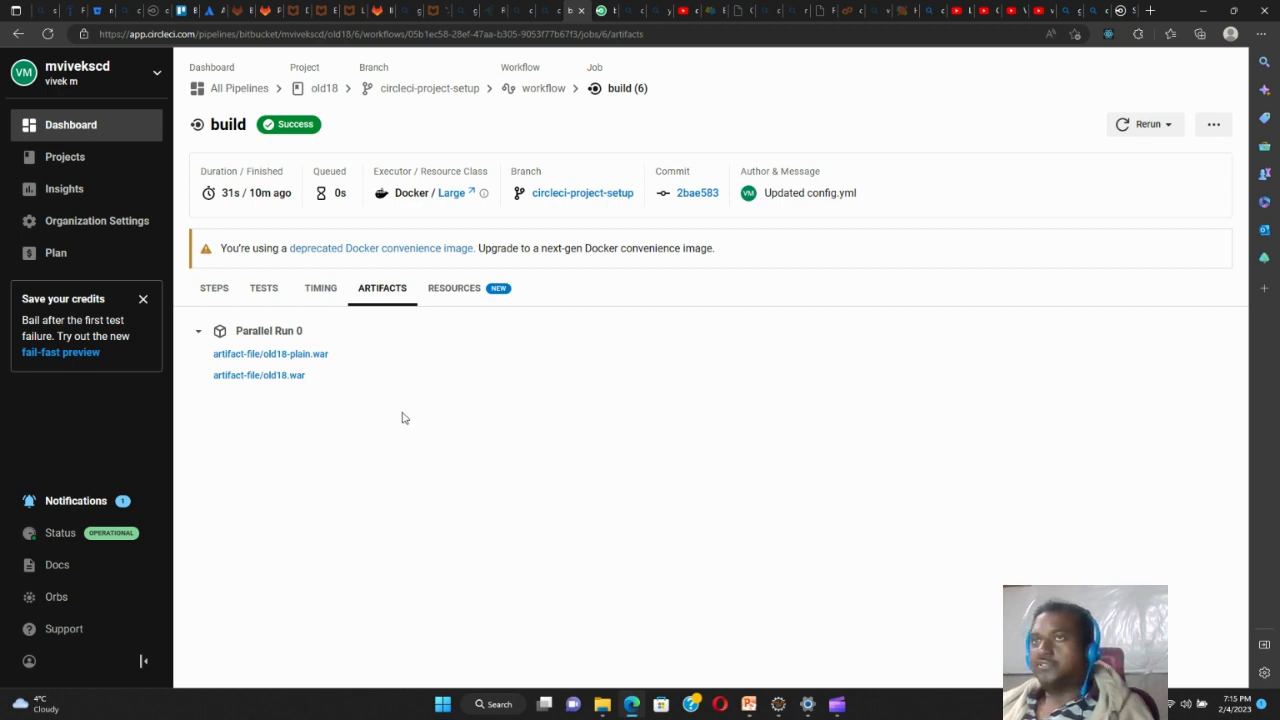
mouse_move(288, 434)
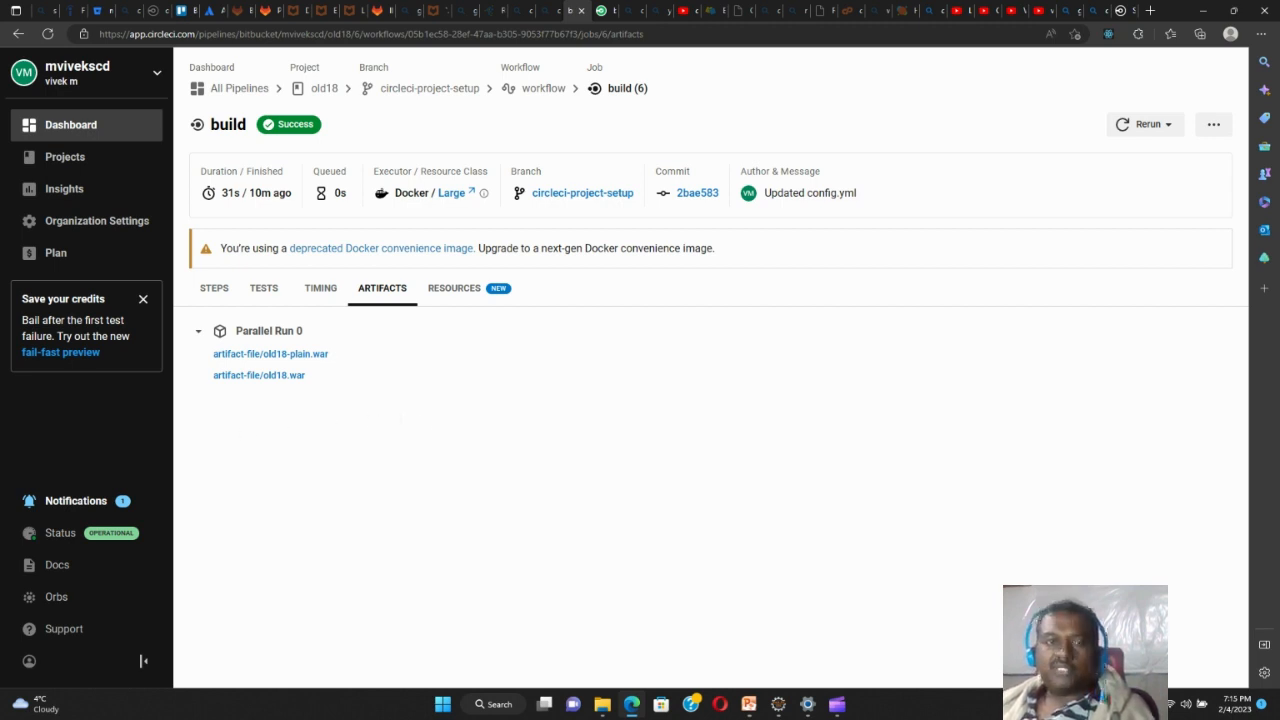
mouse_move(248, 408)
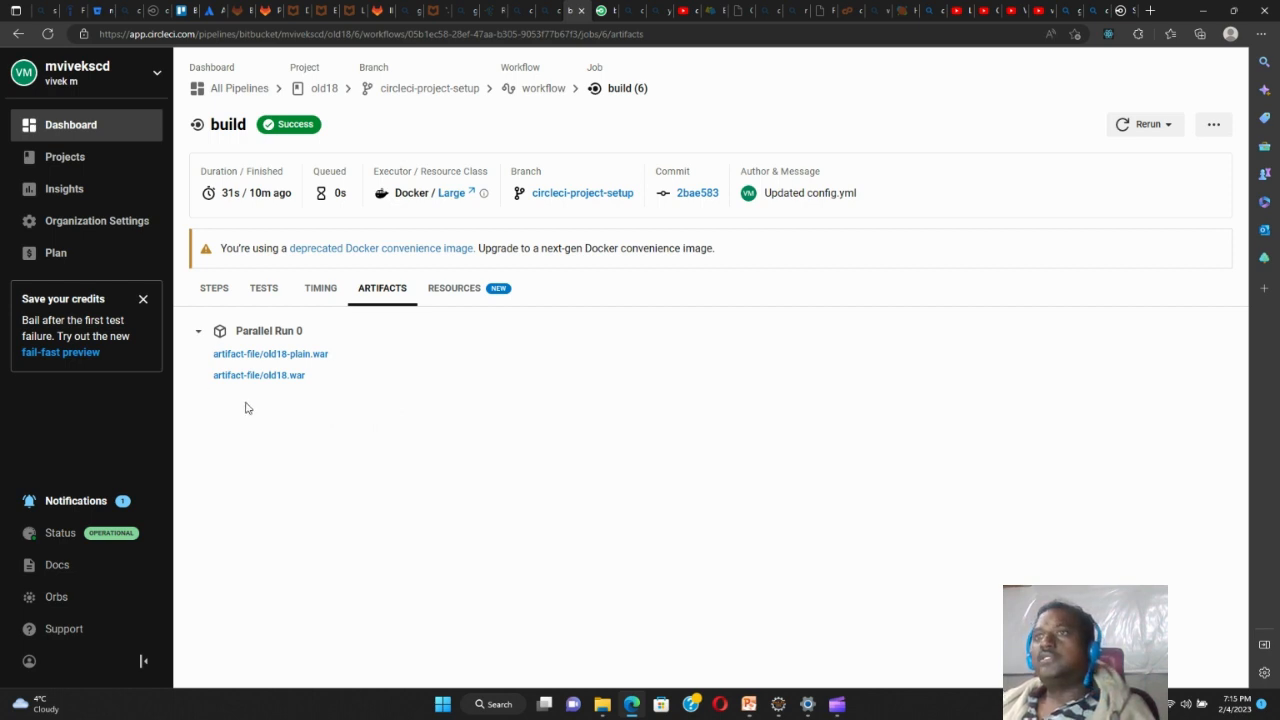